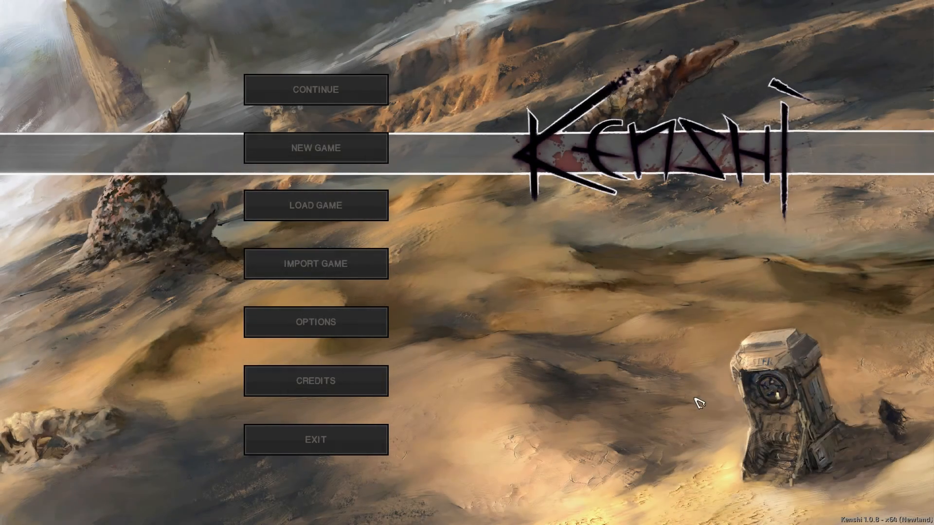
mouse_move(514, 375)
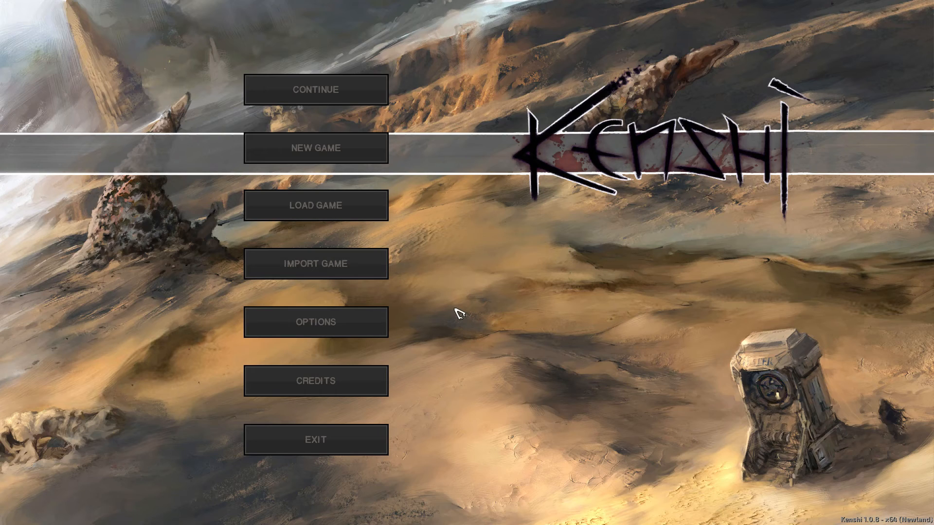
mouse_move(458, 267)
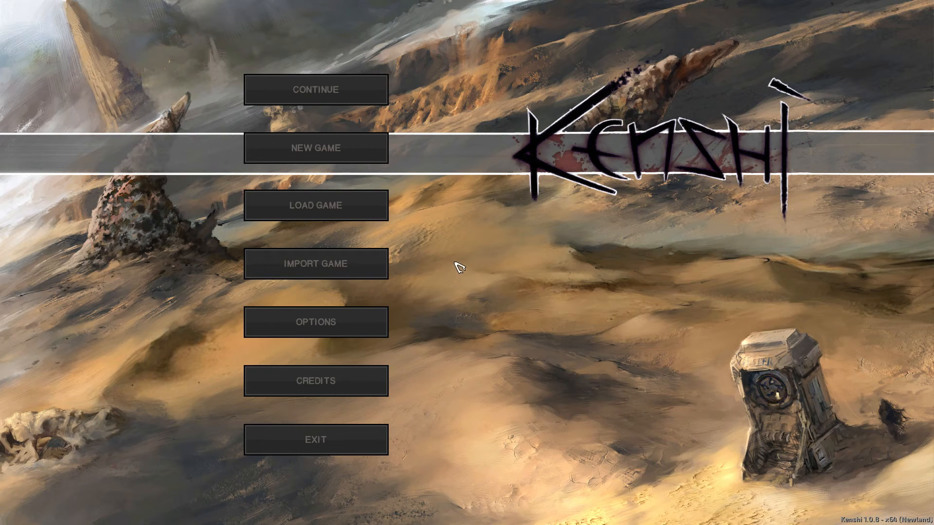
mouse_move(482, 205)
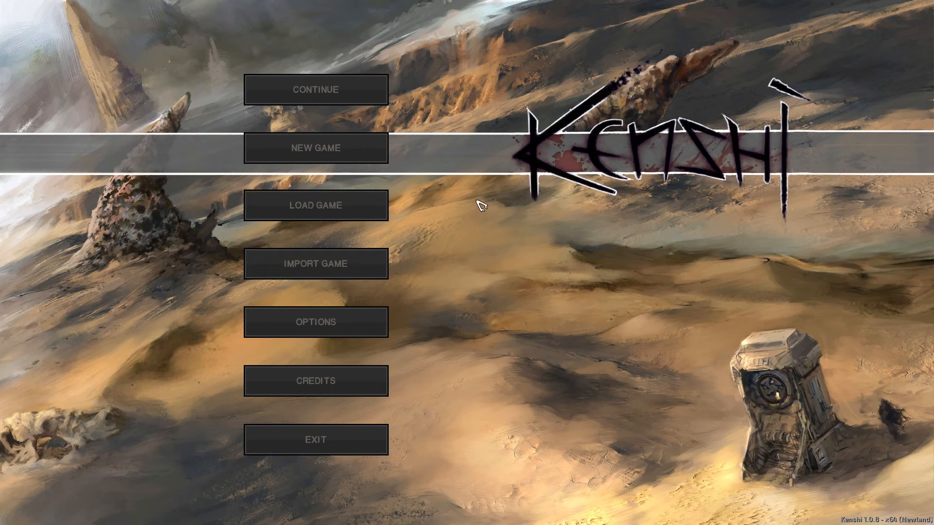
- Start a new Wanderer game and bring up the advanced world settings
left_click(315, 148)
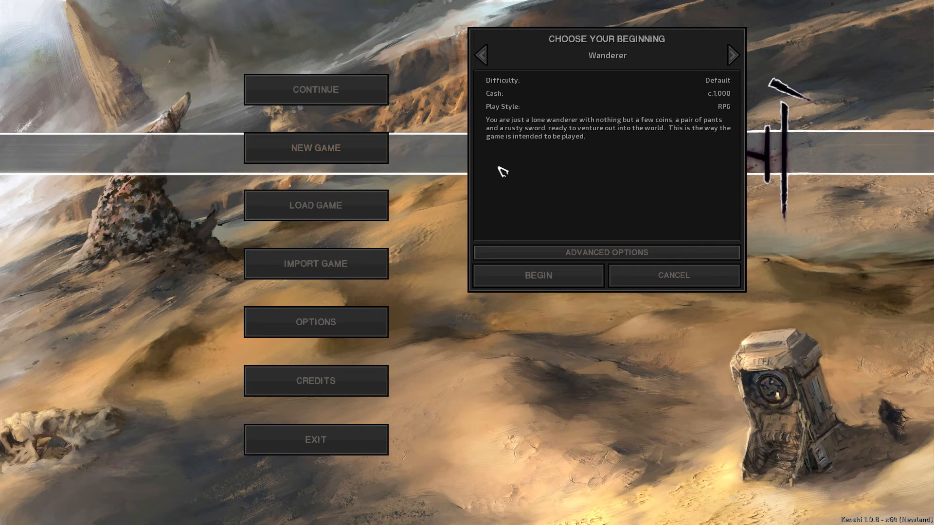
mouse_move(617, 68)
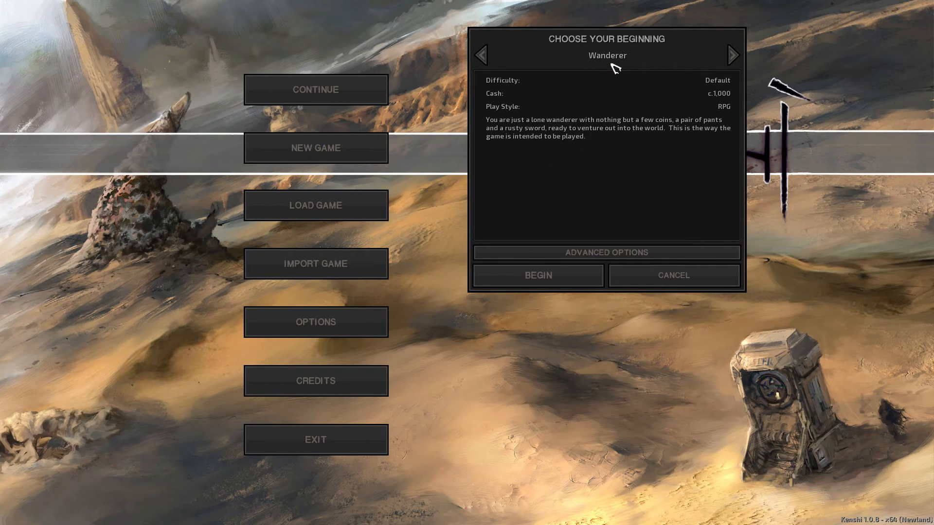
mouse_move(702, 87)
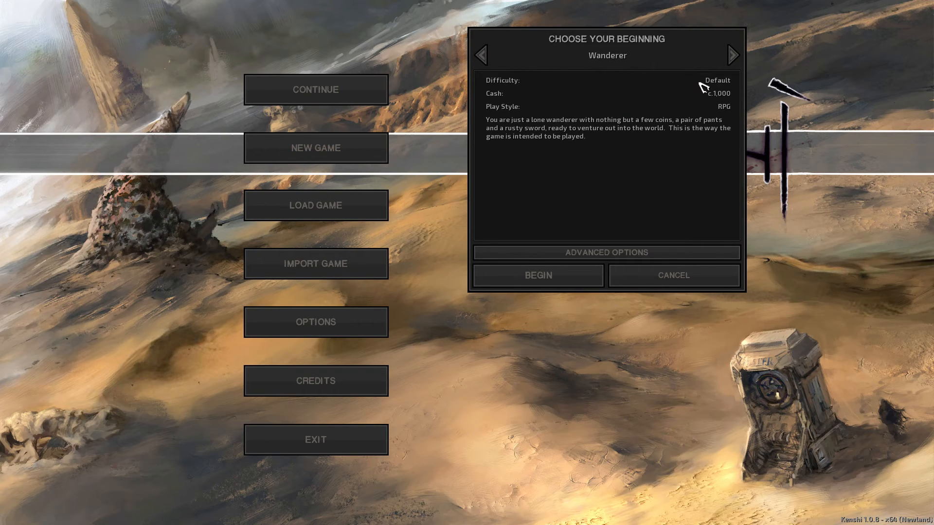
mouse_move(564, 115)
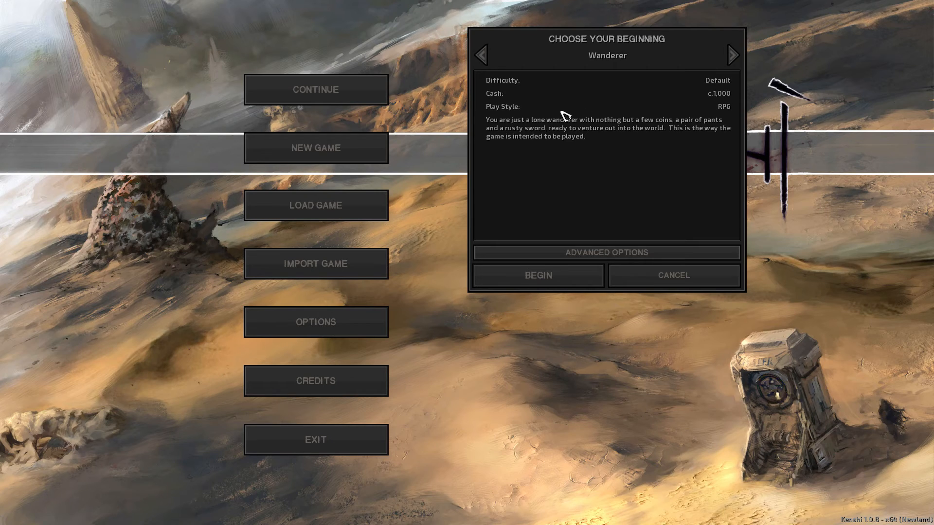
left_click(606, 251)
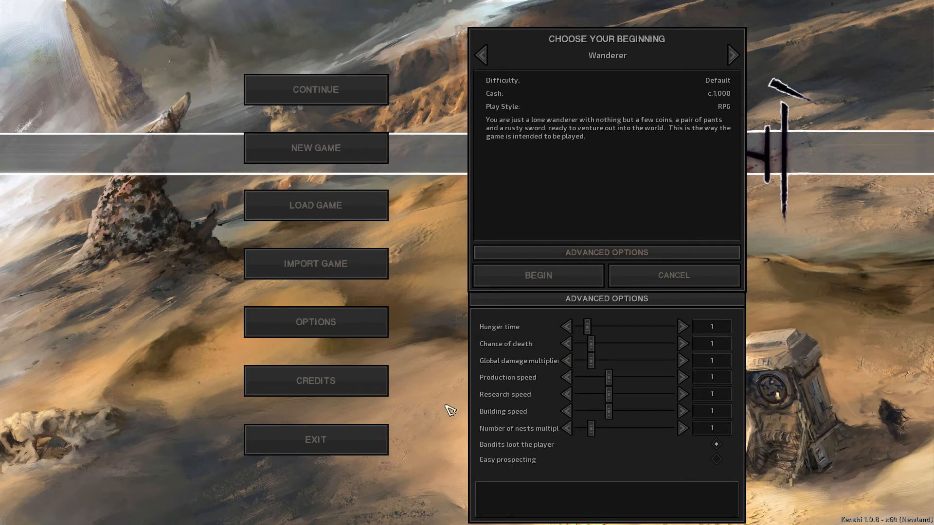
mouse_move(513, 330)
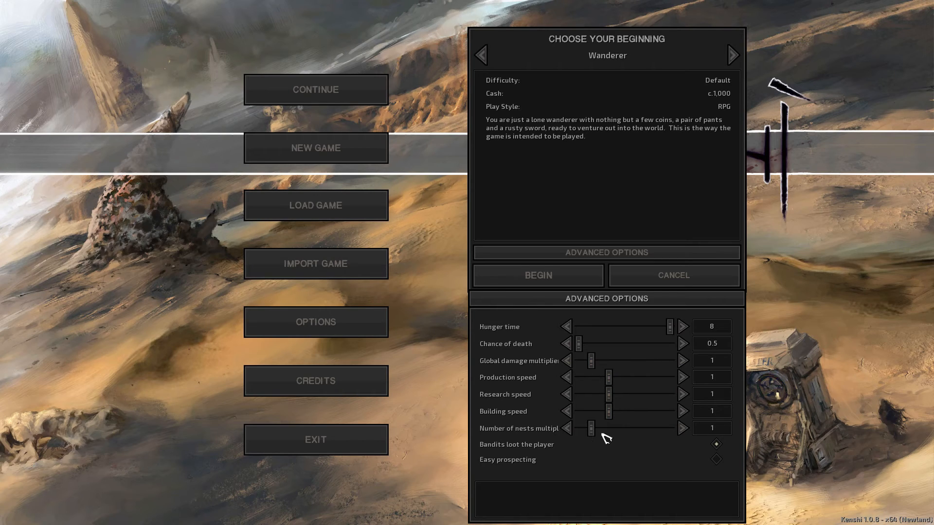
mouse_move(651, 468)
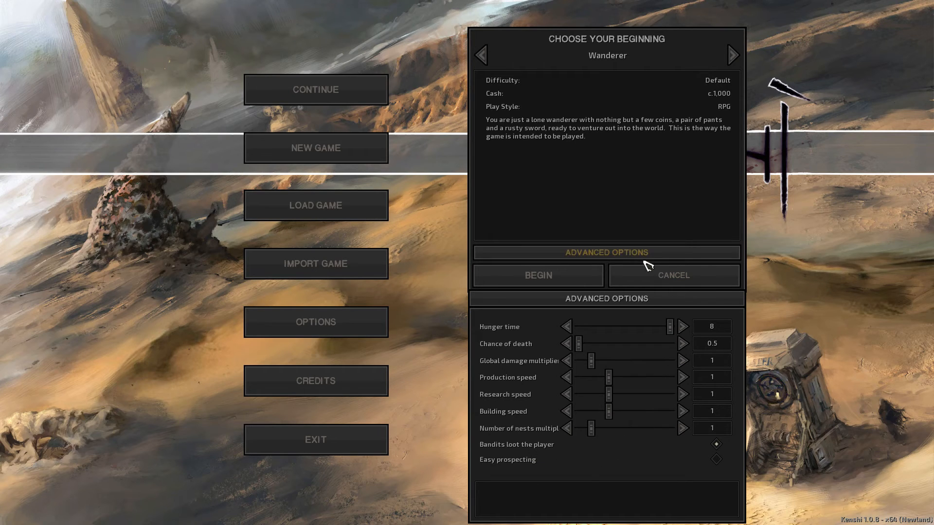
mouse_move(537, 283)
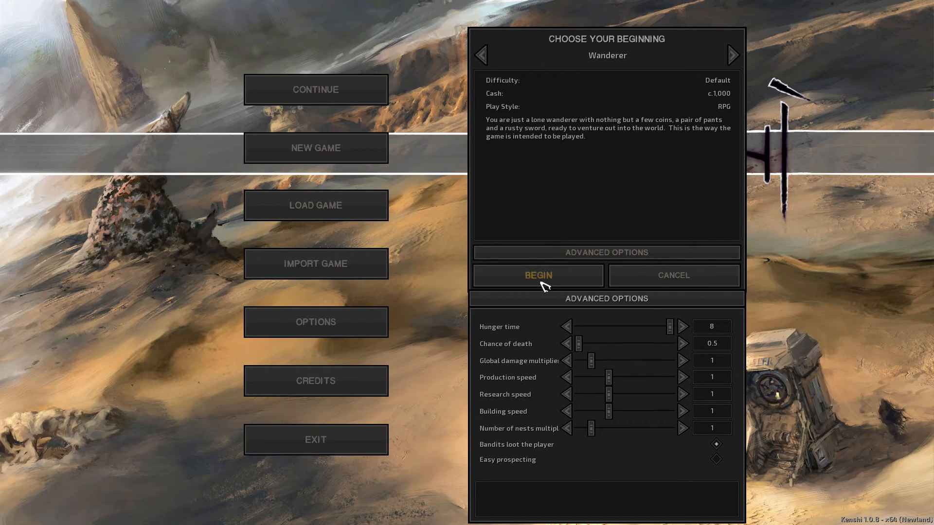
- Begin the Wanderer game so the character creator loads
left_click(537, 276)
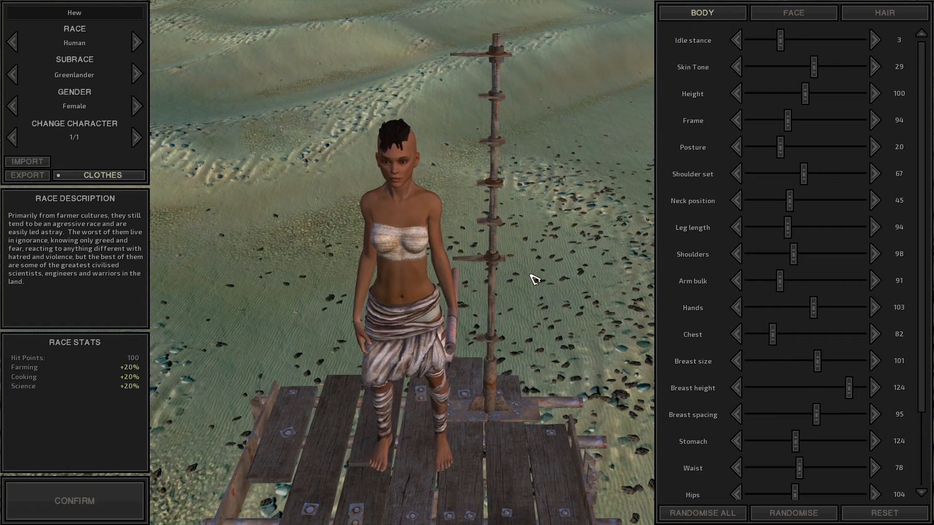
mouse_move(165, 203)
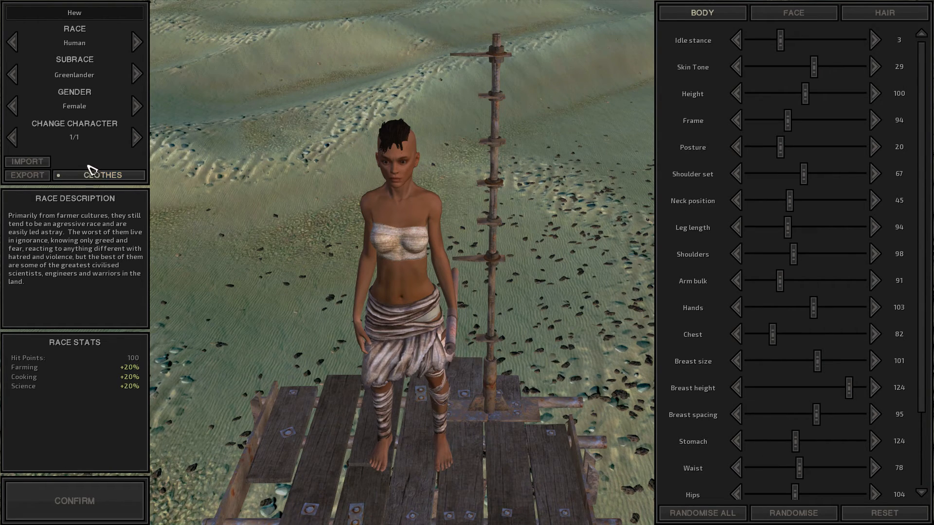
mouse_move(73, 171)
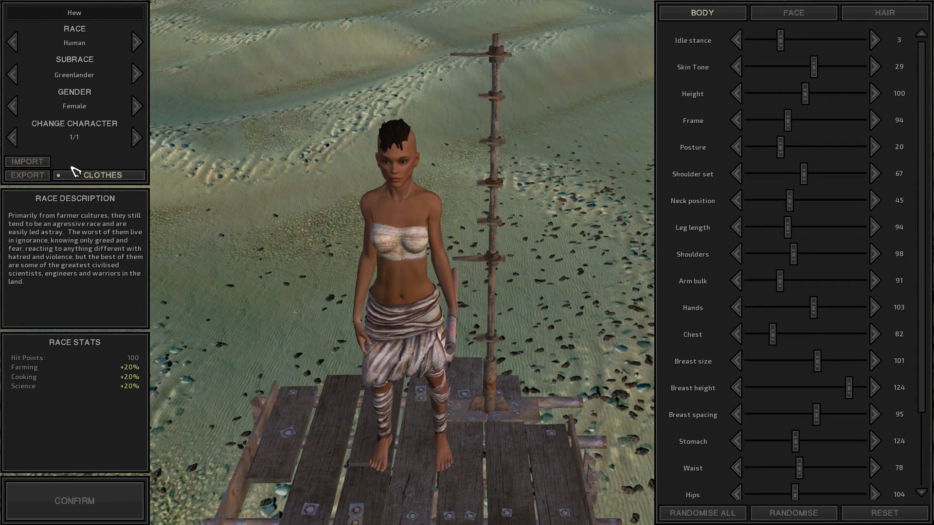
mouse_move(67, 78)
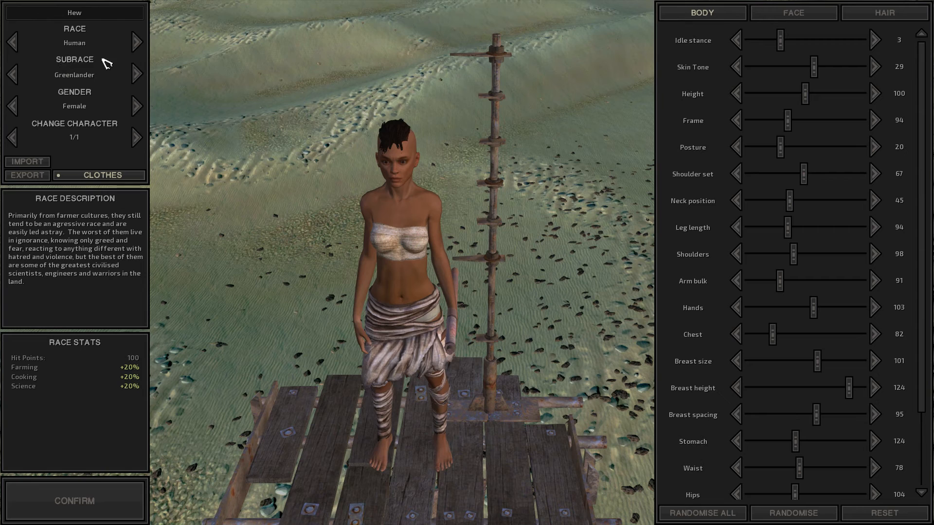
- Make the Greenlander male, trying Randomise then resetting the body to defaults
left_click(137, 107)
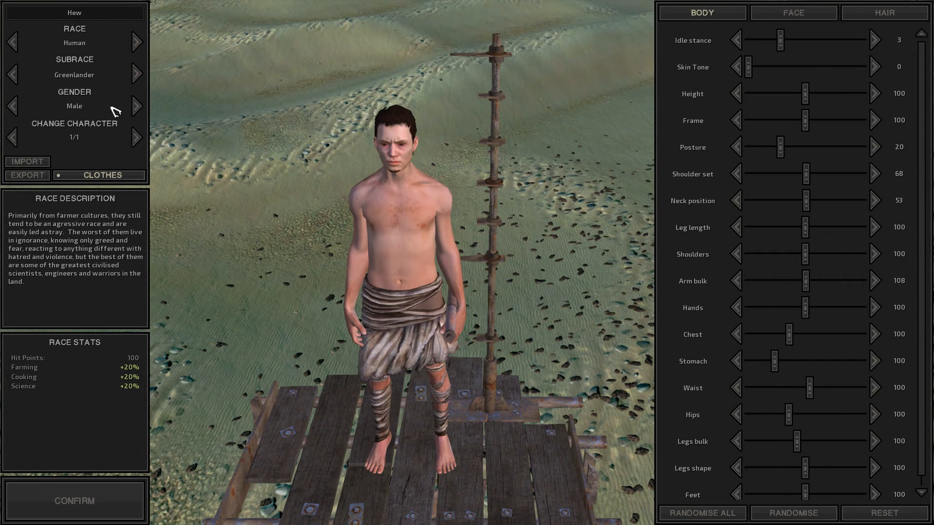
mouse_move(116, 96)
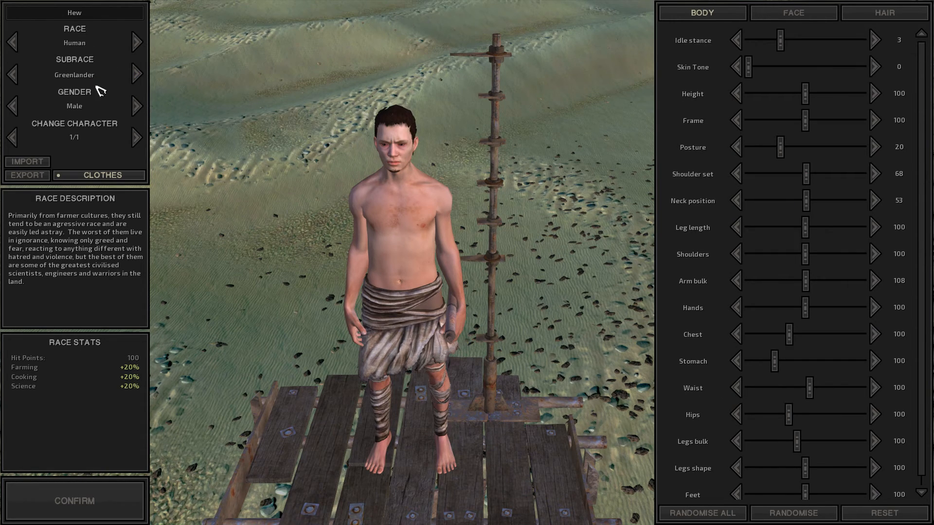
mouse_move(101, 254)
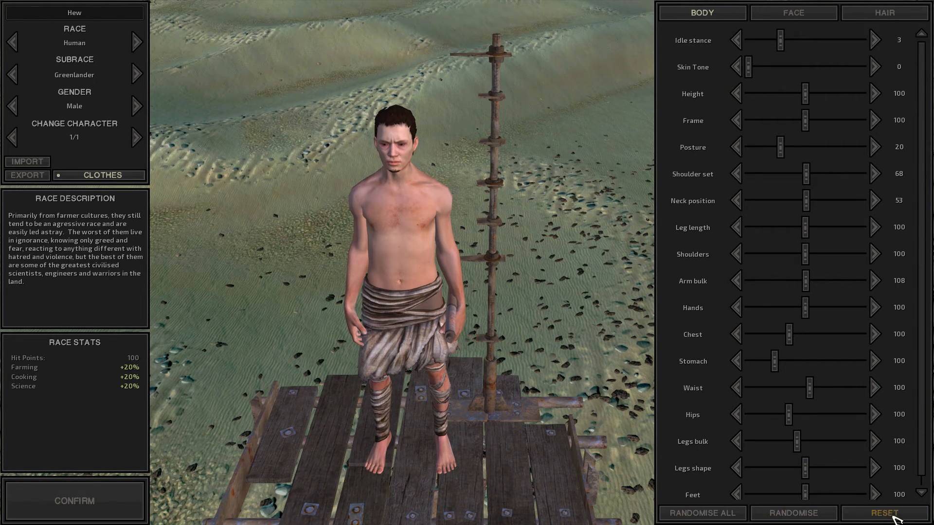
left_click(794, 513)
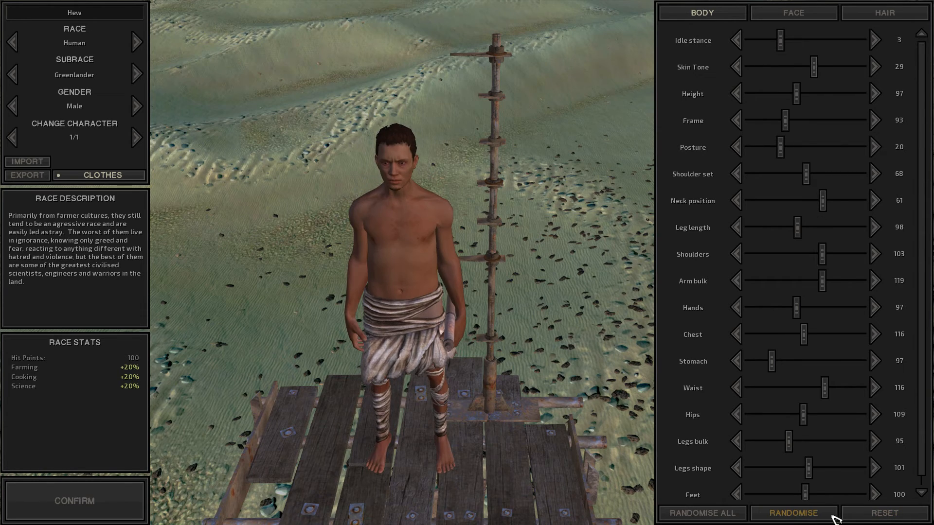
left_click(884, 512)
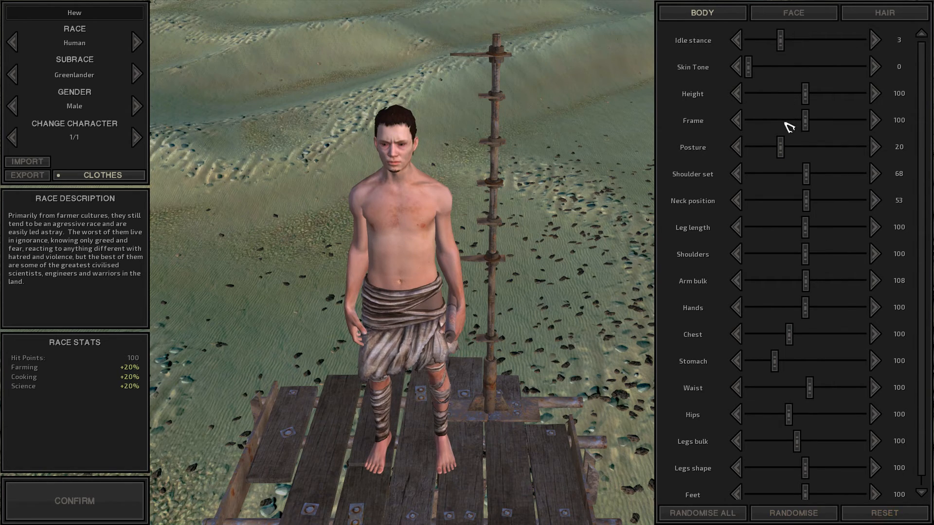
mouse_move(834, 57)
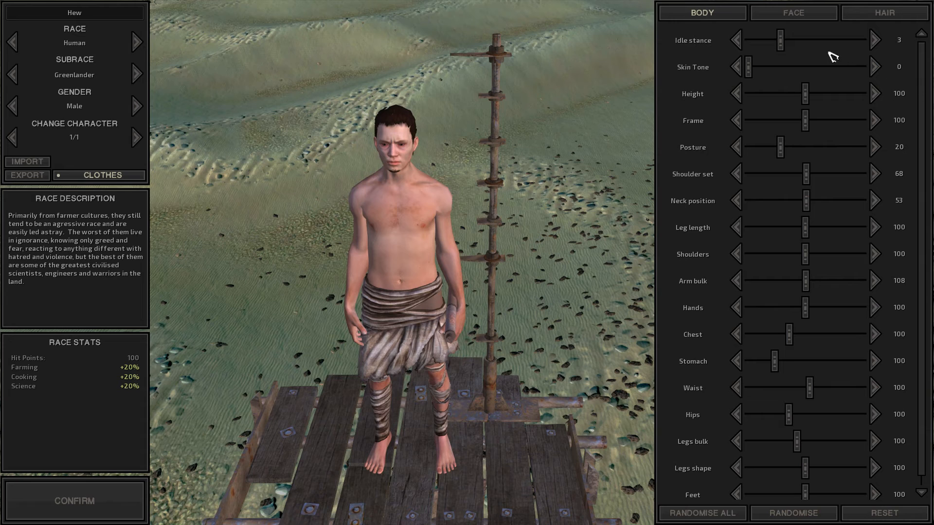
- Set an arms-crossed idle stance, warmer skin tone and posture 23
left_click_drag(777, 39, 812, 39)
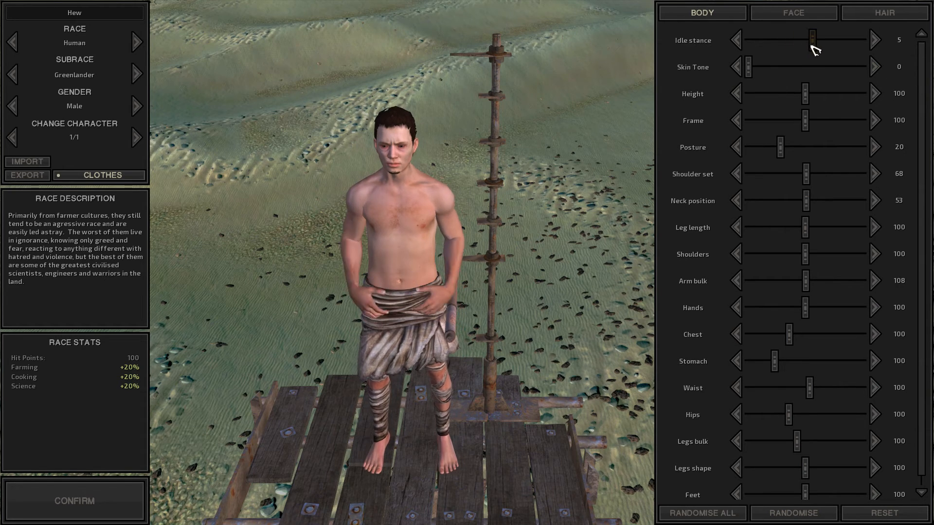
left_click(874, 40)
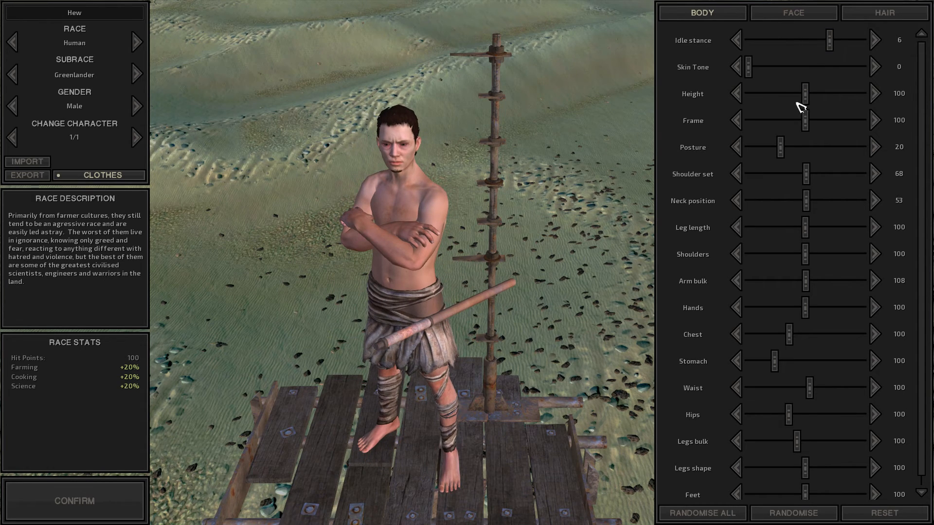
left_click_drag(745, 67, 808, 67)
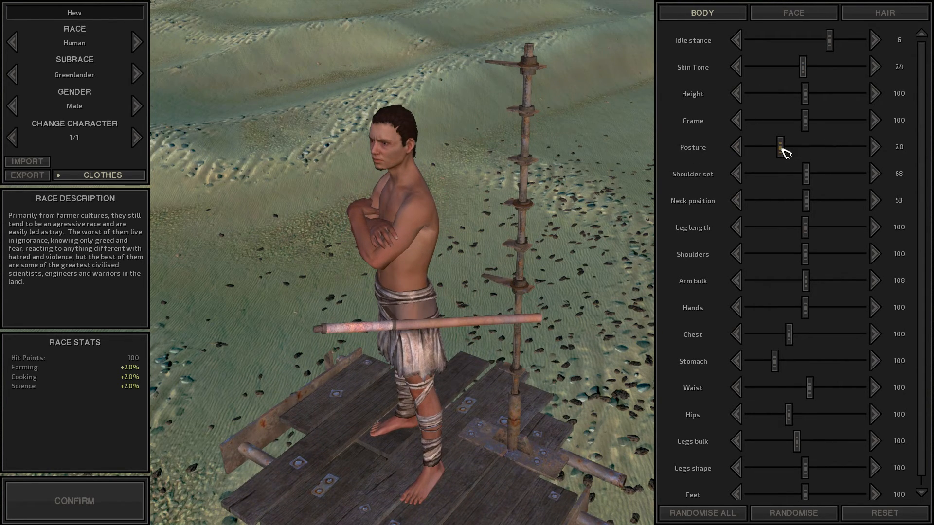
left_click_drag(781, 147, 787, 147)
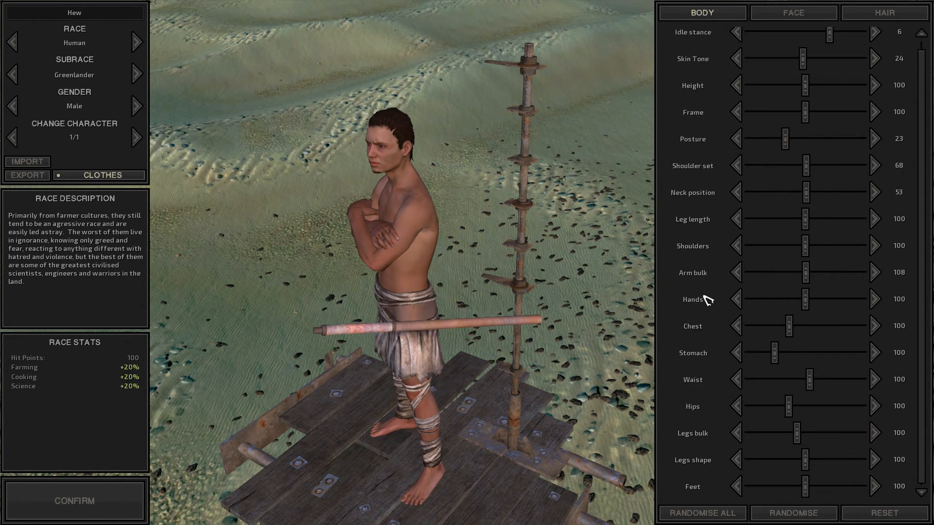
left_click(793, 12)
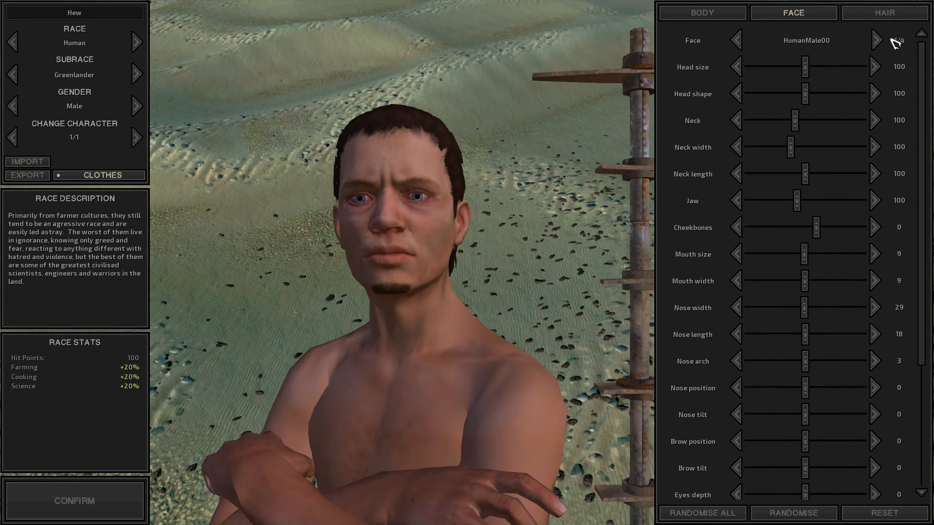
- Choose the HumanMale05 face and darken the skin tone to 24 with a slight posture tweak
left_click(874, 40)
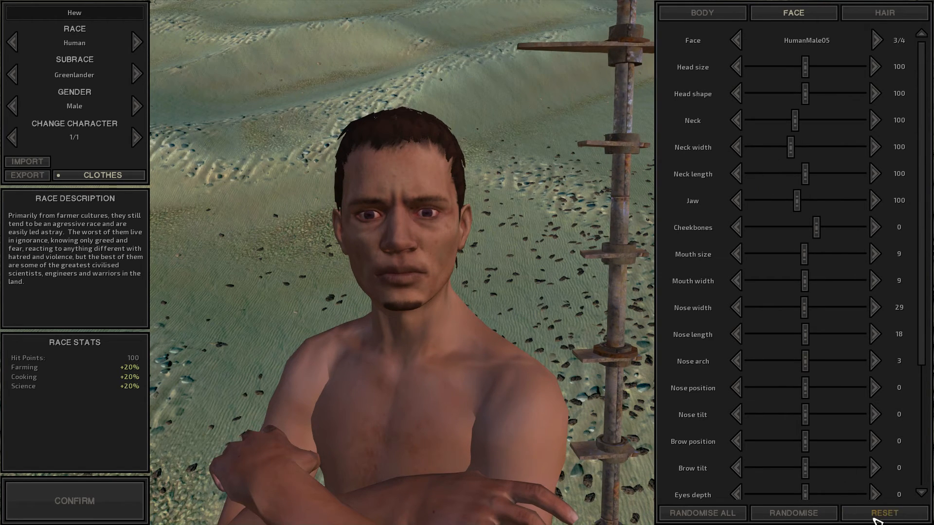
left_click(736, 40)
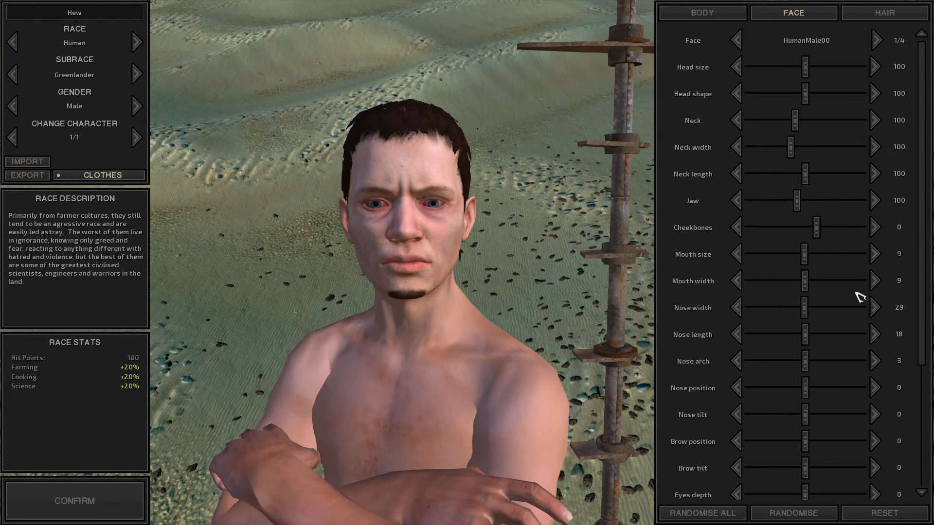
left_click(701, 12)
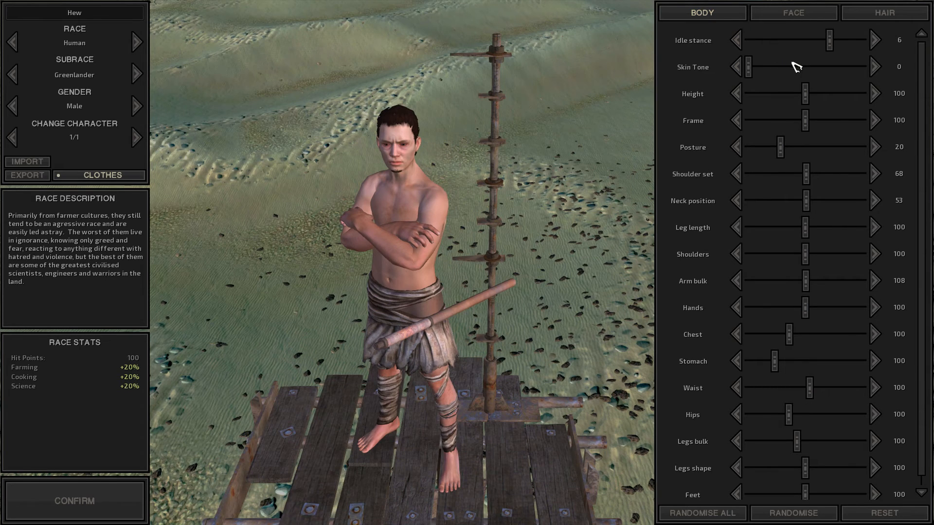
left_click_drag(745, 67, 803, 68)
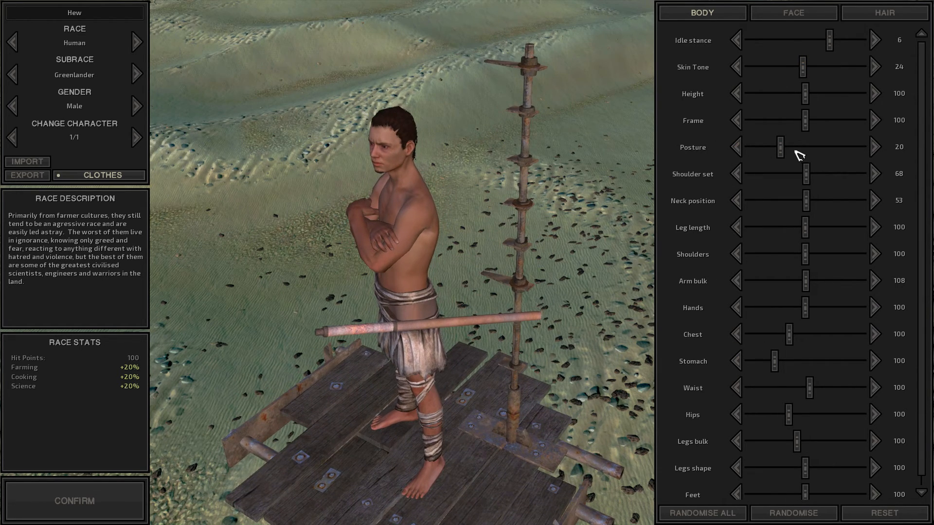
left_click_drag(774, 147, 785, 147)
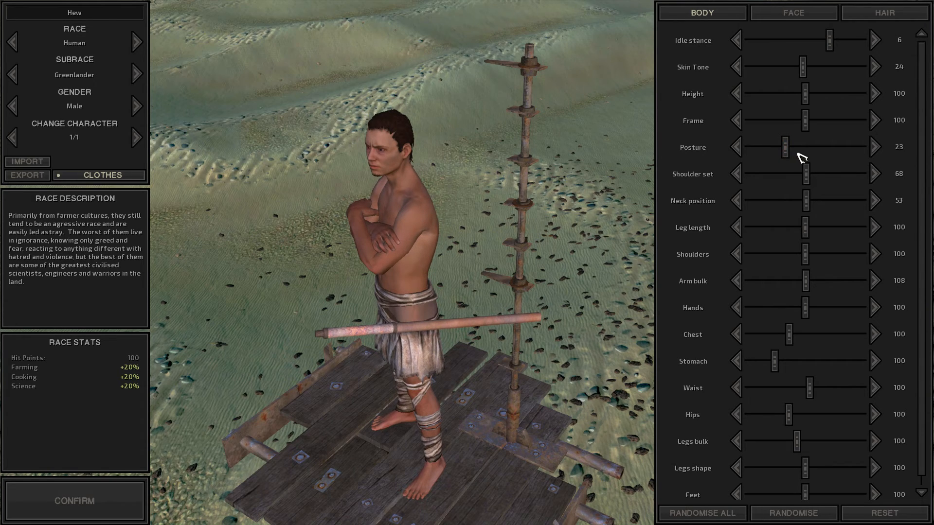
left_click(793, 12)
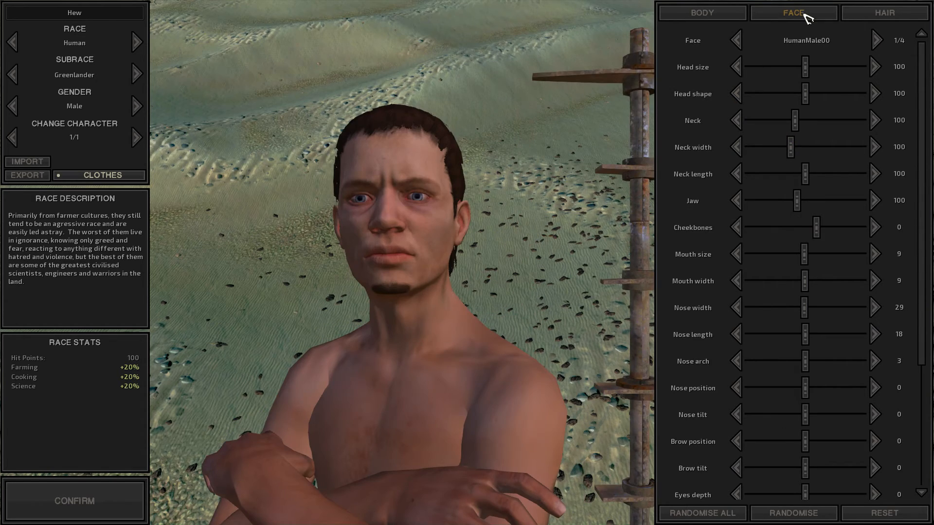
left_click(875, 40)
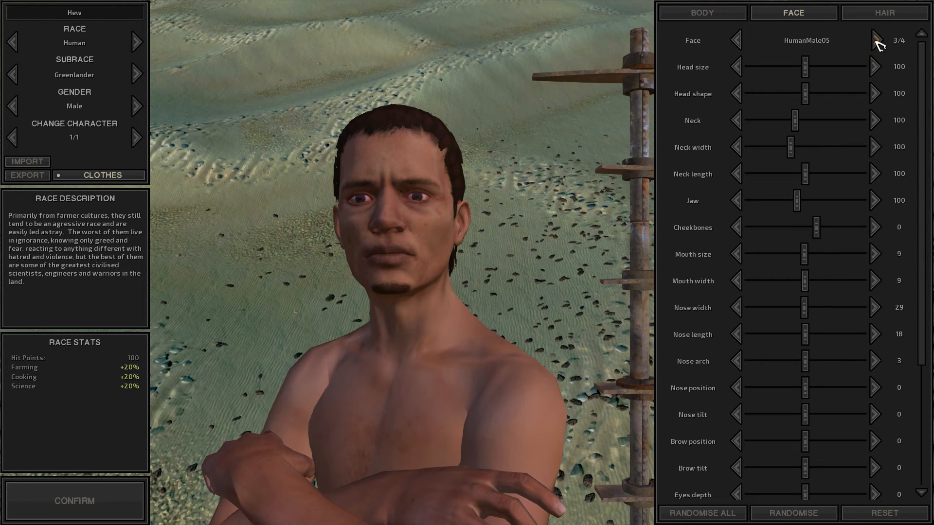
mouse_move(720, 129)
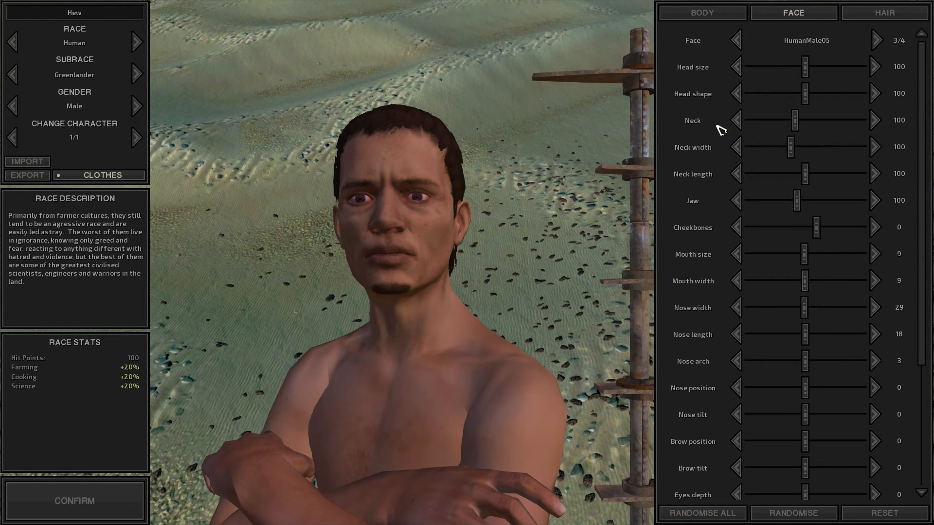
mouse_move(713, 333)
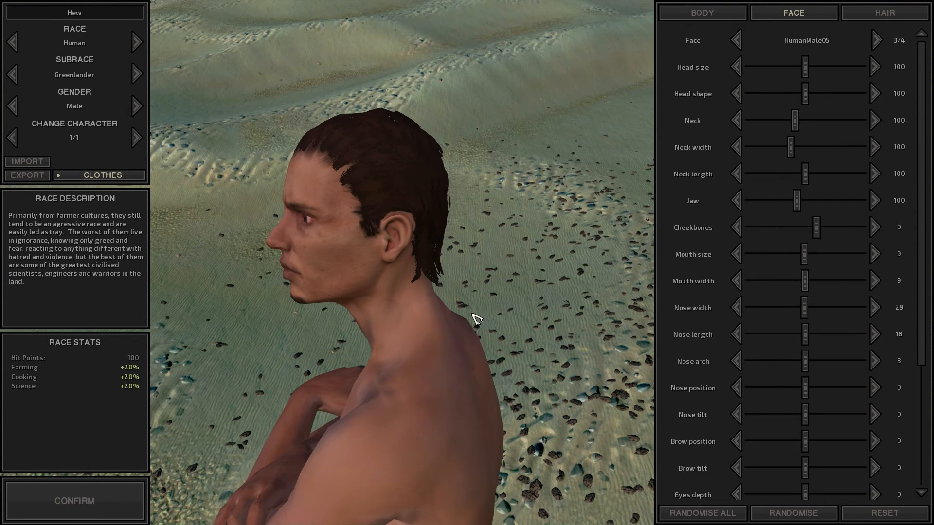
- Try several hair hues, then drain saturation to 0 for white hair
left_click(884, 11)
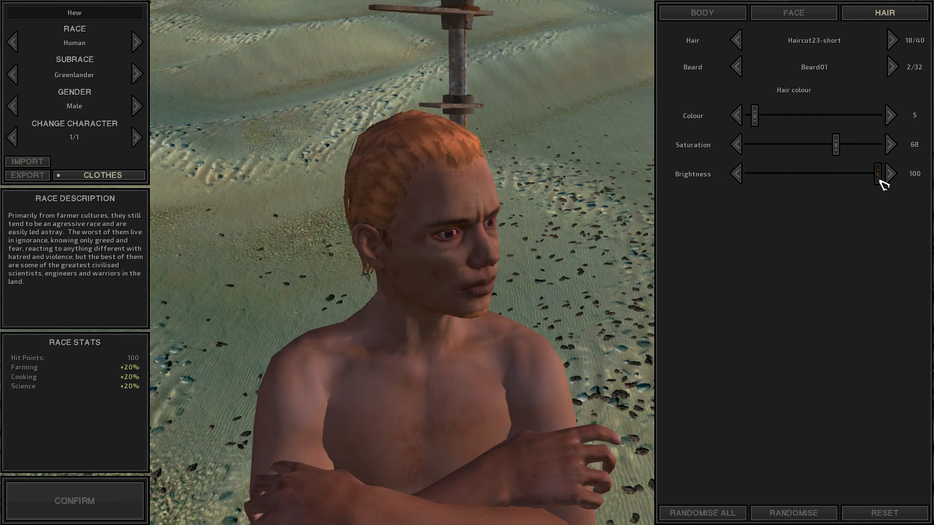
left_click_drag(752, 116, 772, 115)
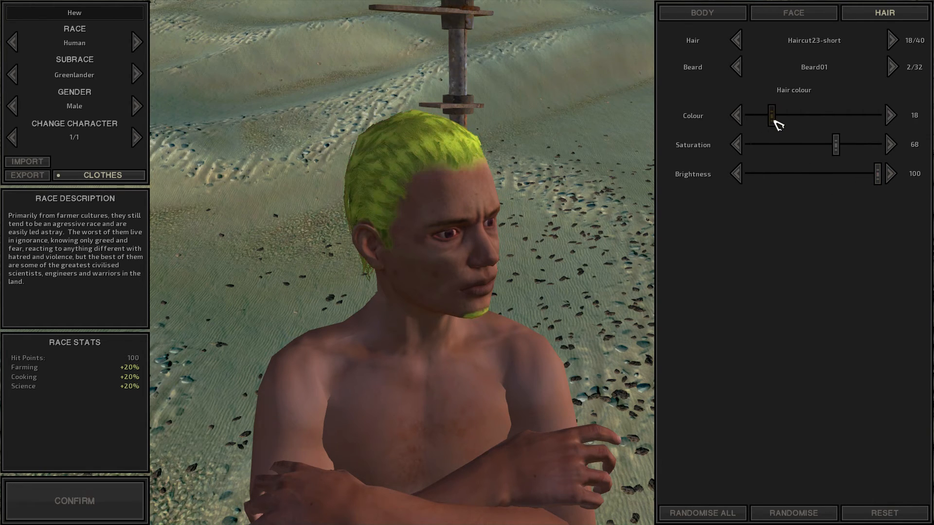
left_click_drag(768, 116, 752, 116)
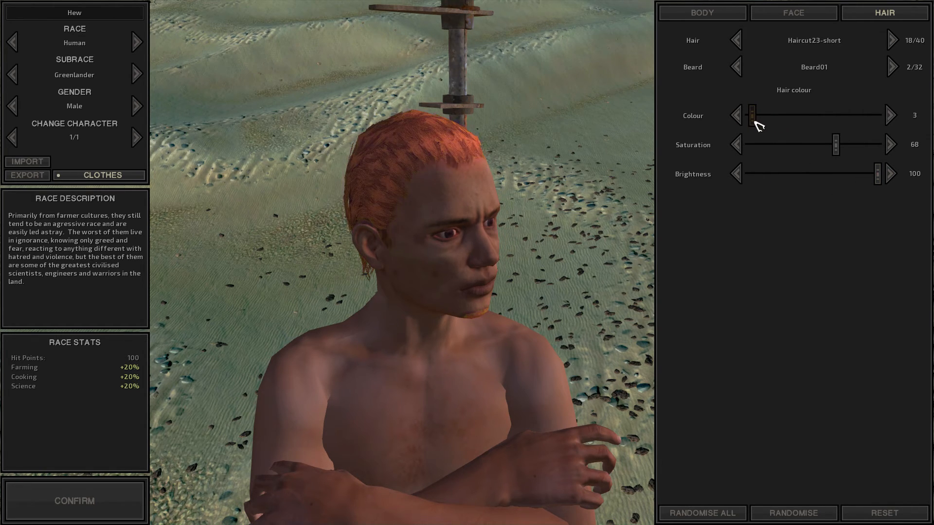
left_click_drag(752, 115, 798, 116)
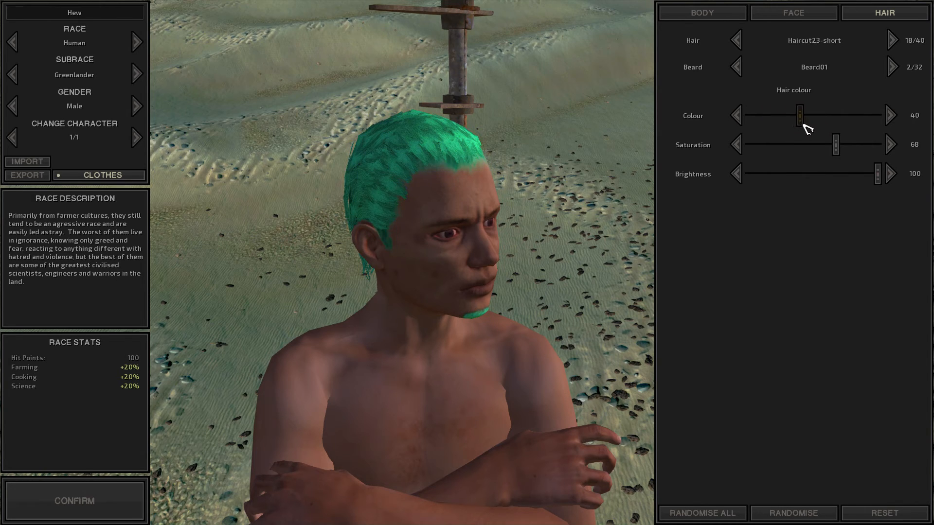
left_click_drag(798, 116, 764, 116)
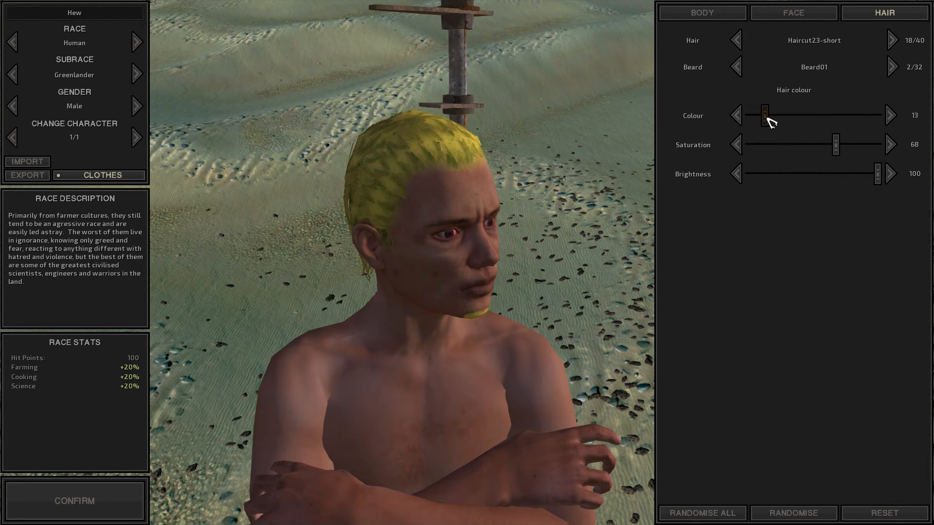
left_click_drag(834, 144, 750, 144)
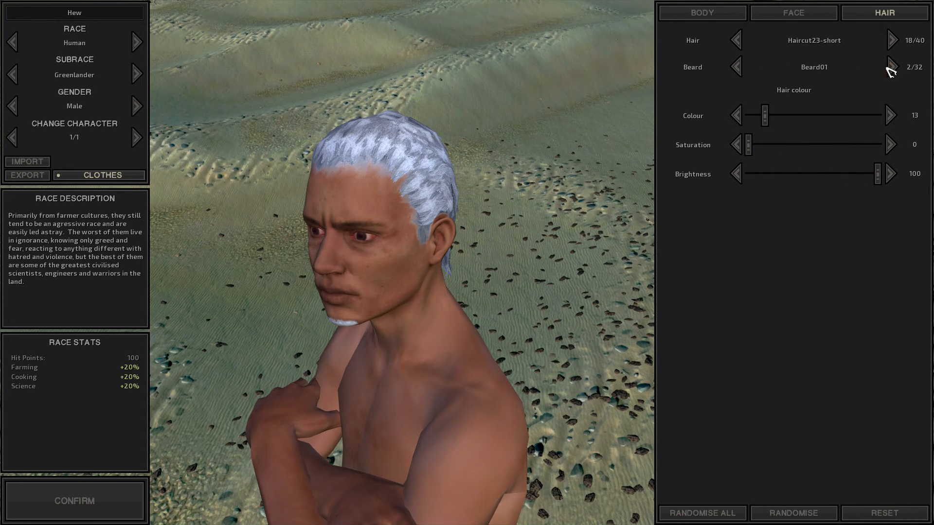
- Cycle beard styles and settle on the short Beard11
left_click(891, 67)
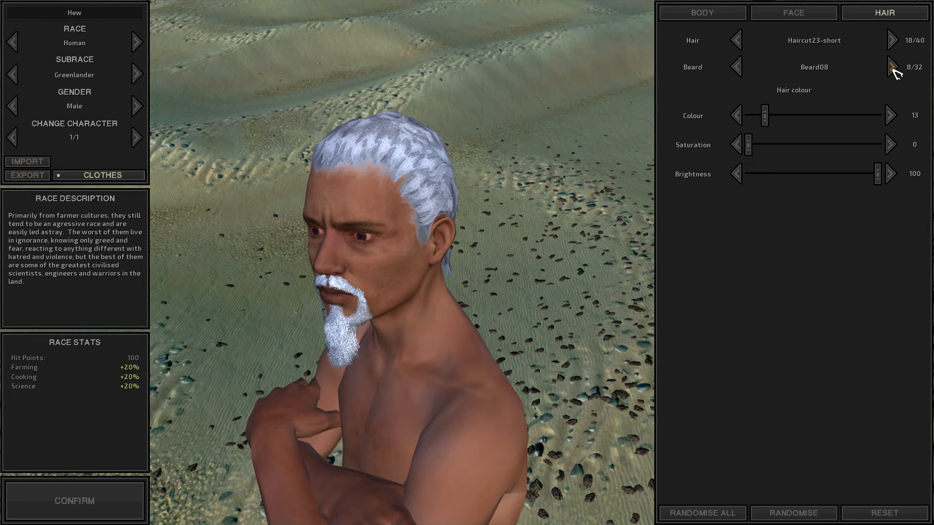
left_click(891, 67)
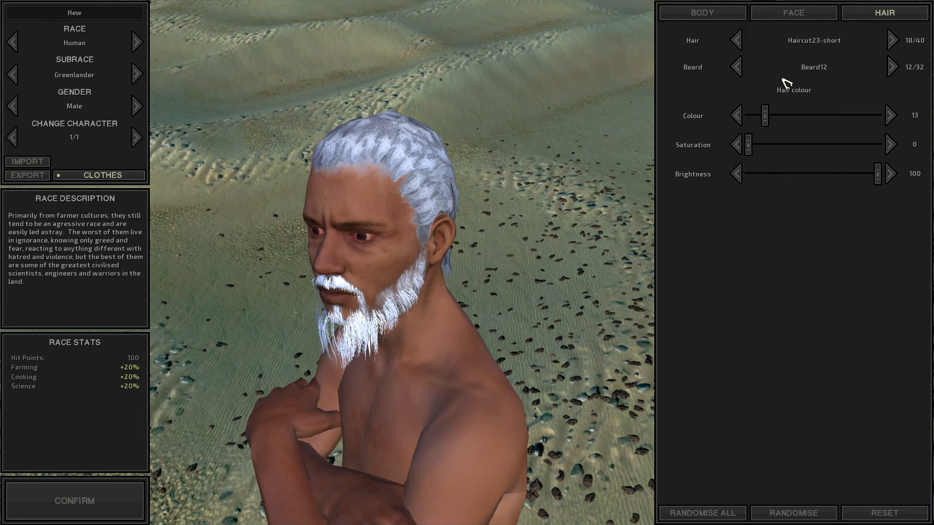
left_click(735, 67)
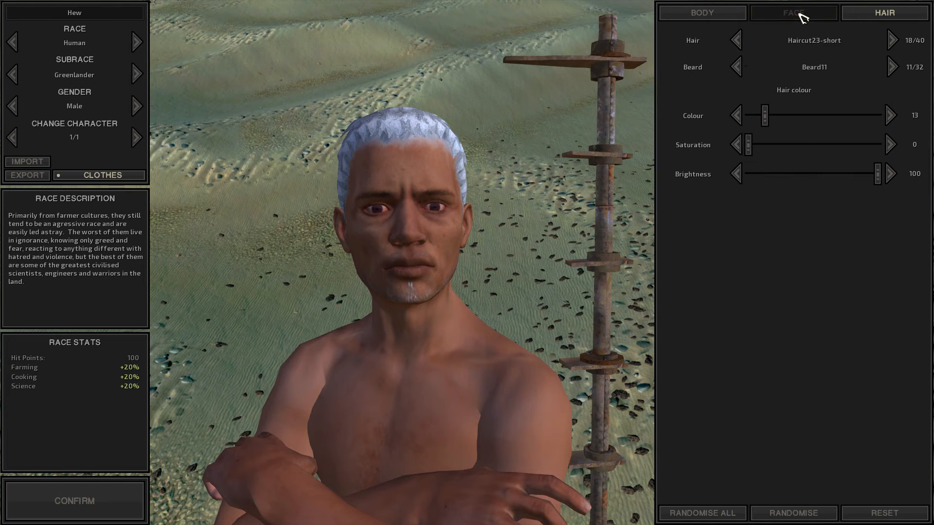
- Reduce the mouth size to -9 in the face settings
left_click(793, 11)
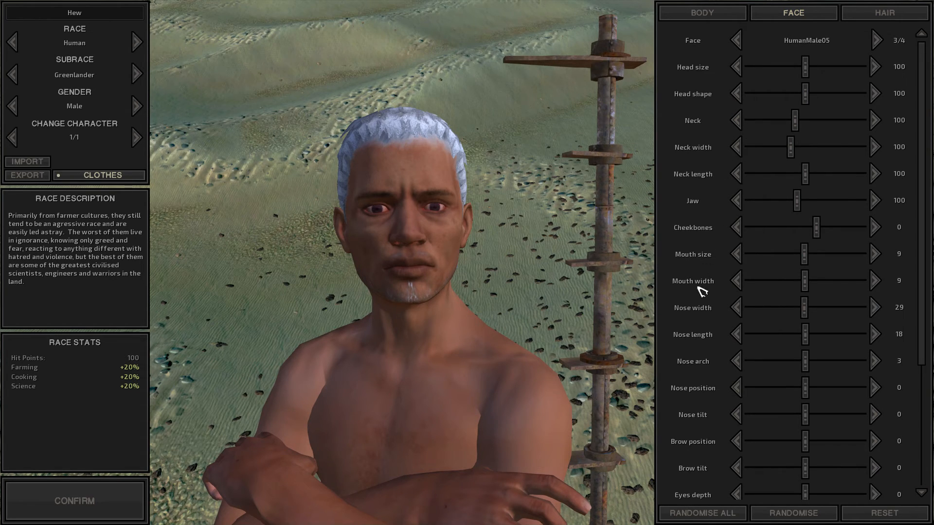
mouse_move(715, 126)
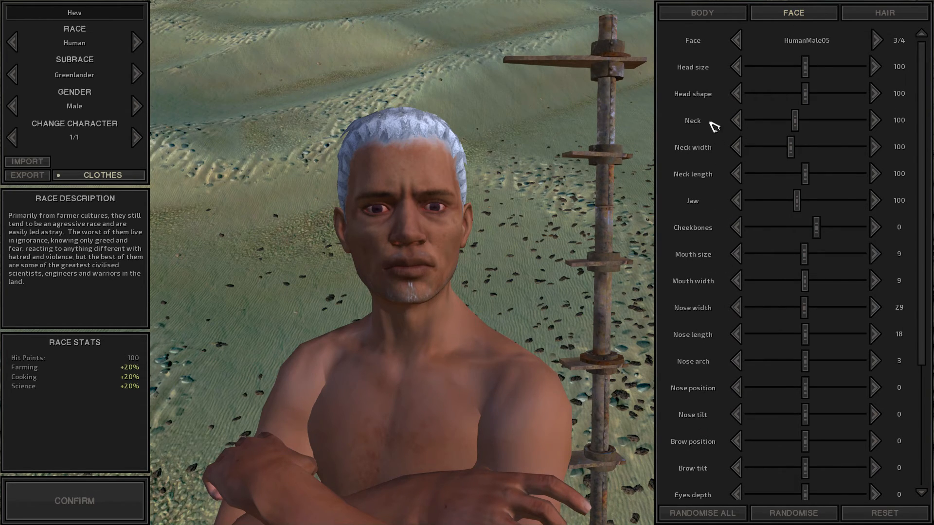
mouse_move(791, 257)
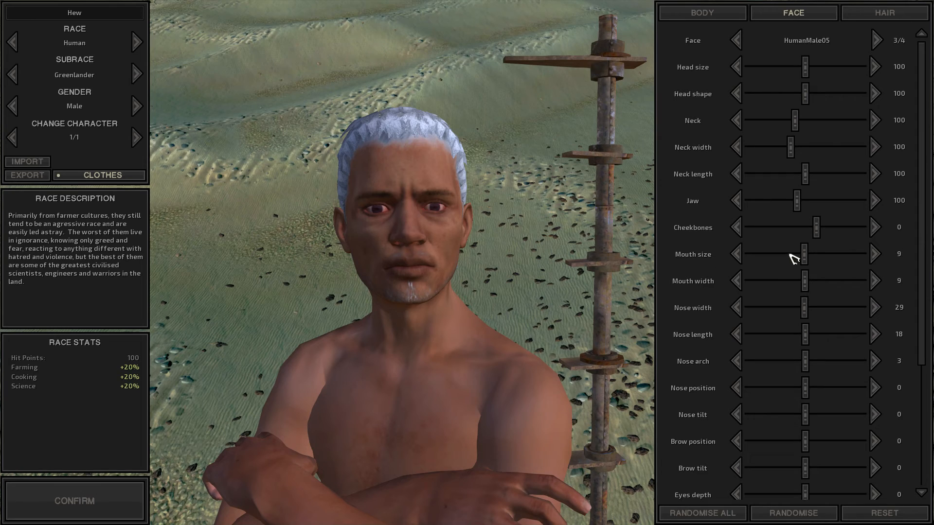
mouse_move(807, 259)
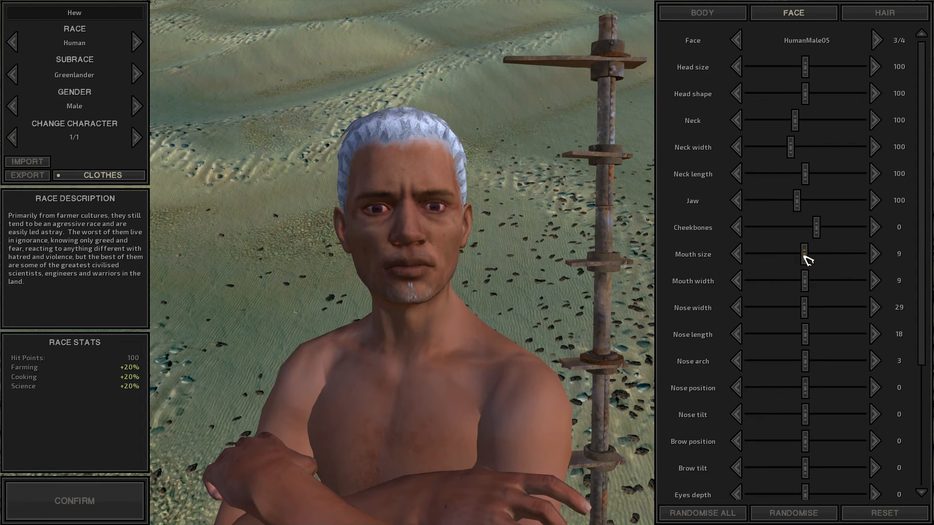
left_click_drag(800, 254, 789, 253)
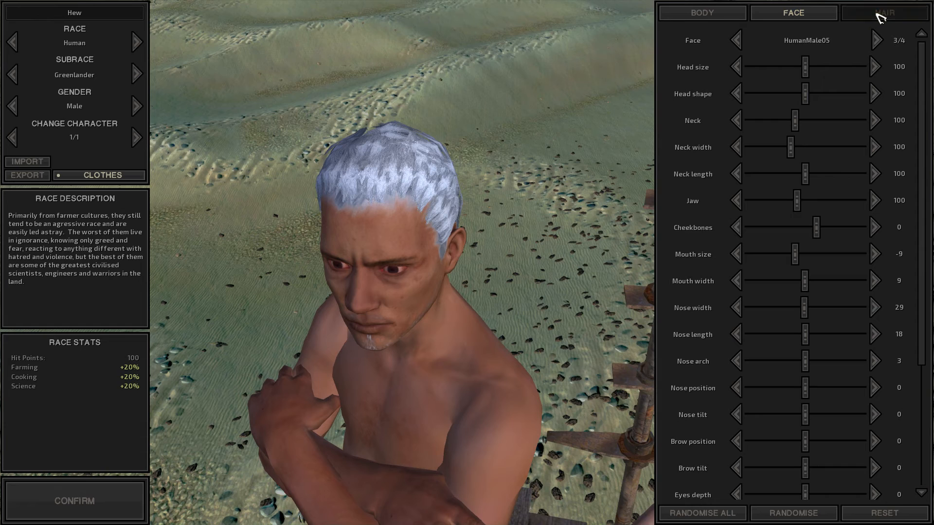
- Step back through hairstyles to the shaggy Haircut08-hobo (9/40)
left_click(884, 12)
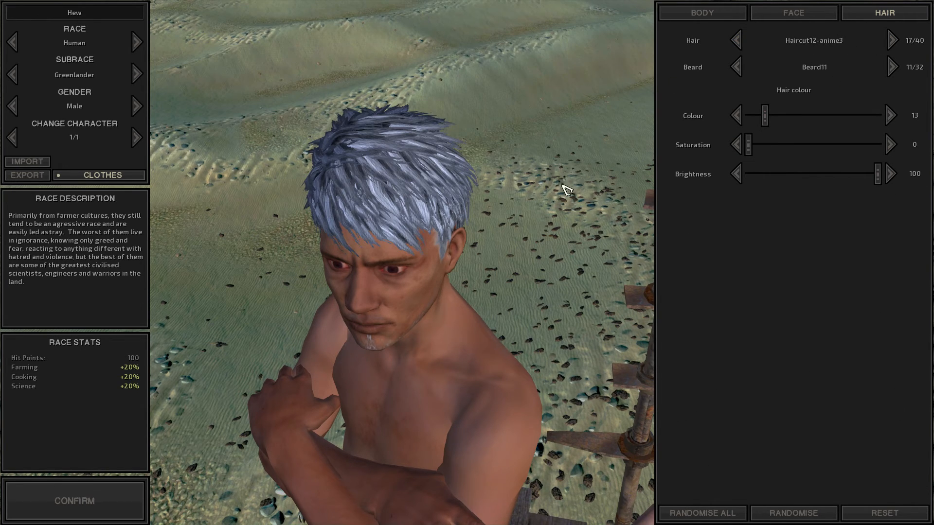
left_click(736, 40)
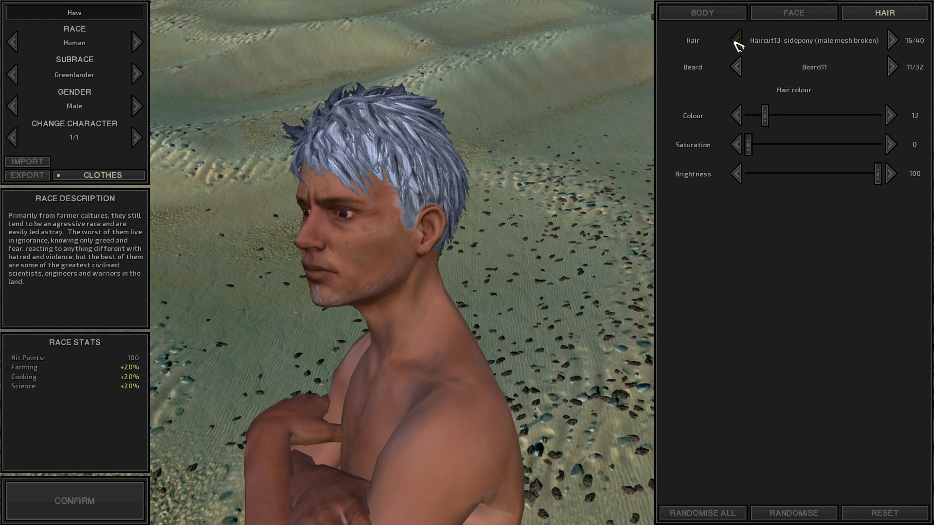
left_click(735, 40)
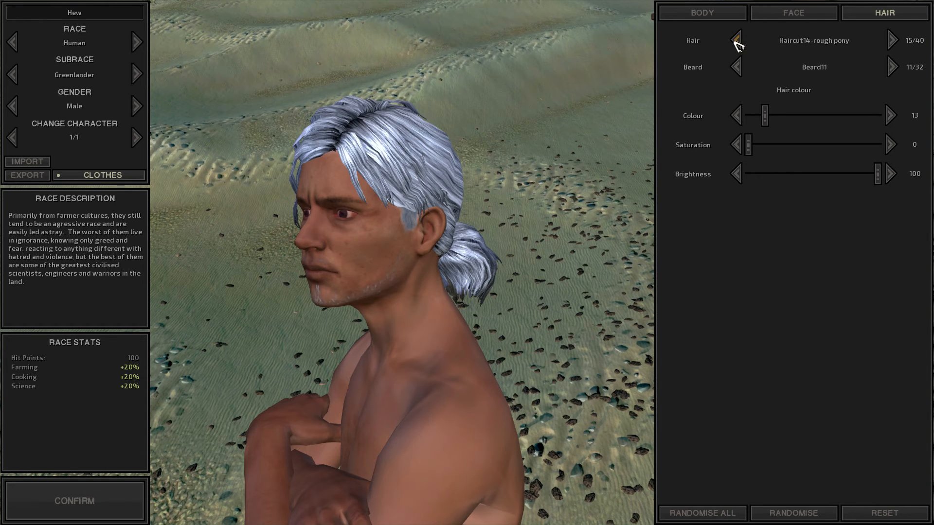
left_click(736, 40)
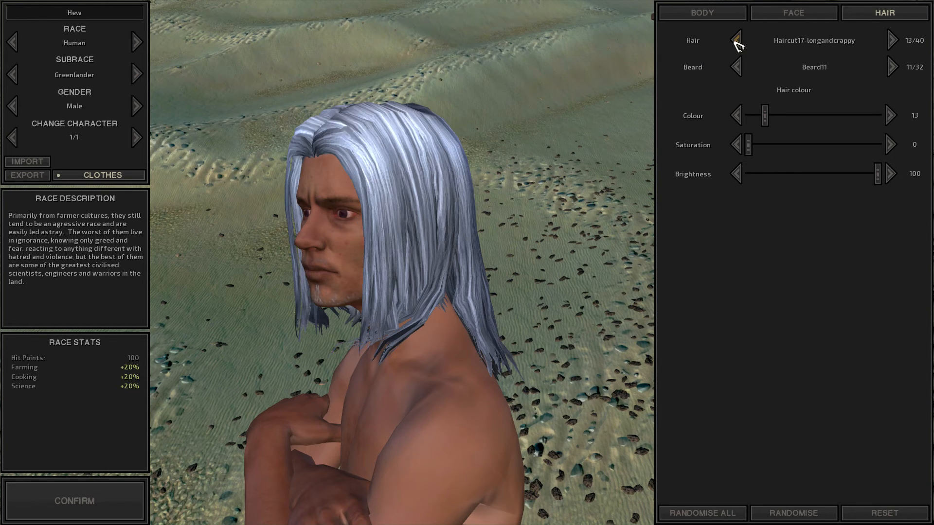
left_click(737, 40)
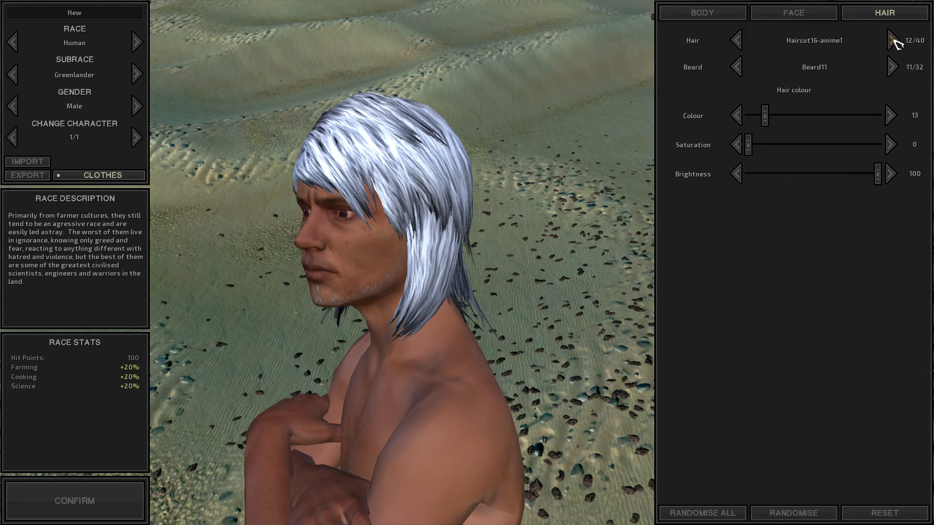
mouse_move(736, 40)
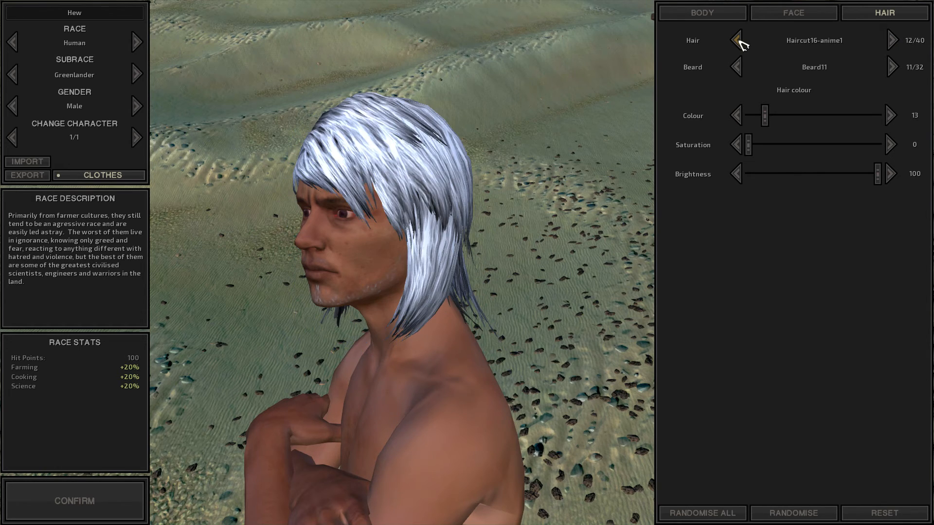
left_click(736, 39)
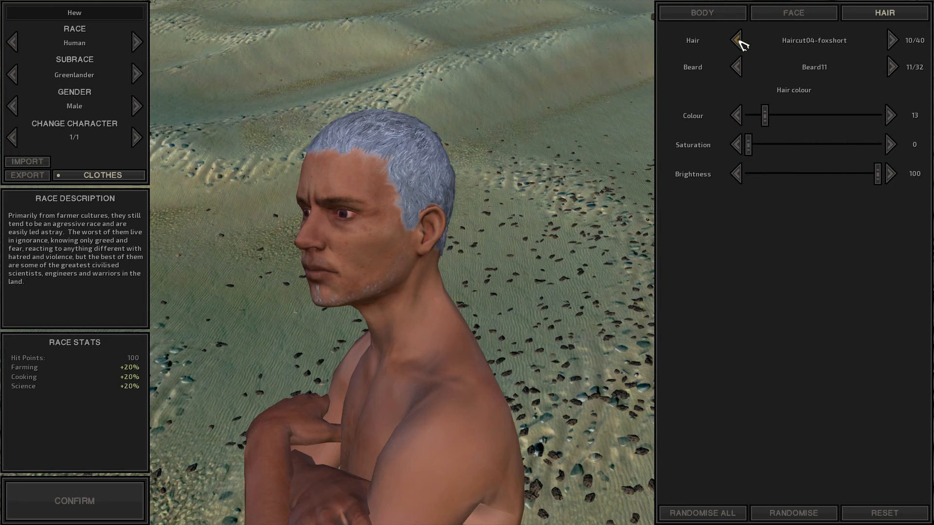
left_click(737, 40)
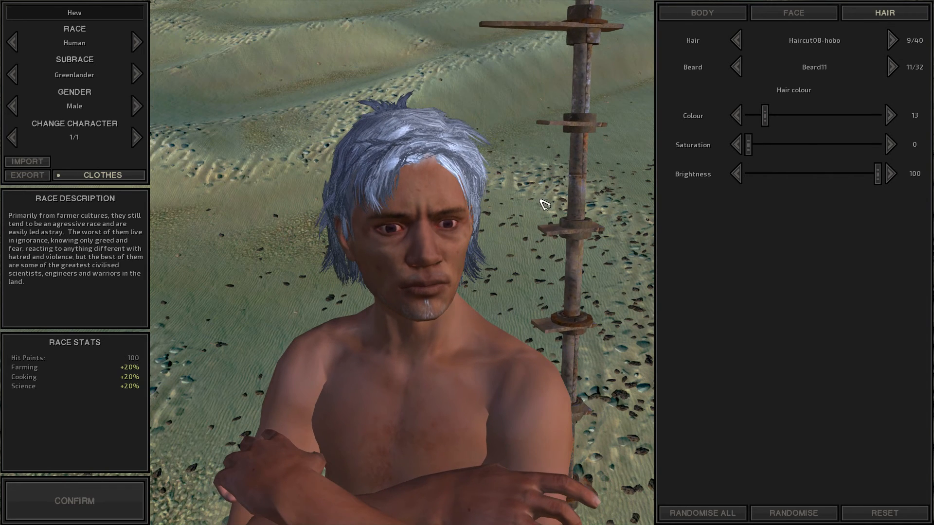
mouse_move(84, 11)
type("Tola")
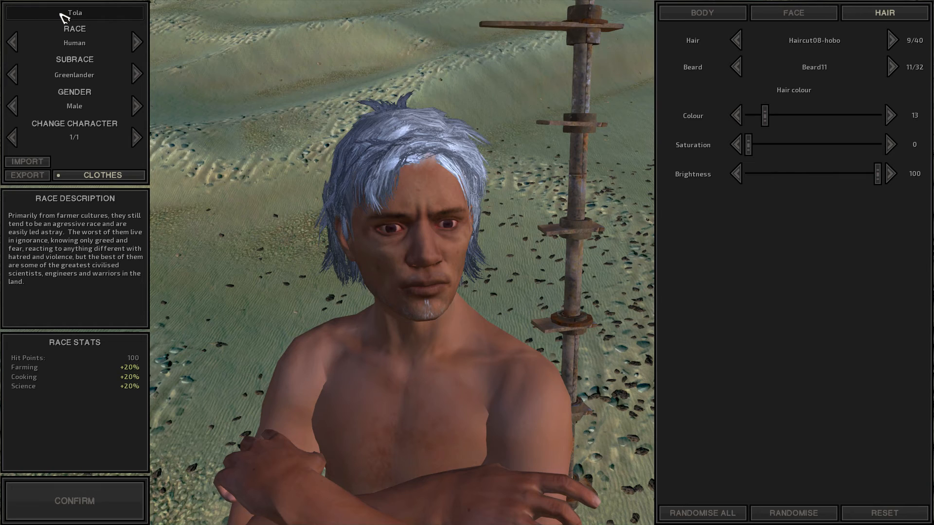
mouse_move(131, 227)
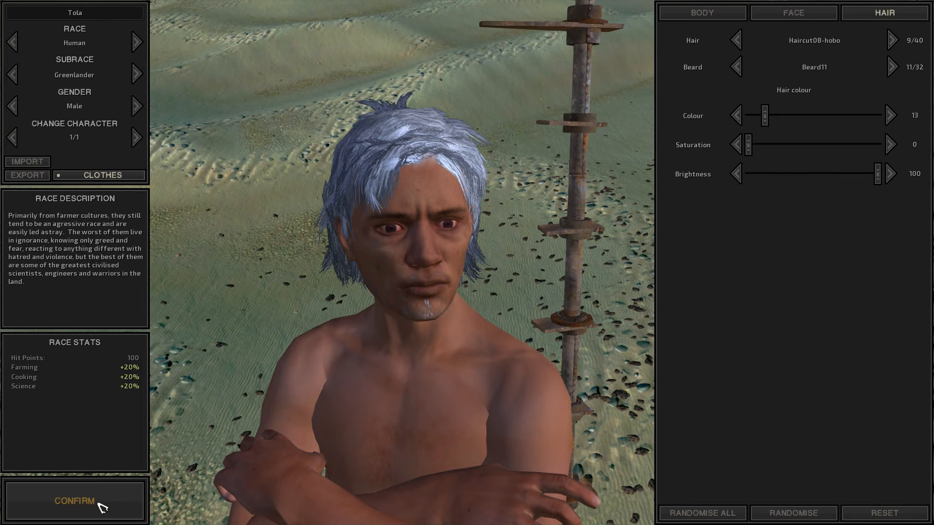
- Confirm the character Tola and enter the Border Zone
left_click(73, 500)
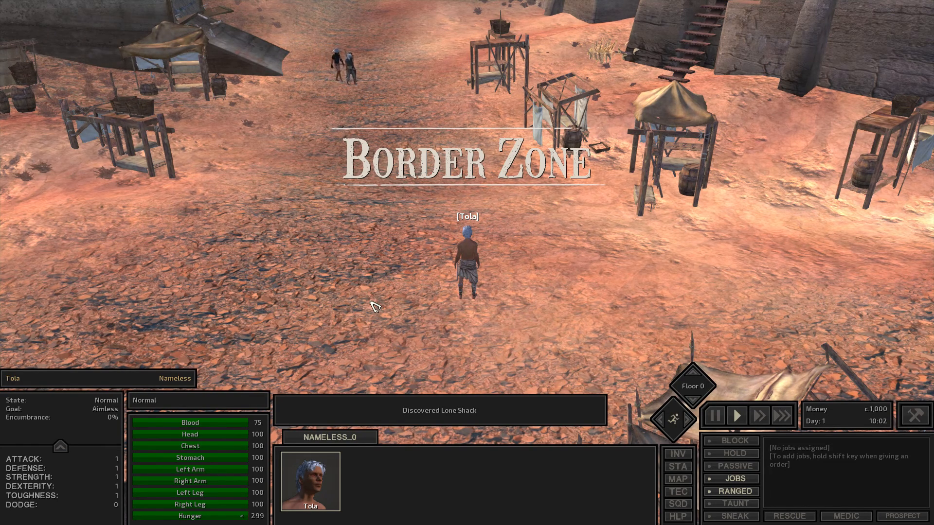
- Pause the game and briefly check Squin's location on the world map
left_click(714, 415)
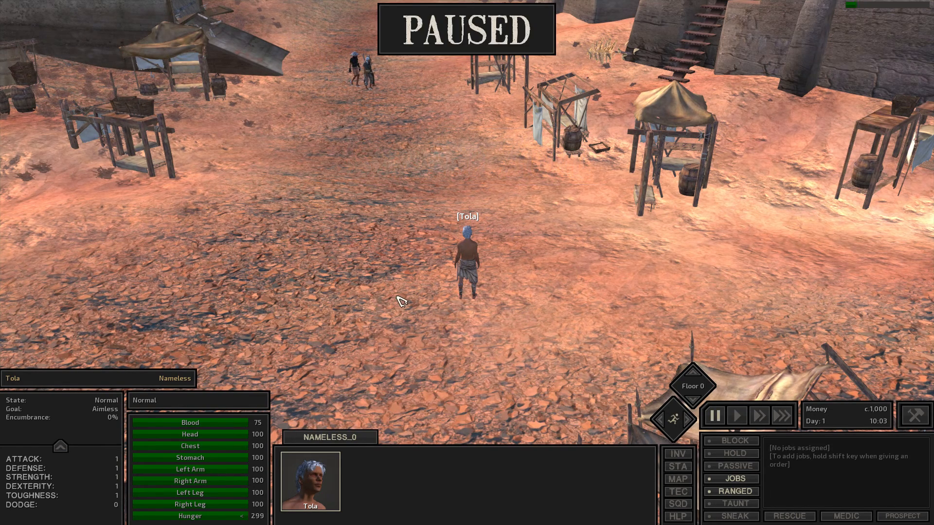
left_click(677, 480)
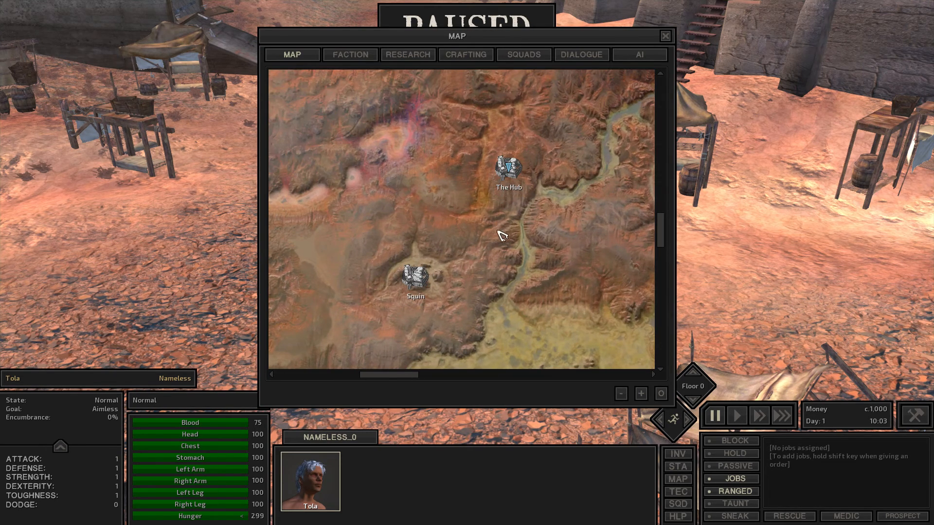
left_click(665, 36)
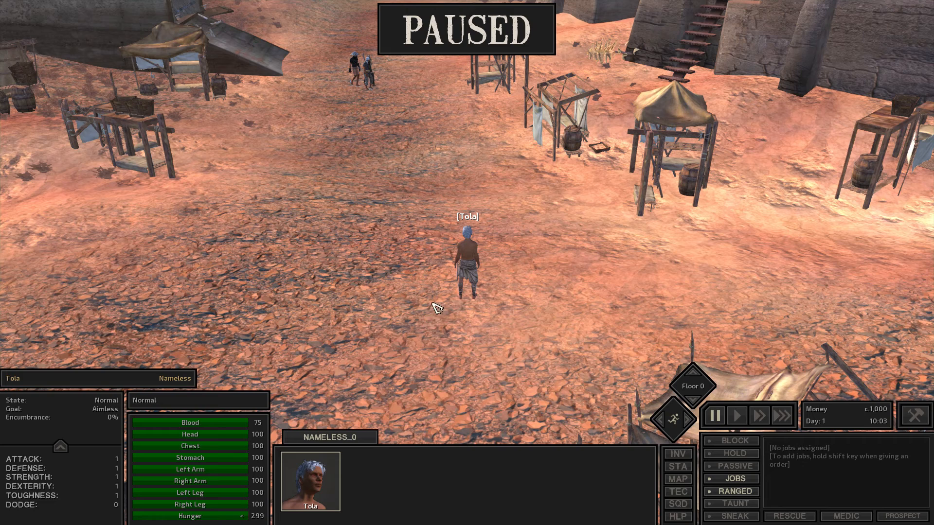
- Rename the squad Nameless_0 to Main in the squad panel
left_click(677, 504)
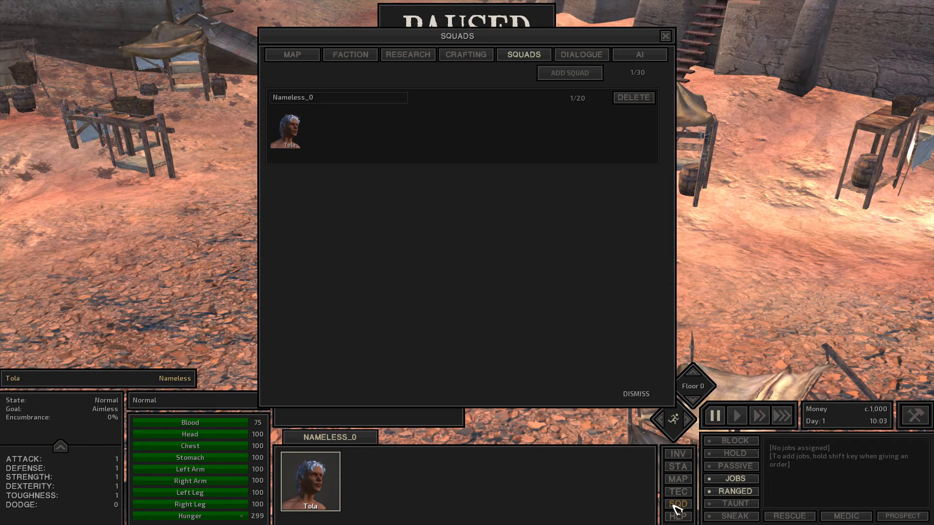
left_click(338, 97)
type("<")
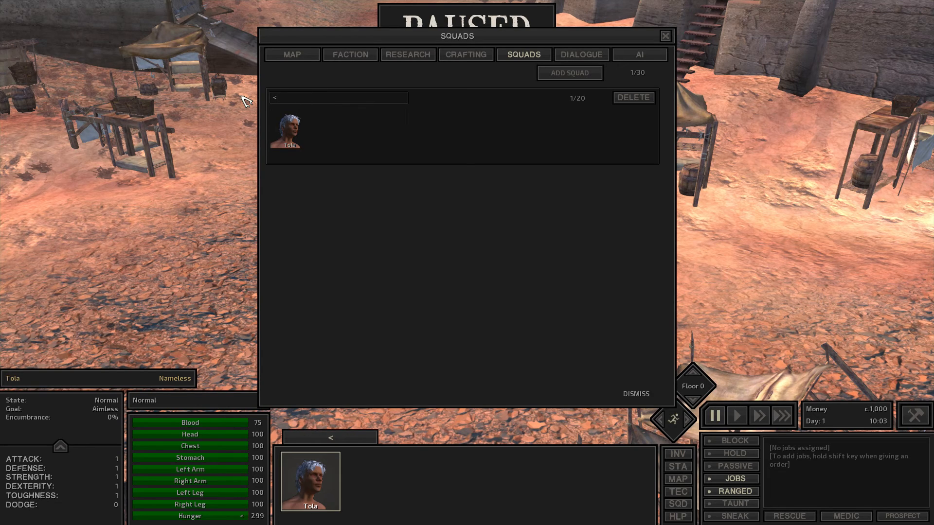
type("Main")
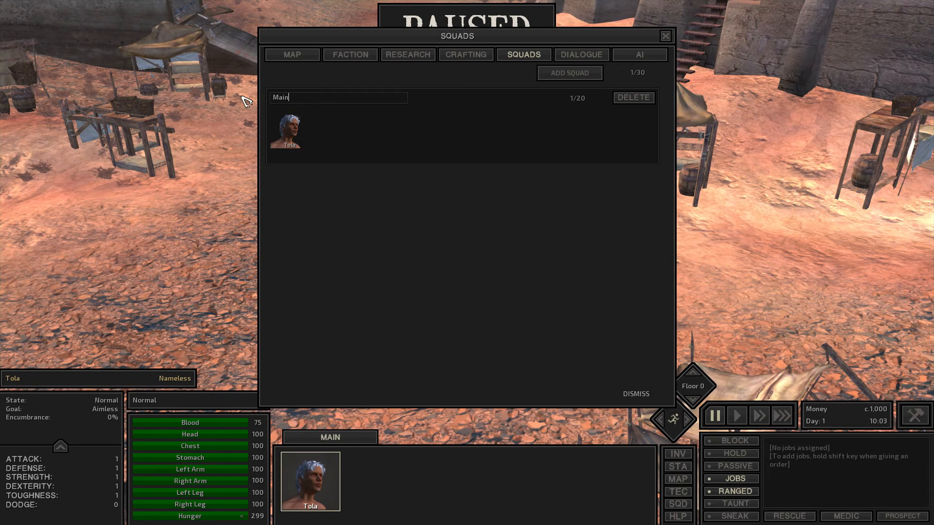
mouse_move(515, 23)
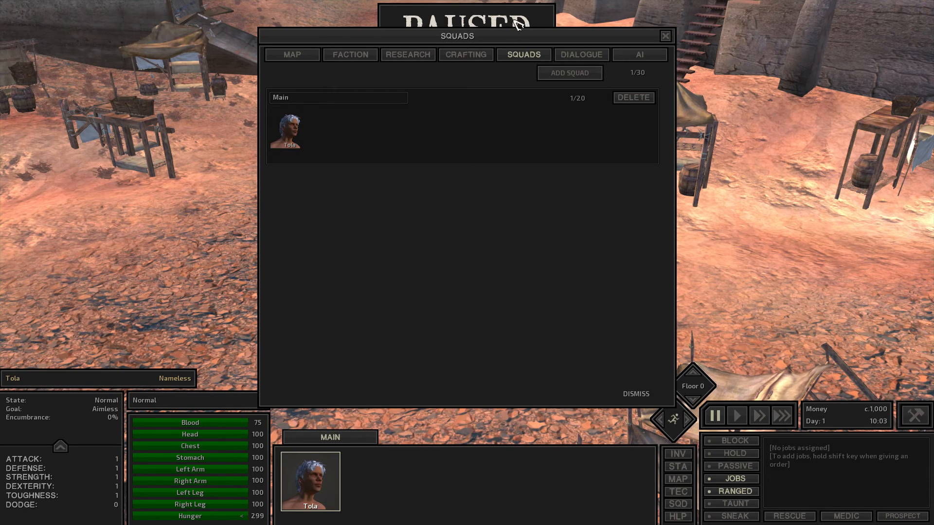
- Rename the faction from Nameless to Usins on the Faction screen
left_click(350, 55)
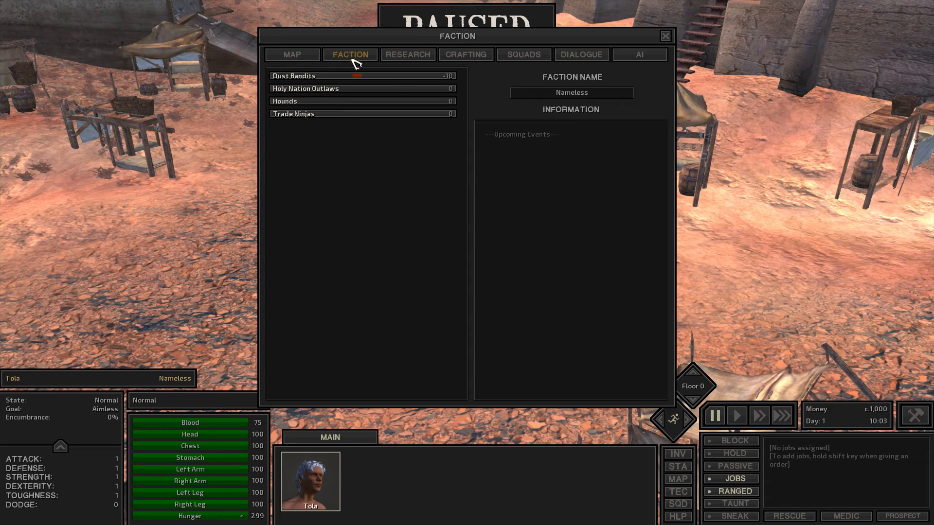
mouse_move(612, 101)
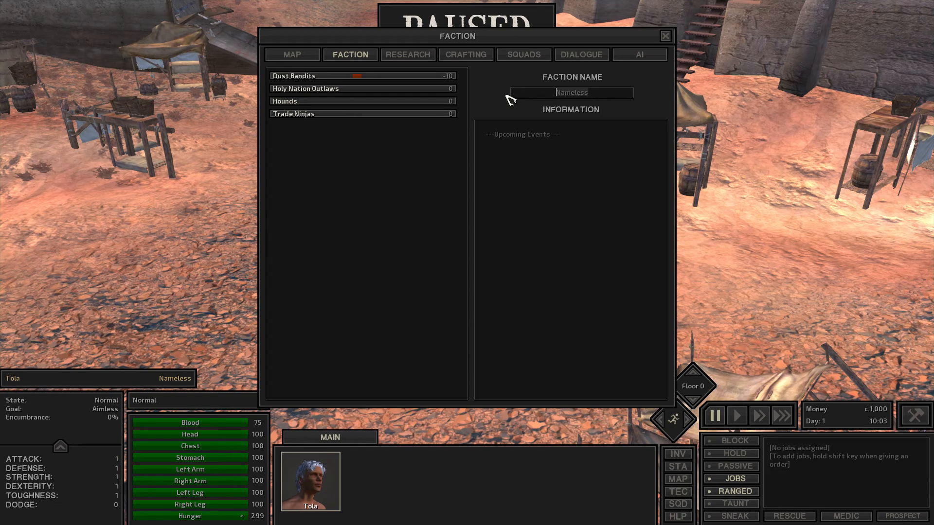
type("Usinbs")
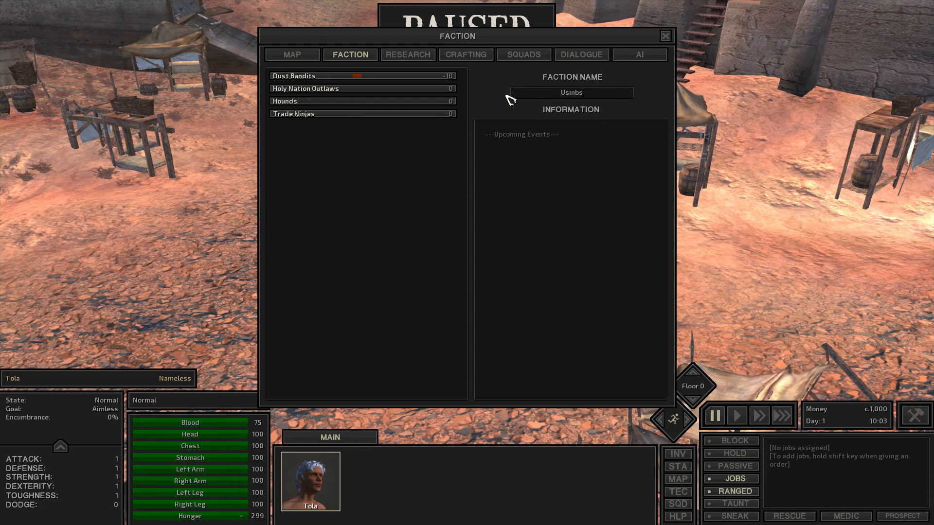
key("Backspace")
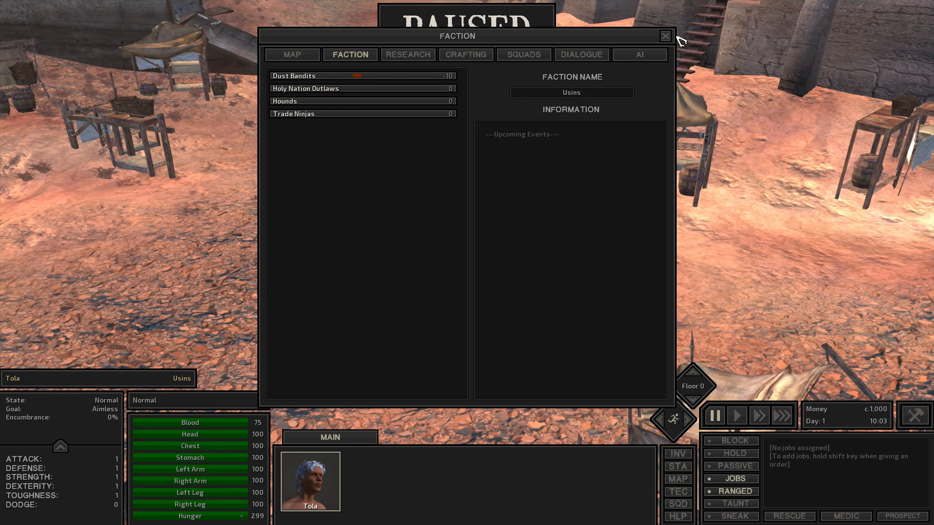
- Glance at the crafting overview and world map, then close the panels back to town
left_click(465, 55)
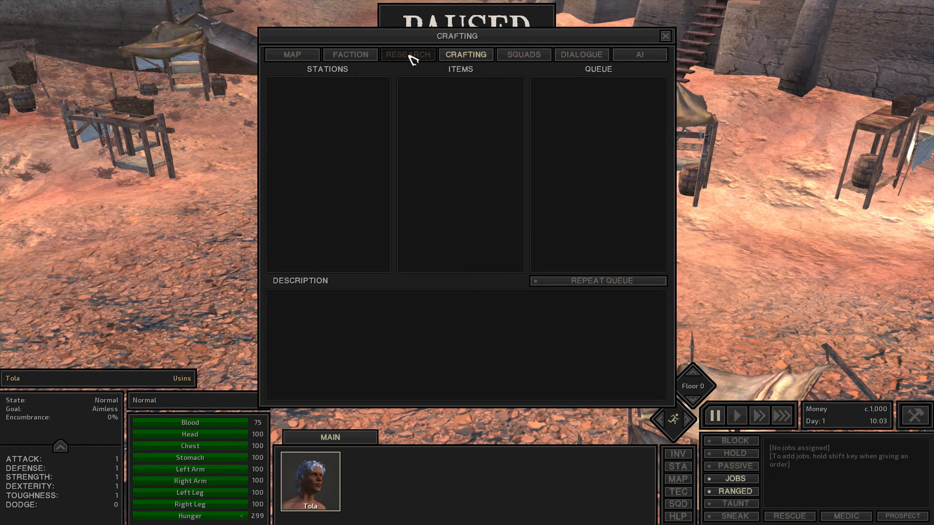
left_click(291, 54)
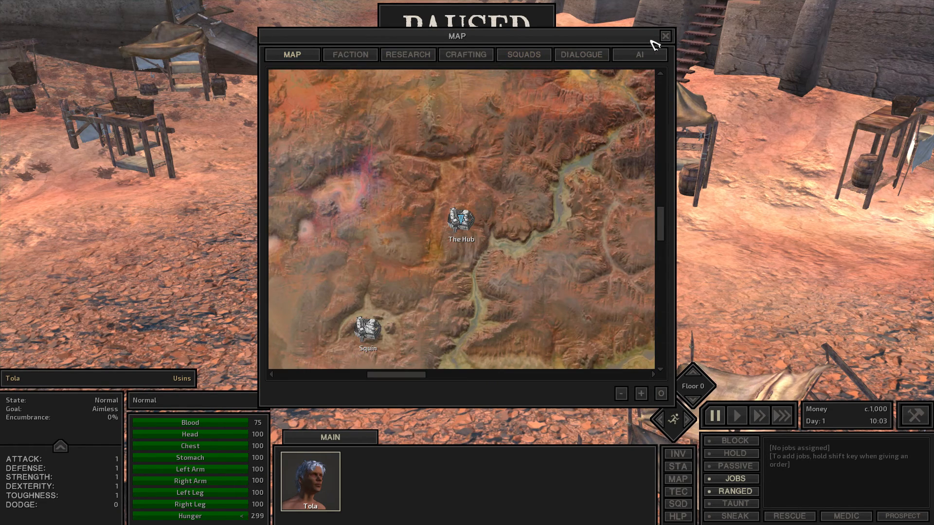
left_click(665, 36)
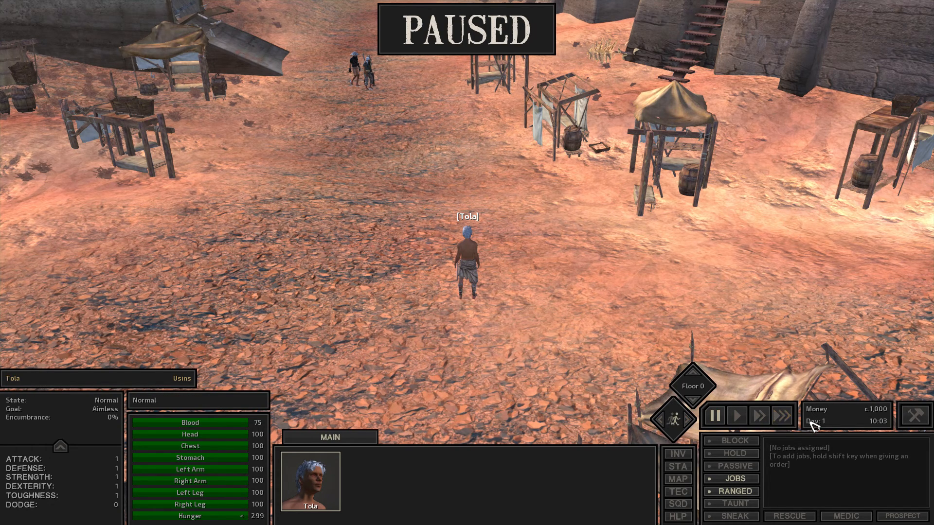
mouse_move(448, 366)
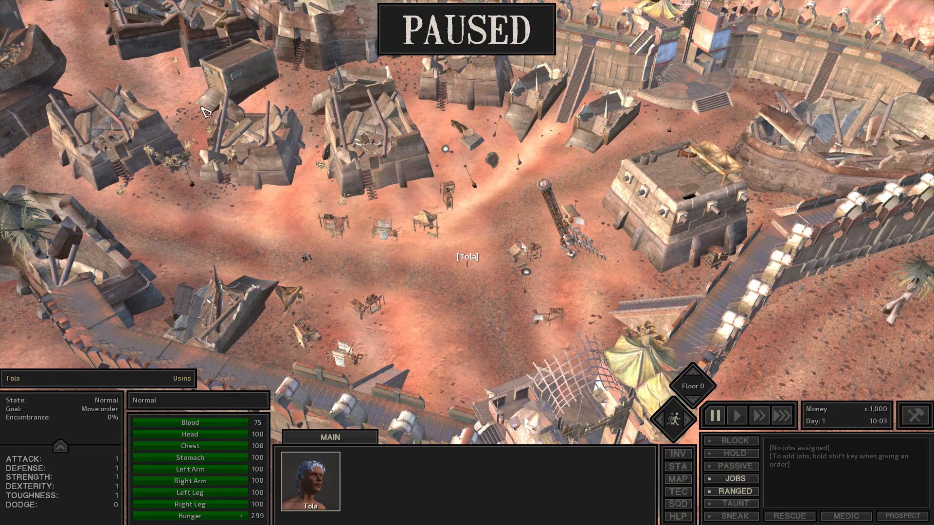
- Order Tola to walk across town to the wooden building's door
left_click(736, 416)
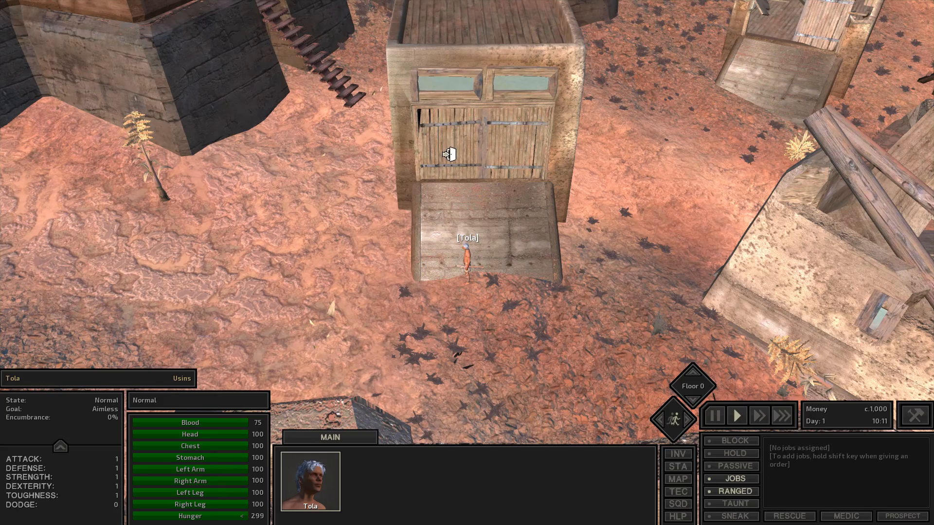
- Have Tola lockpick the chest beside the beds and speed up game time while waiting
left_click(451, 155)
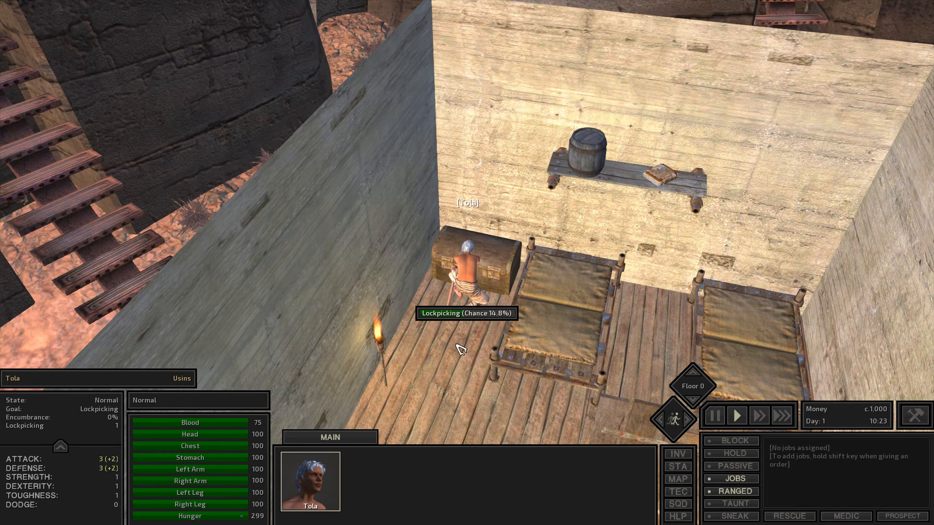
left_click(759, 416)
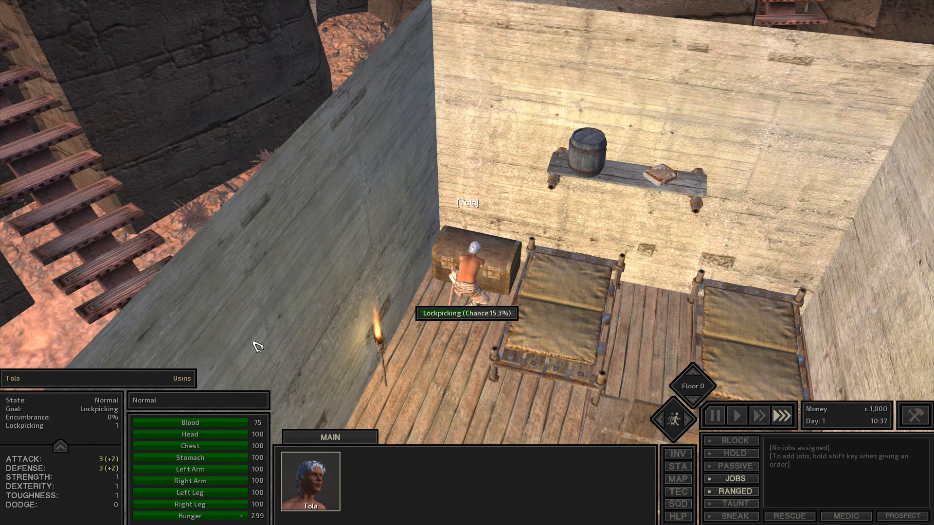
mouse_move(678, 505)
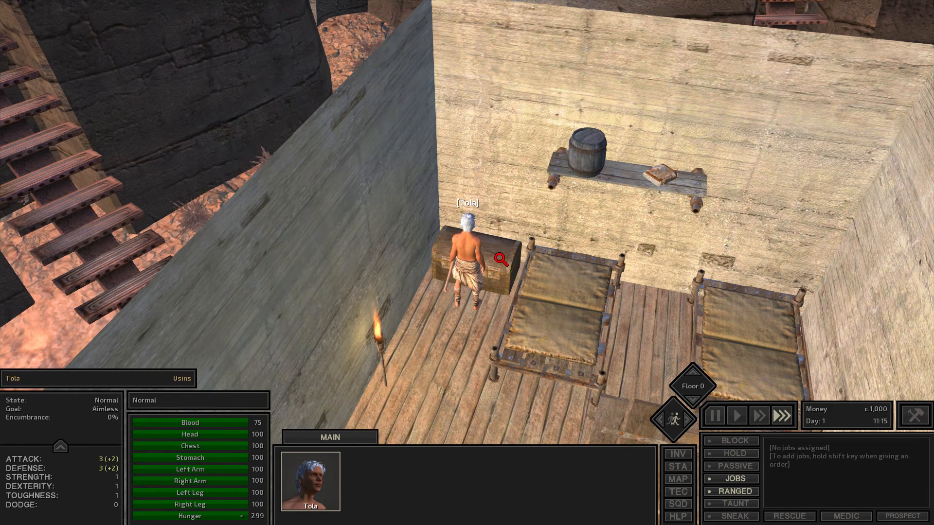
- Loot the unlocked chest's rum, bread and other contents into Tola's inventory and close it
left_click(482, 271)
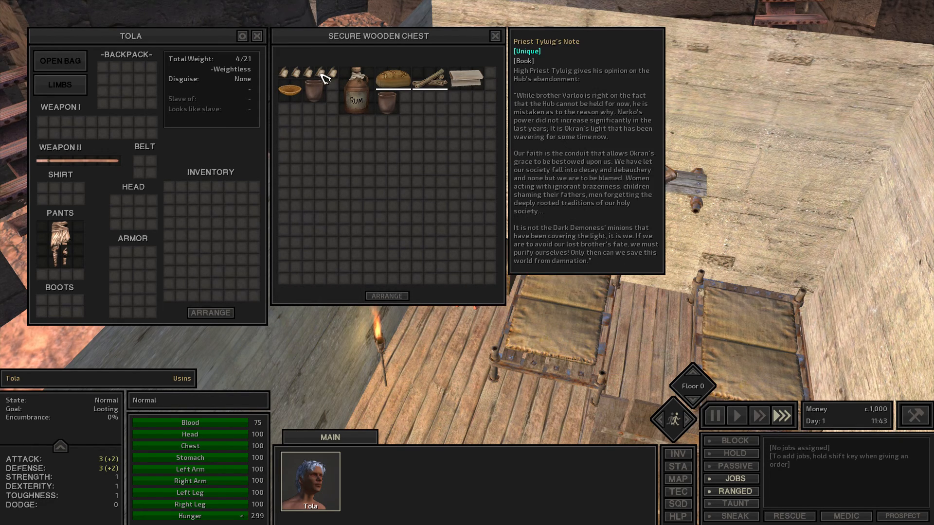
mouse_move(470, 78)
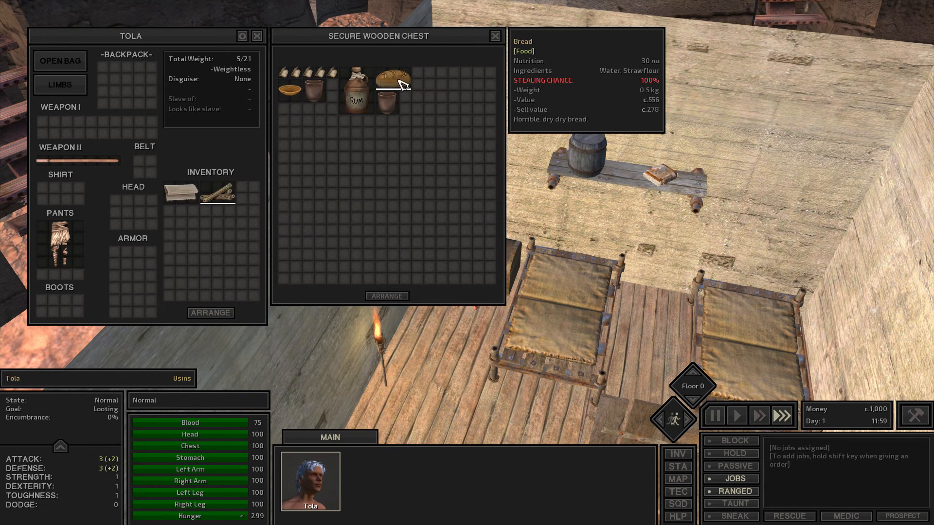
left_click_drag(400, 76, 181, 217)
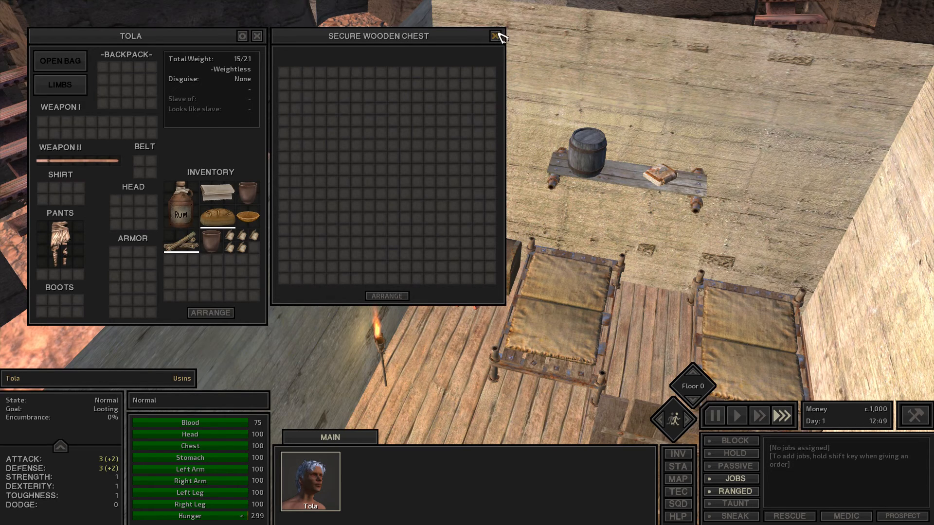
left_click(497, 36)
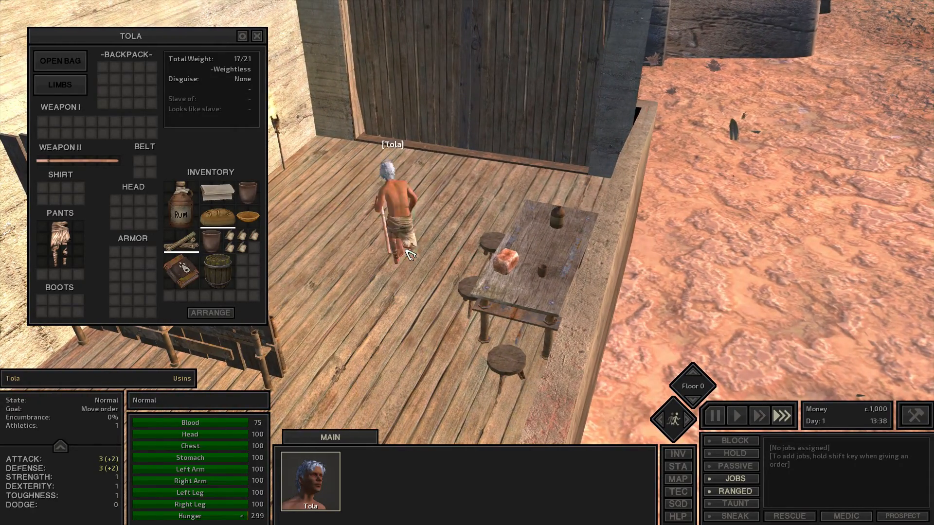
- Walk to the table and shelves, grabbing the foodcube and raw meat and trying for sake and fuel
left_click(737, 415)
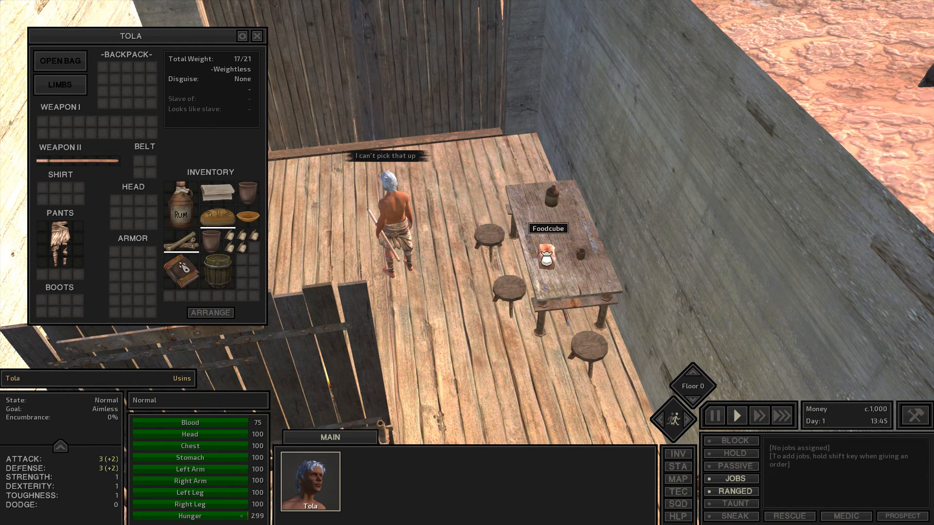
mouse_move(192, 285)
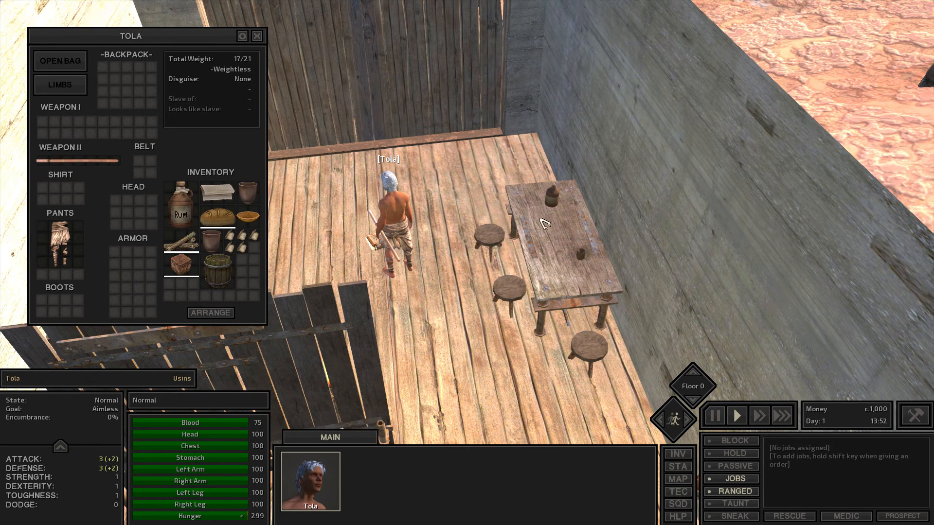
mouse_move(437, 265)
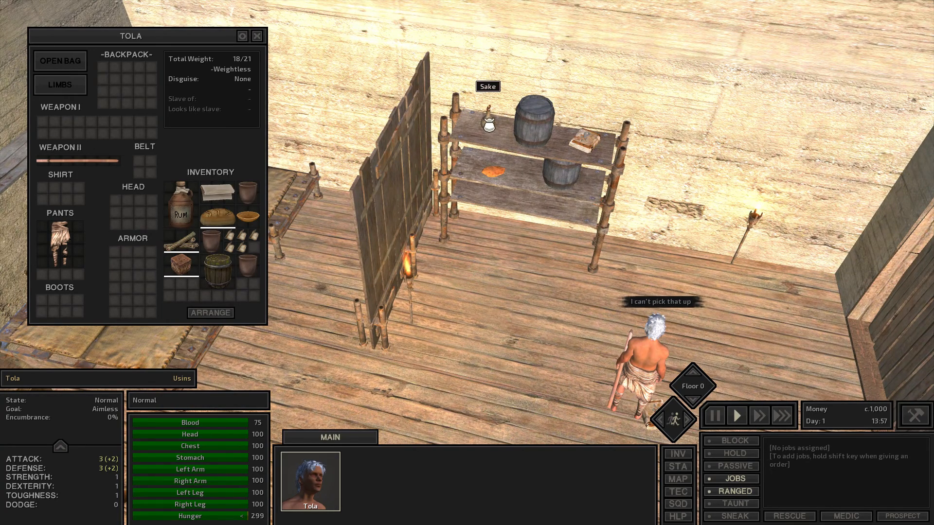
left_click(210, 312)
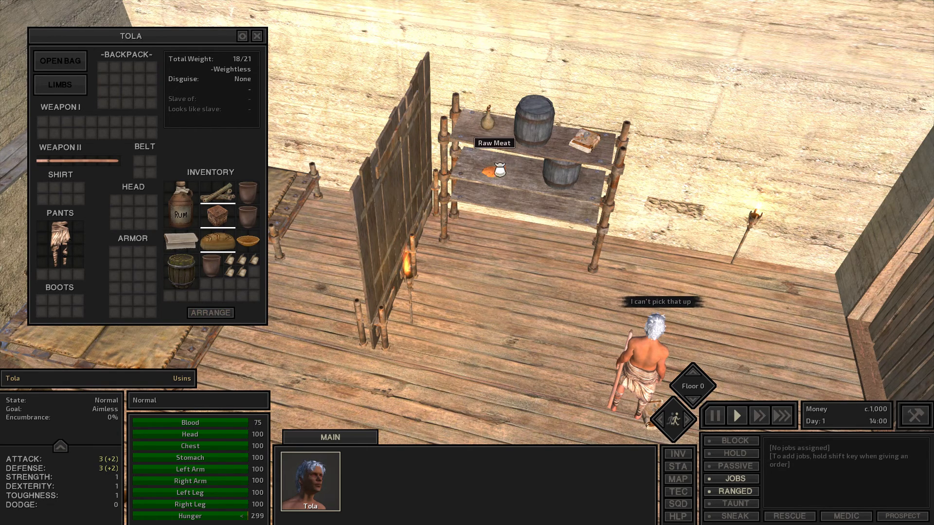
left_click(216, 291)
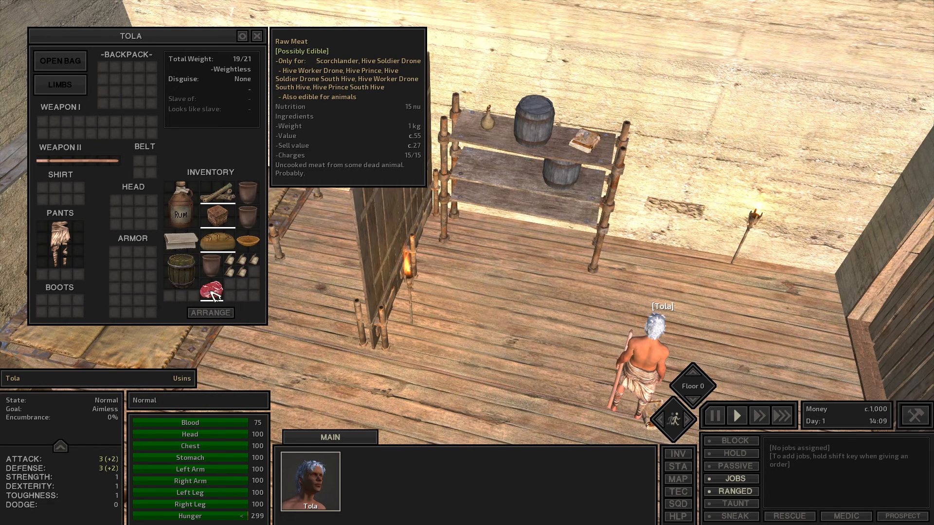
mouse_move(446, 160)
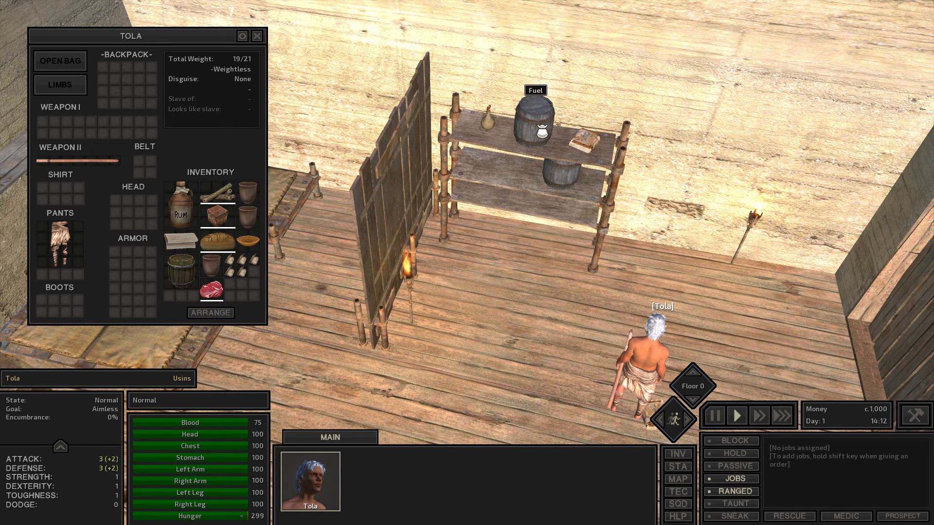
left_click(256, 36)
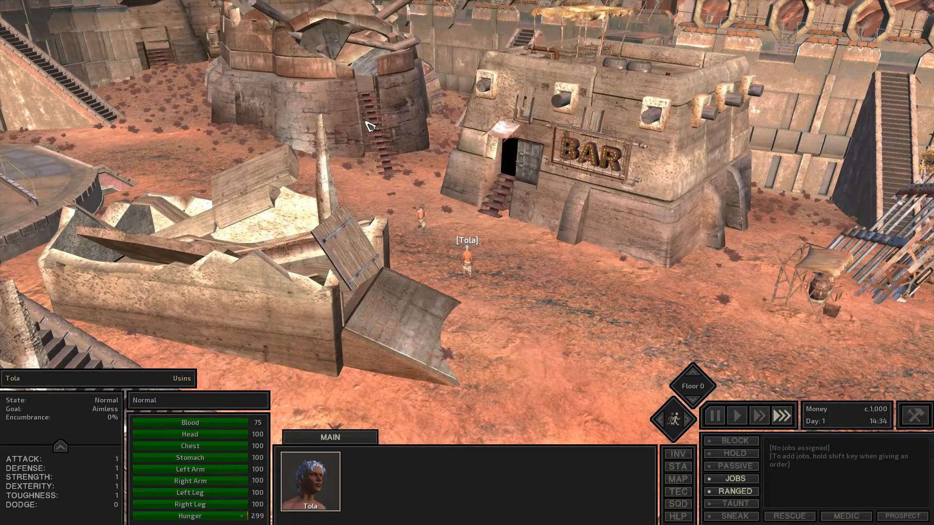
- Walk Tola into the bar to reach the barman
left_click(736, 416)
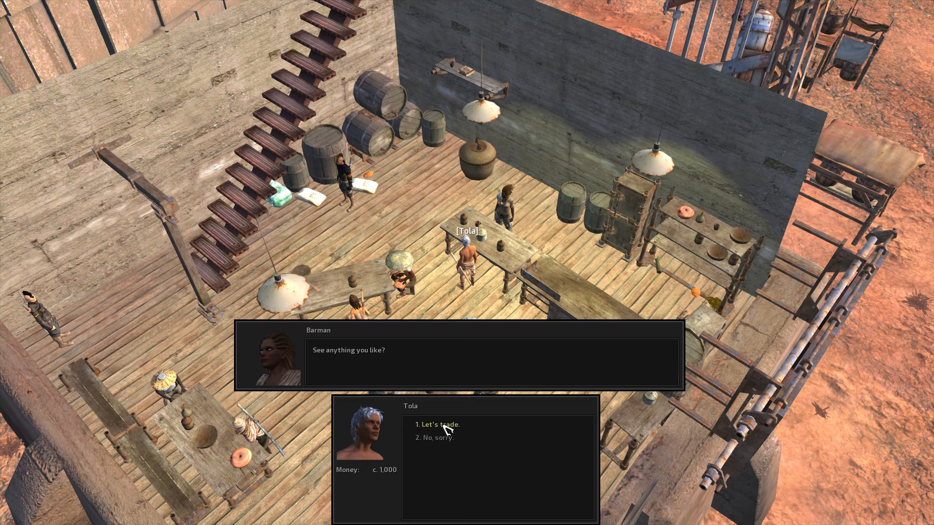
- Trade with the barman, selling looted goods to reach c.1,593 while keeping the foodcube
left_click(438, 425)
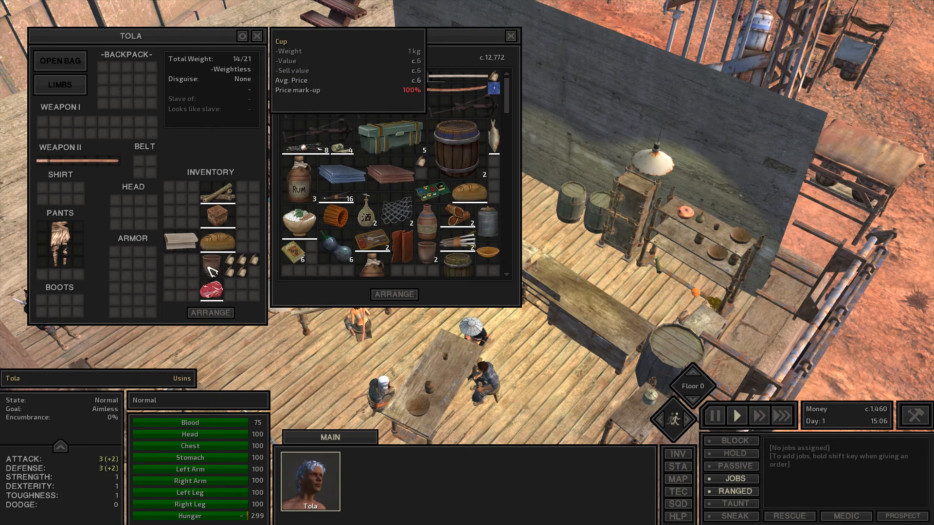
mouse_move(212, 291)
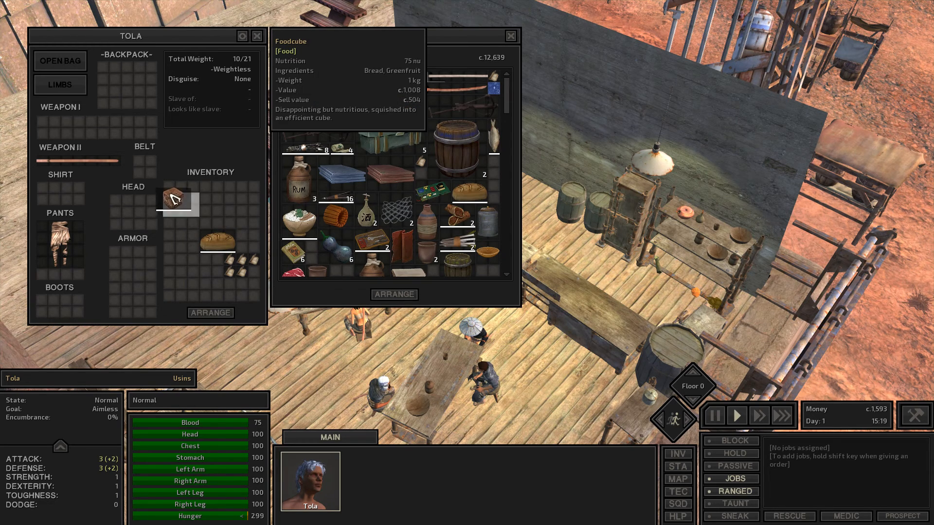
left_click(210, 312)
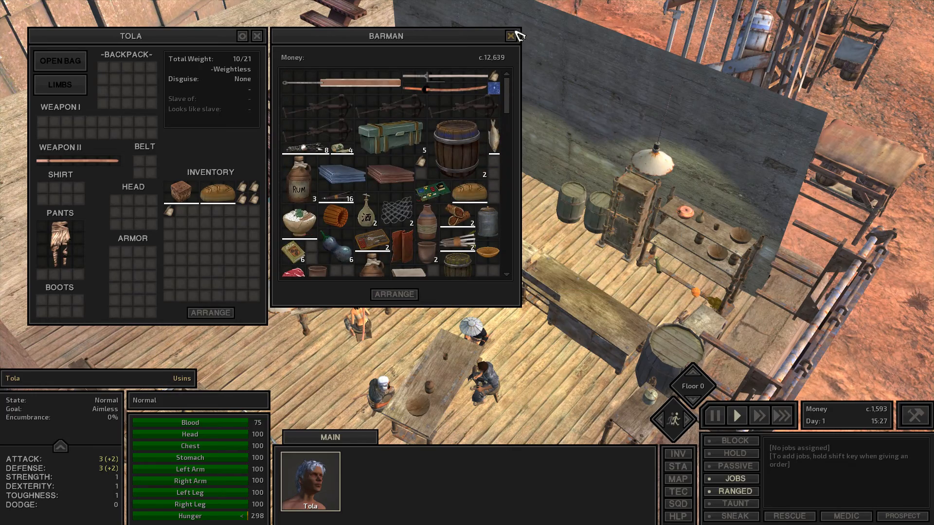
- Finish trading and ask the drunk bar thug how he tests his organs
left_click(511, 36)
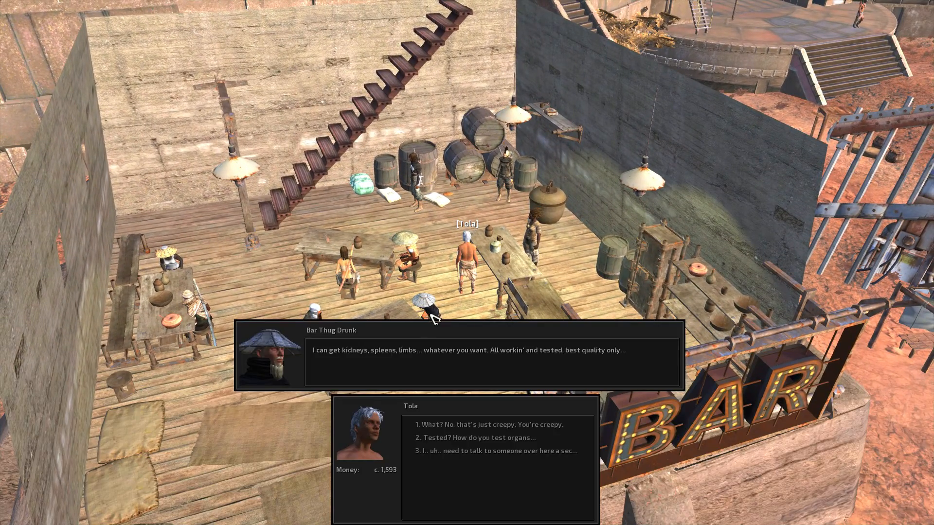
mouse_move(446, 363)
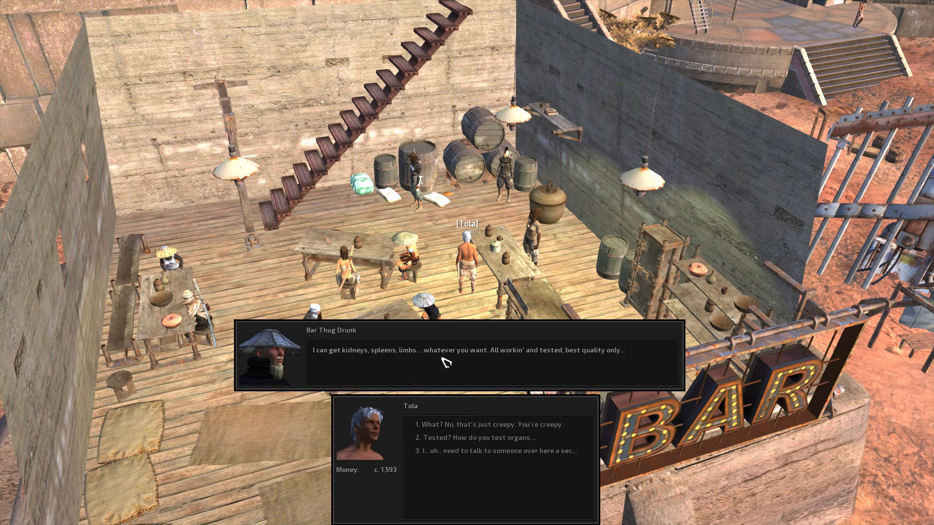
mouse_move(596, 362)
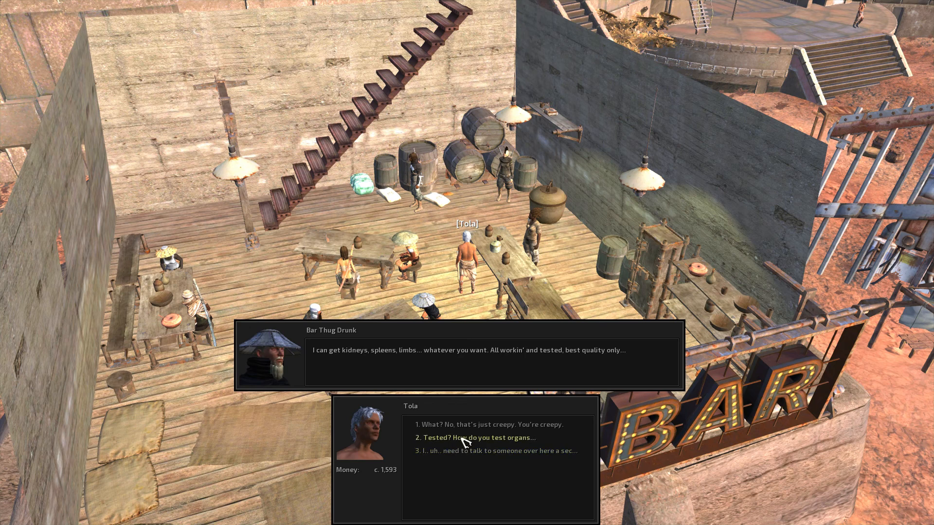
mouse_move(483, 444)
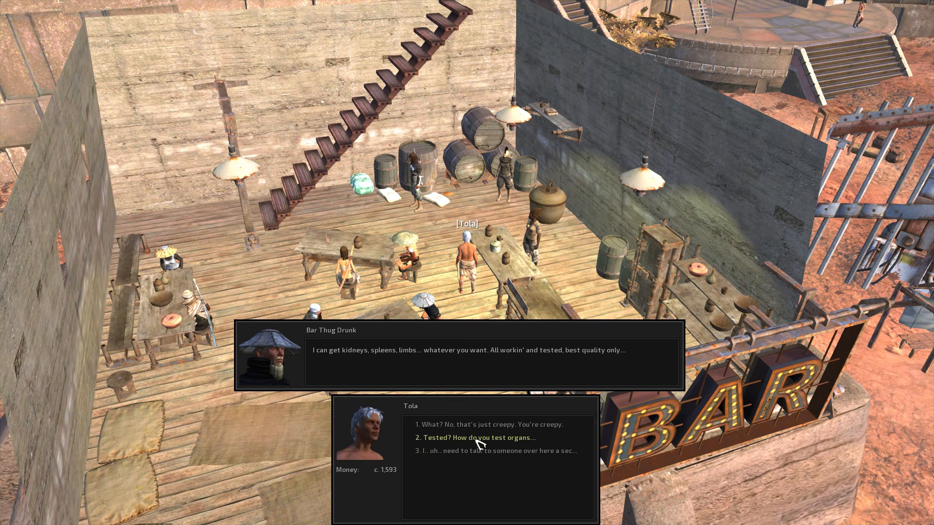
mouse_move(479, 445)
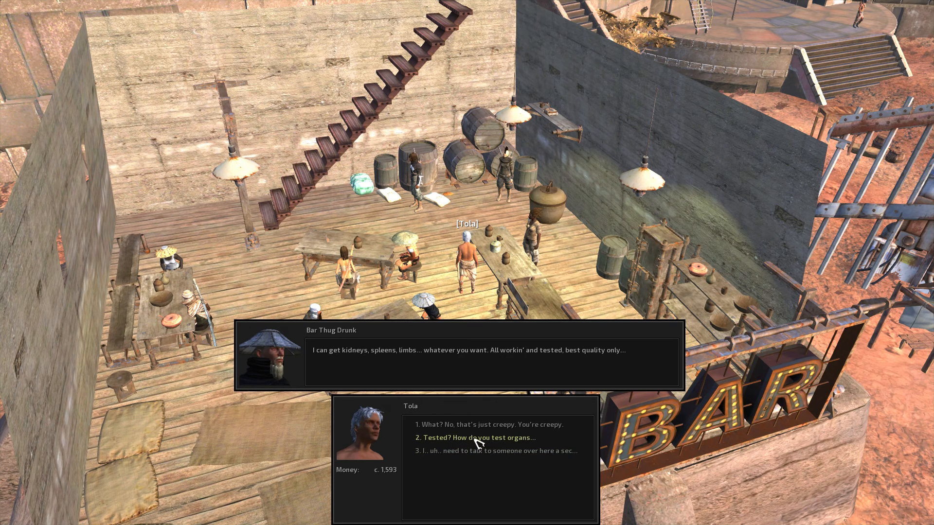
left_click(477, 438)
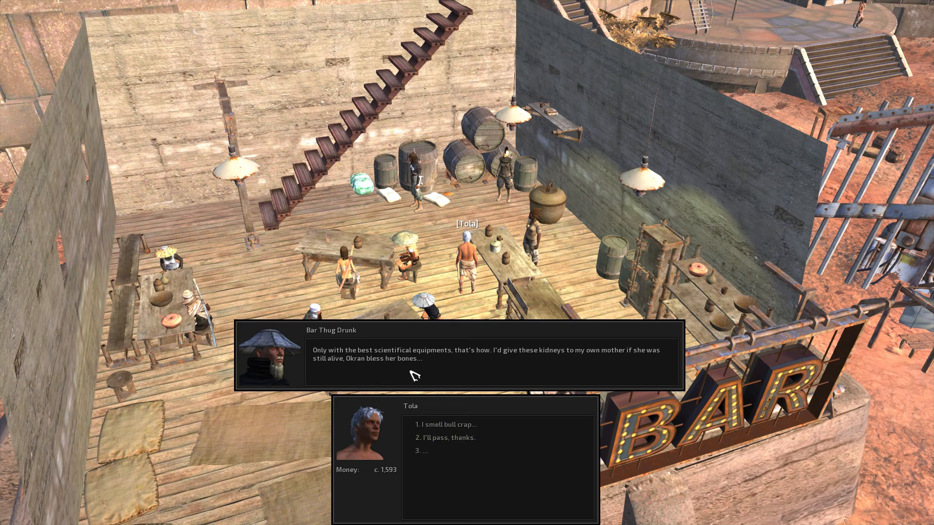
mouse_move(518, 362)
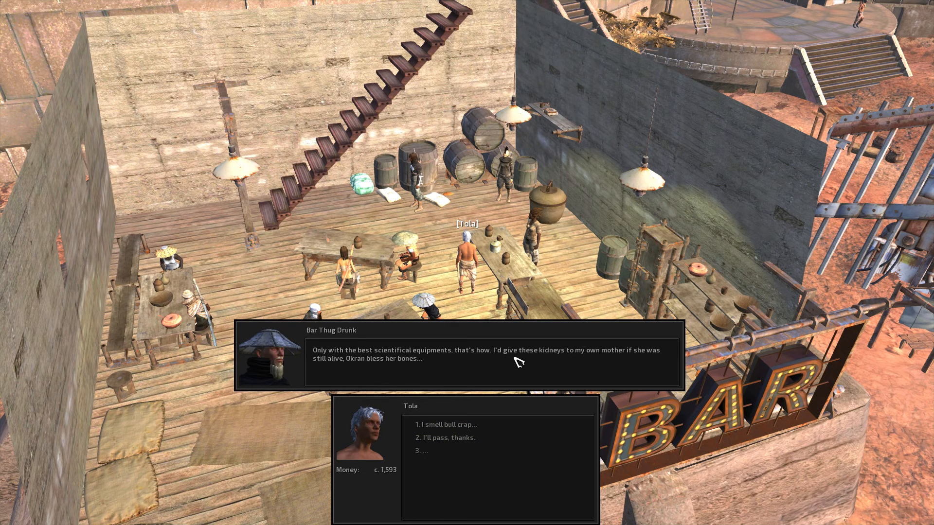
mouse_move(450, 366)
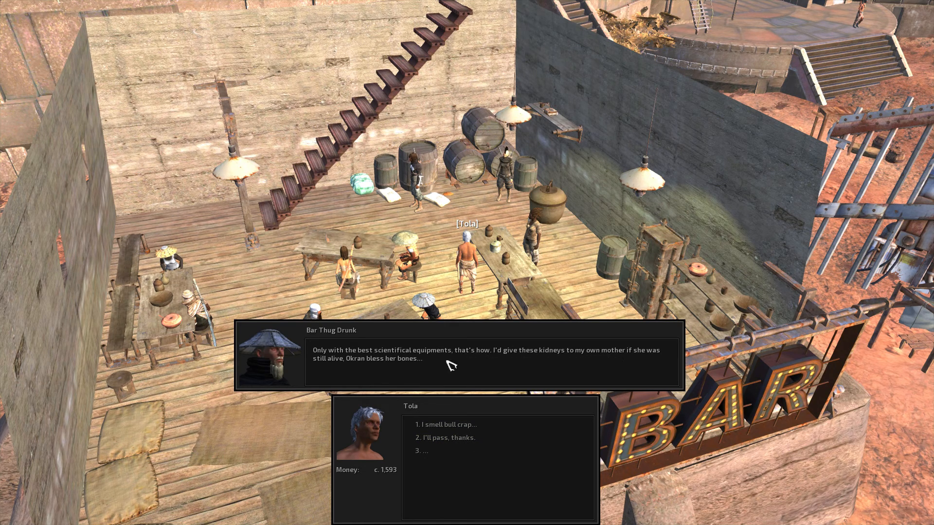
mouse_move(486, 439)
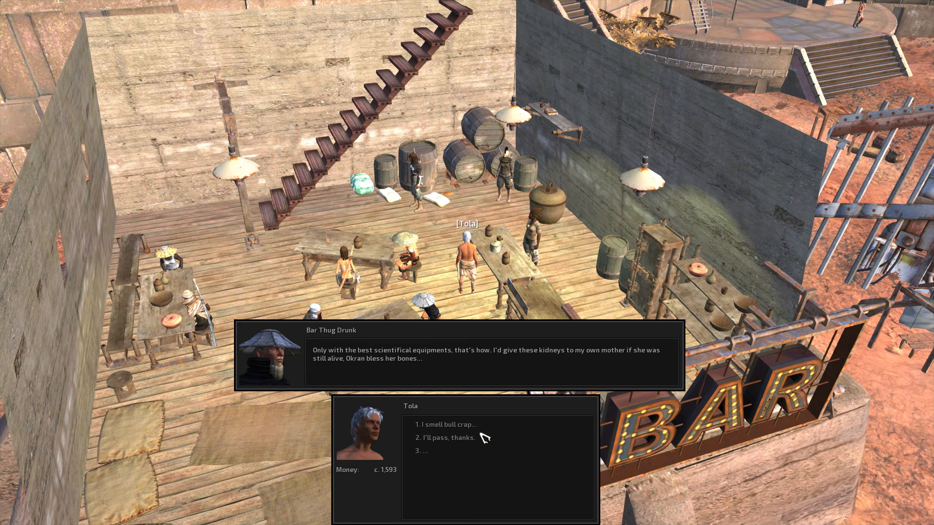
mouse_move(441, 450)
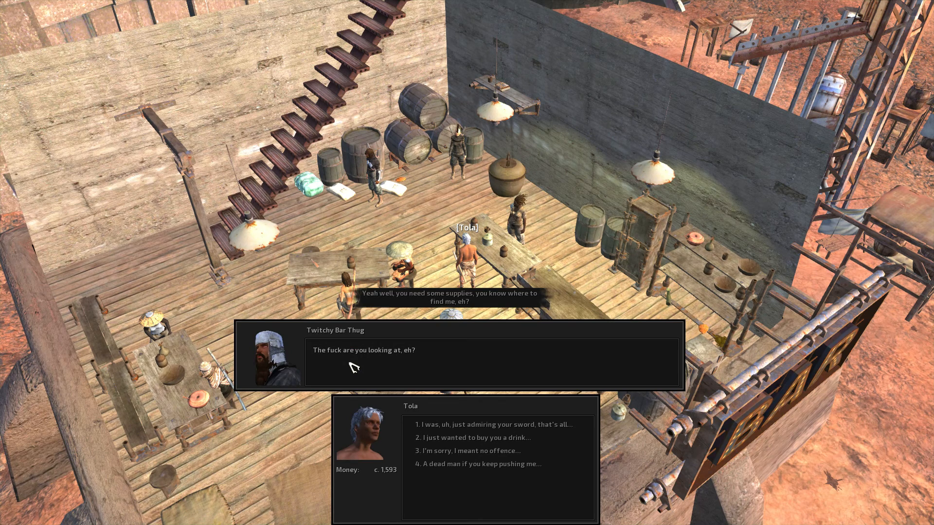
mouse_move(381, 364)
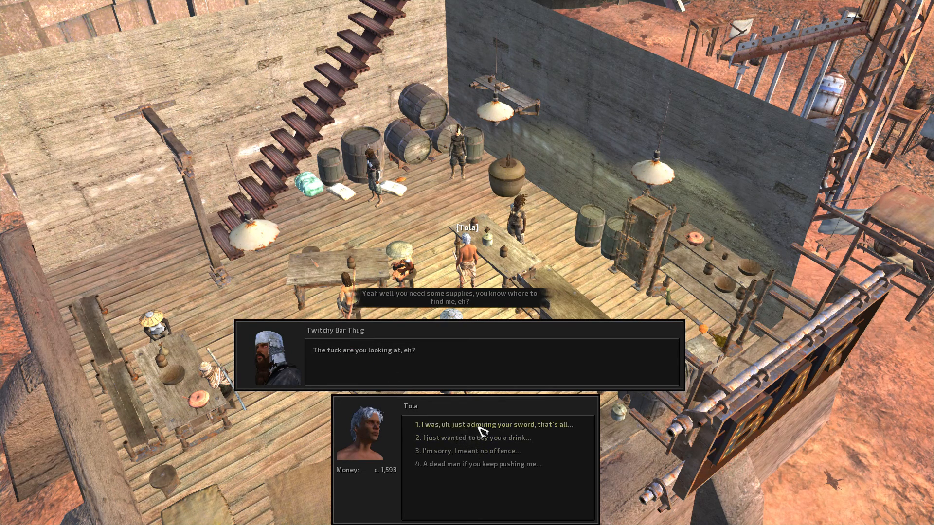
mouse_move(466, 446)
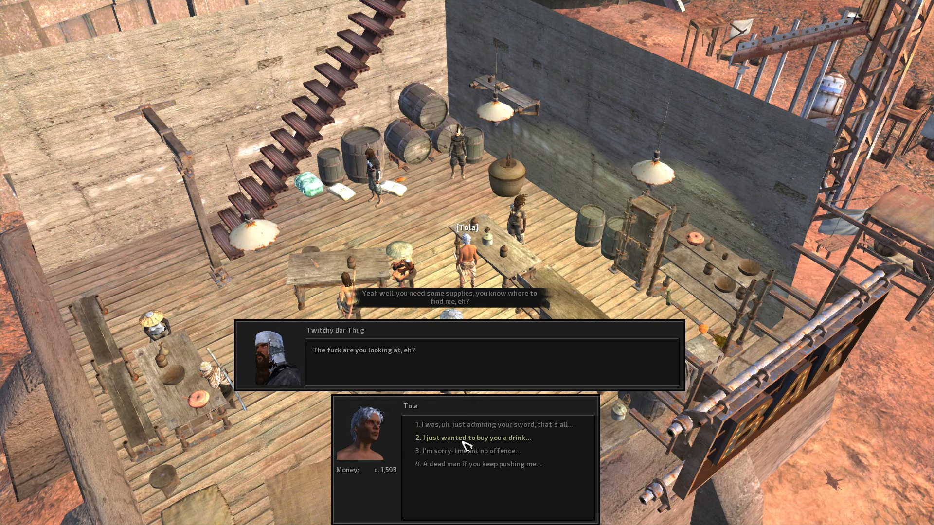
mouse_move(471, 468)
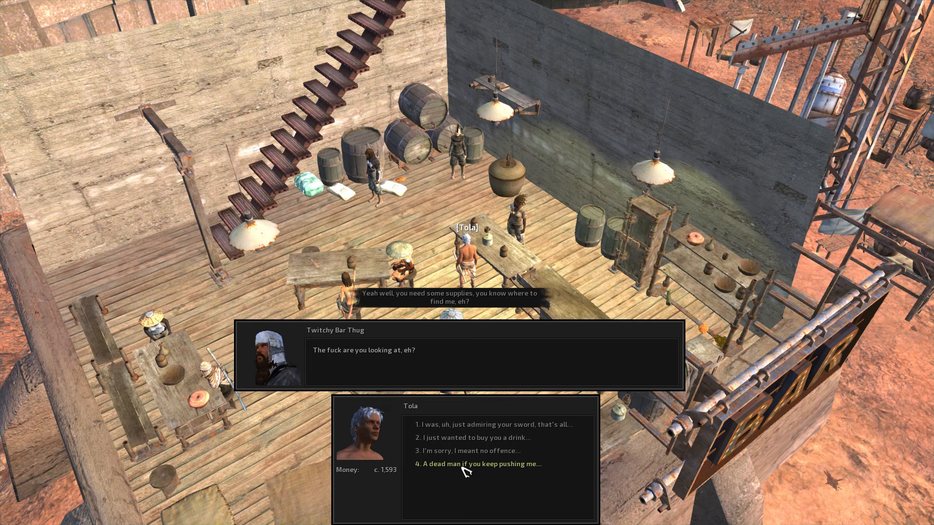
- Threaten the twitchy bar thug and dismiss his retort
left_click(479, 464)
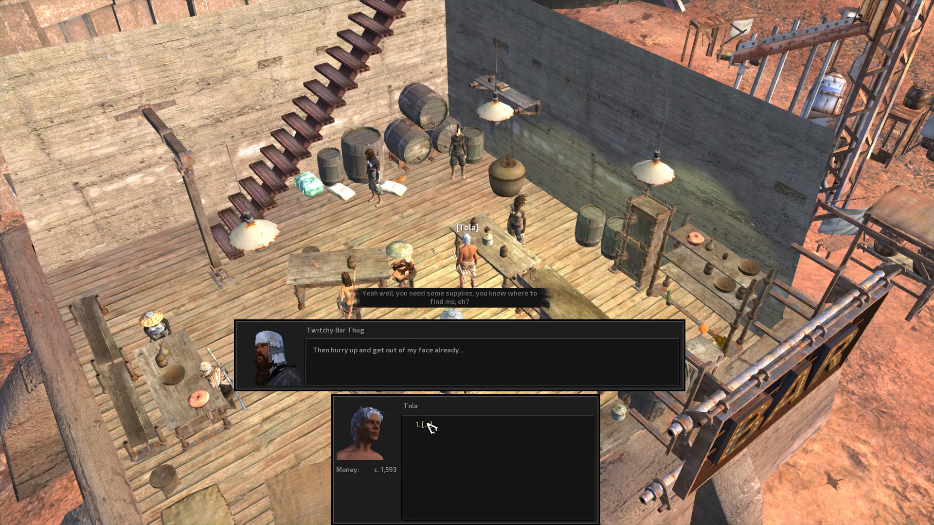
left_click(429, 425)
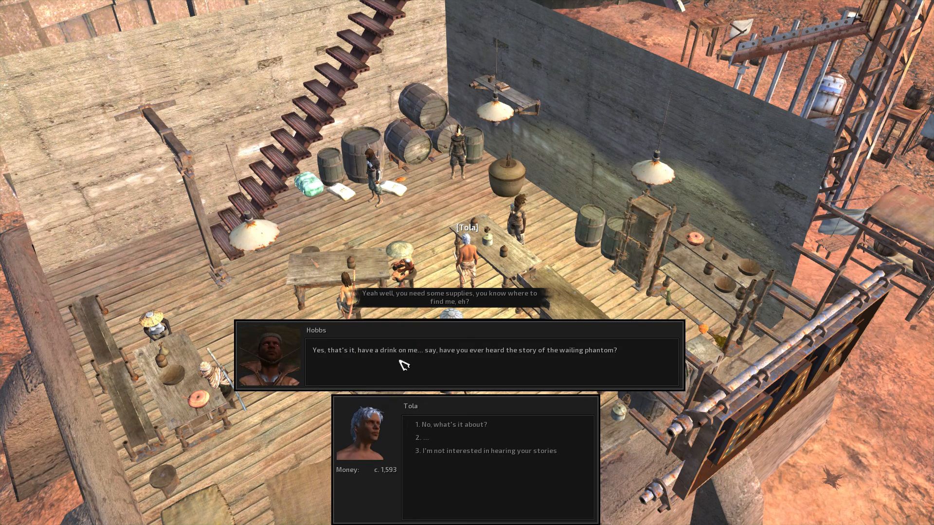
mouse_move(455, 451)
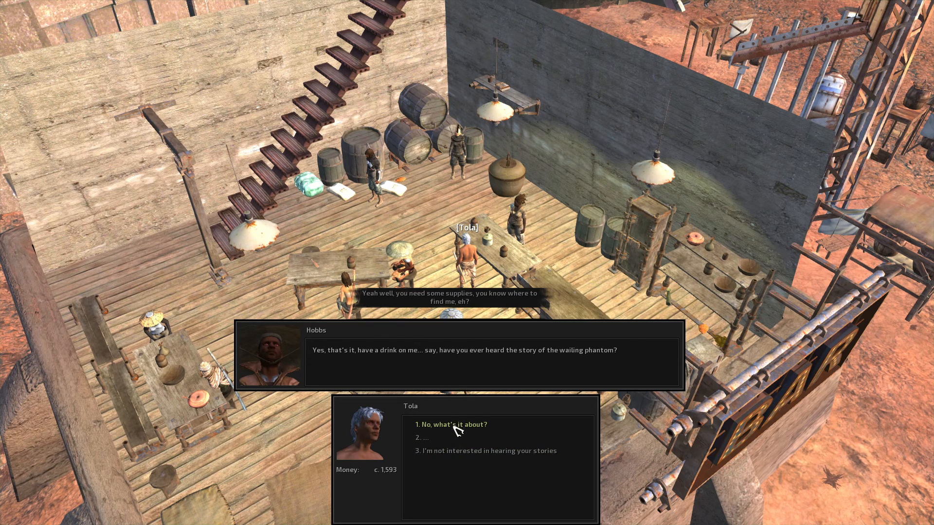
- Ask Hobbs about the wailing phantom, respond excitedly and agree to take him on the hunt
left_click(449, 425)
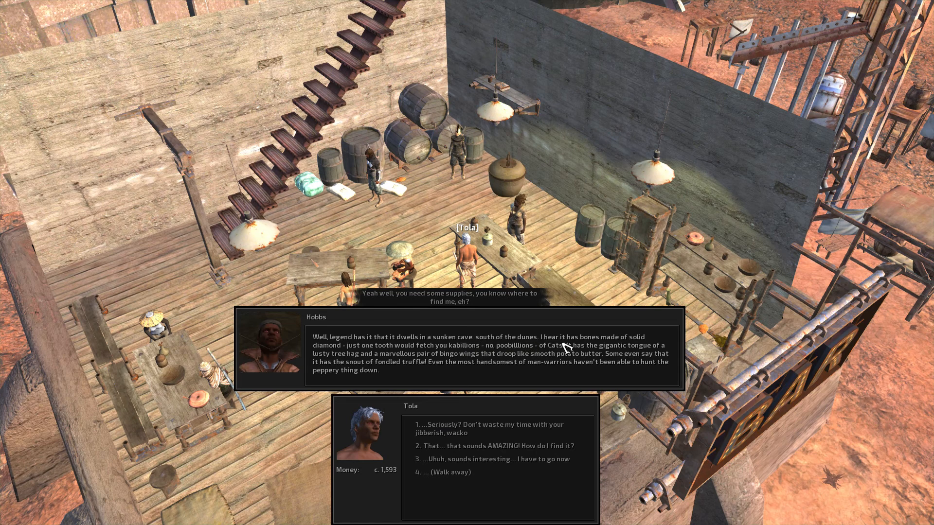
mouse_move(379, 370)
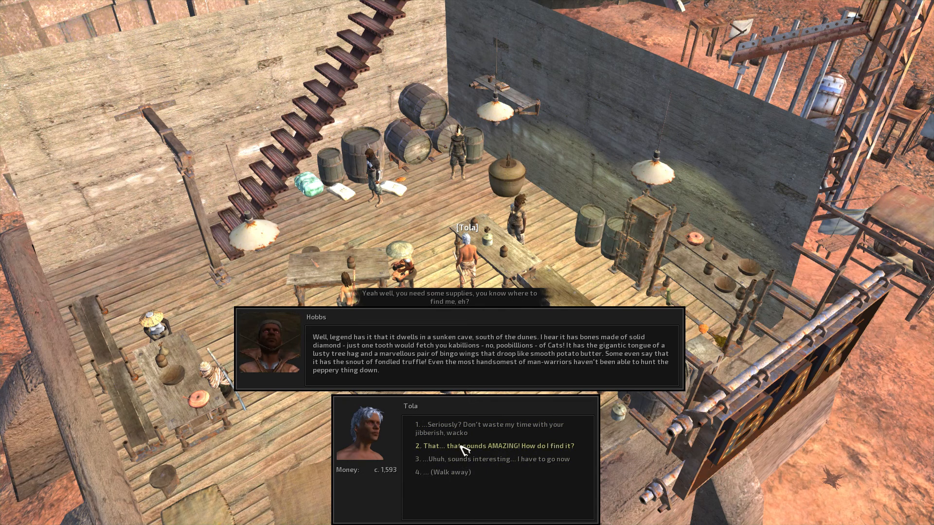
left_click(494, 445)
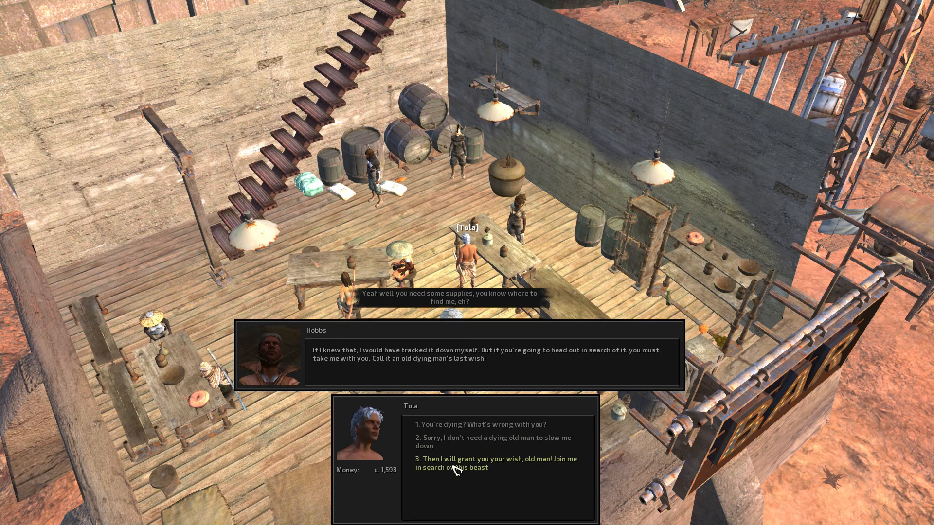
left_click(495, 464)
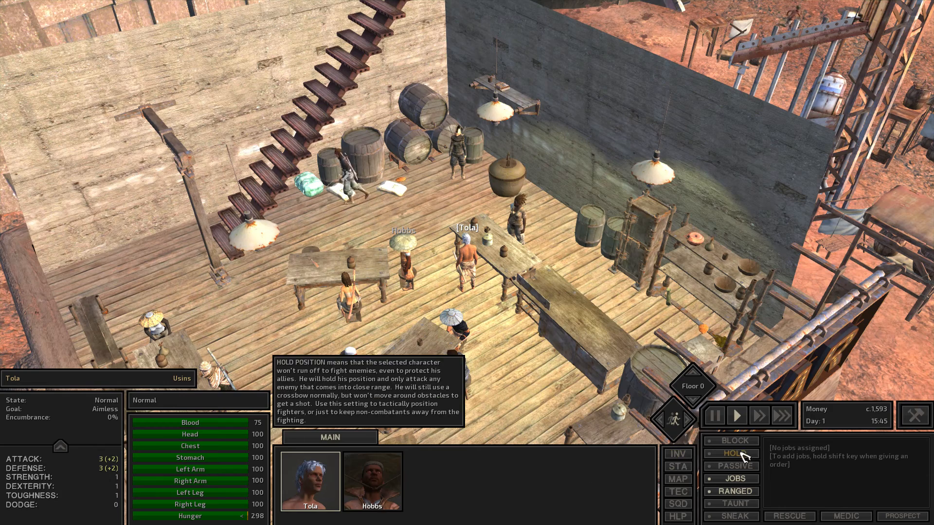
mouse_move(731, 490)
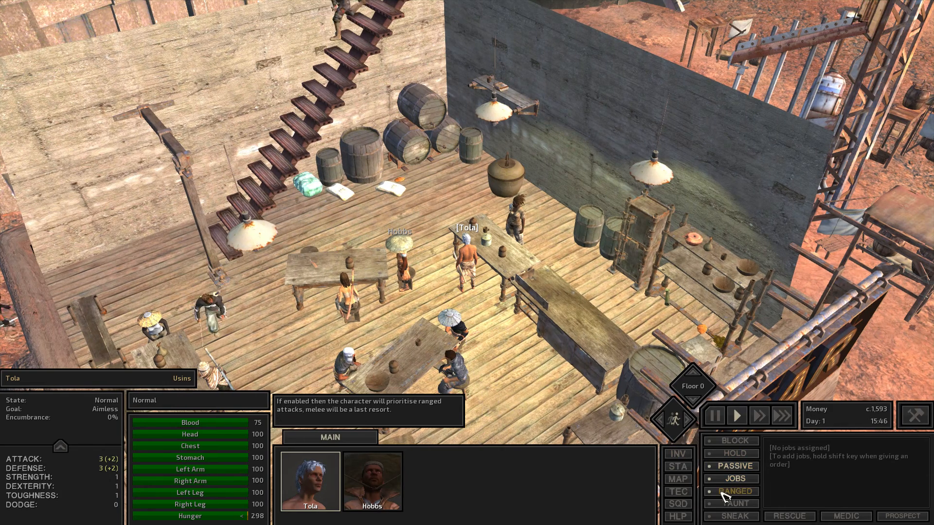
- Set Tola's combat stance to Passive
left_click(371, 482)
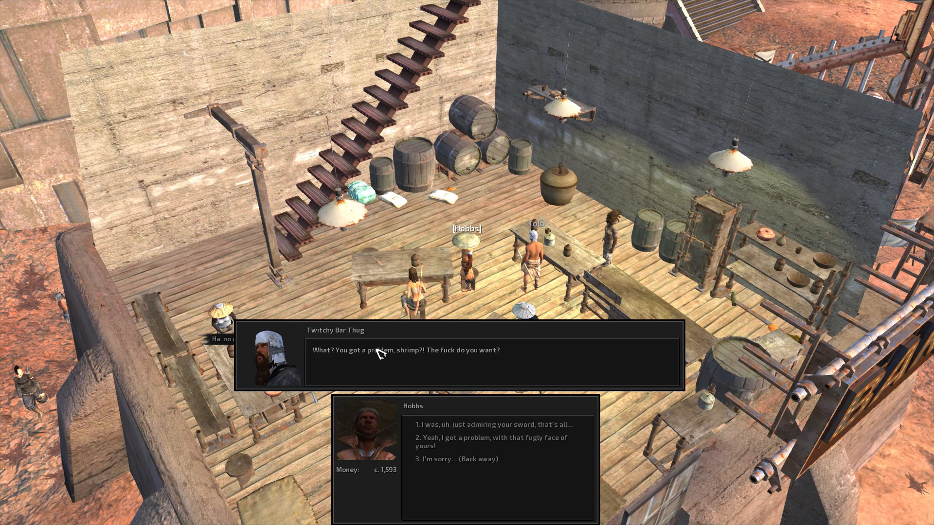
mouse_move(440, 444)
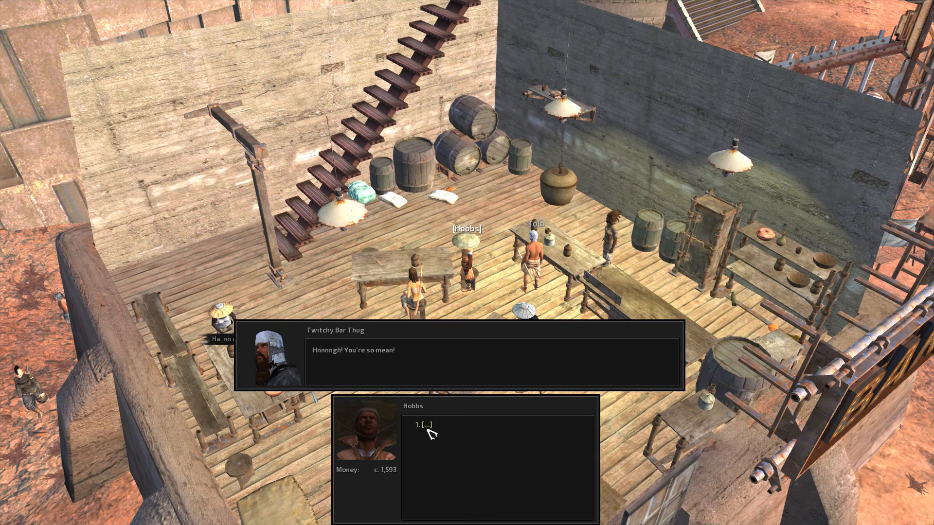
- End Hobbs's insult dialogue so the thugs attack, then take control of Tola
left_click(428, 425)
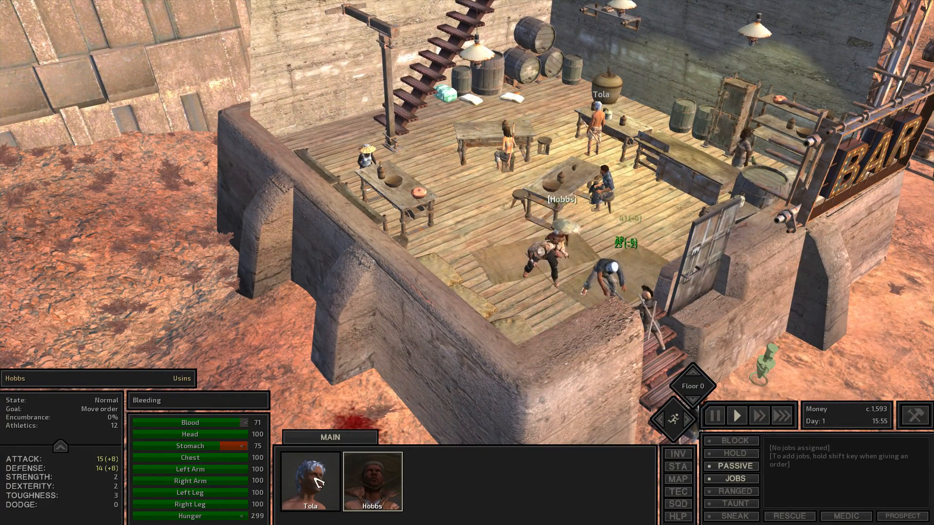
left_click(308, 482)
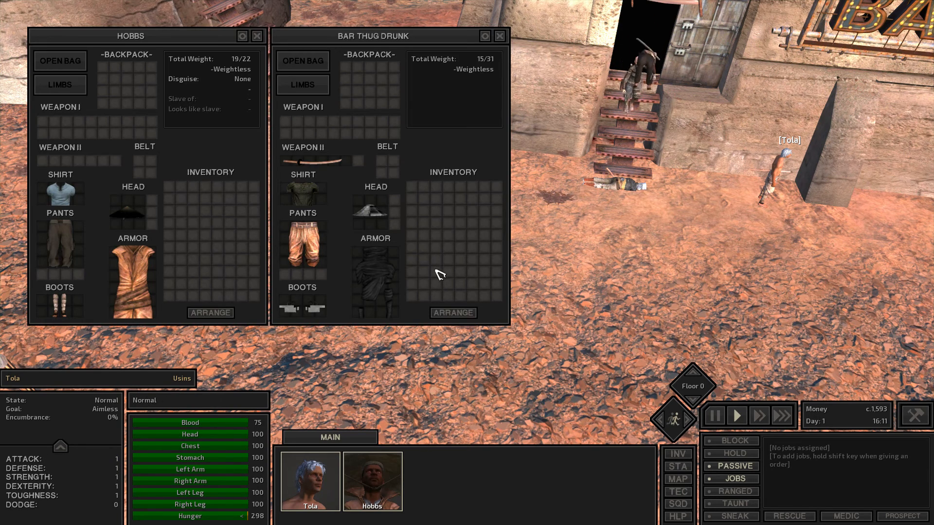
mouse_move(301, 193)
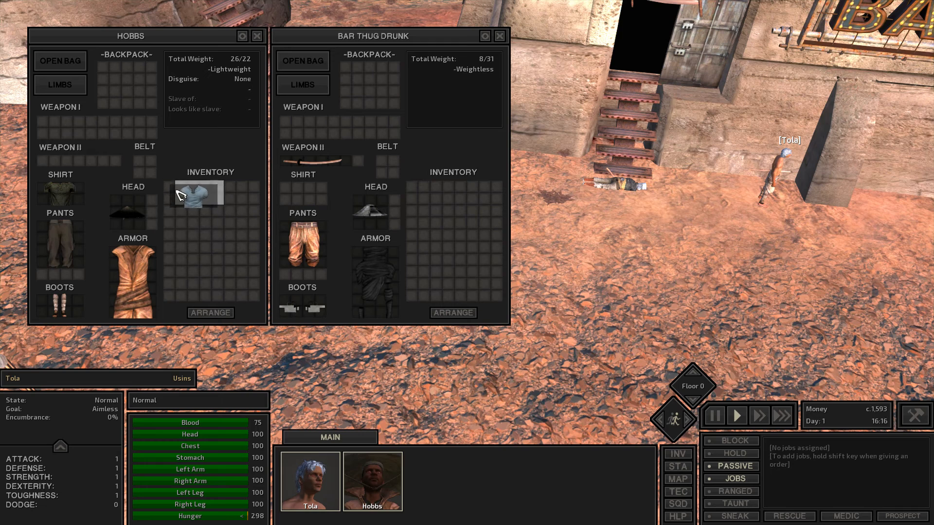
- Give Hobbs's cloth shirt to the Bar Thug Drunk and put the drunk's hat on Hobbs
left_click_drag(198, 194, 440, 202)
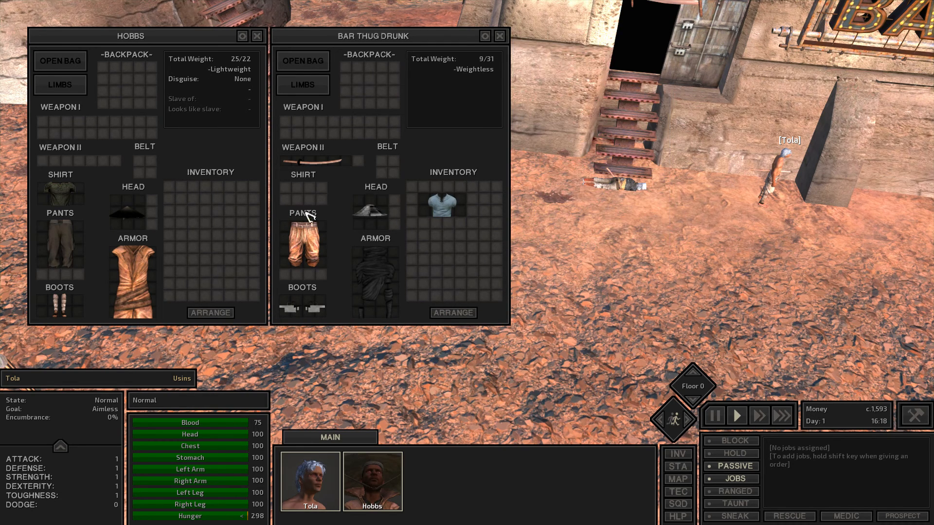
left_click_drag(375, 210, 179, 200)
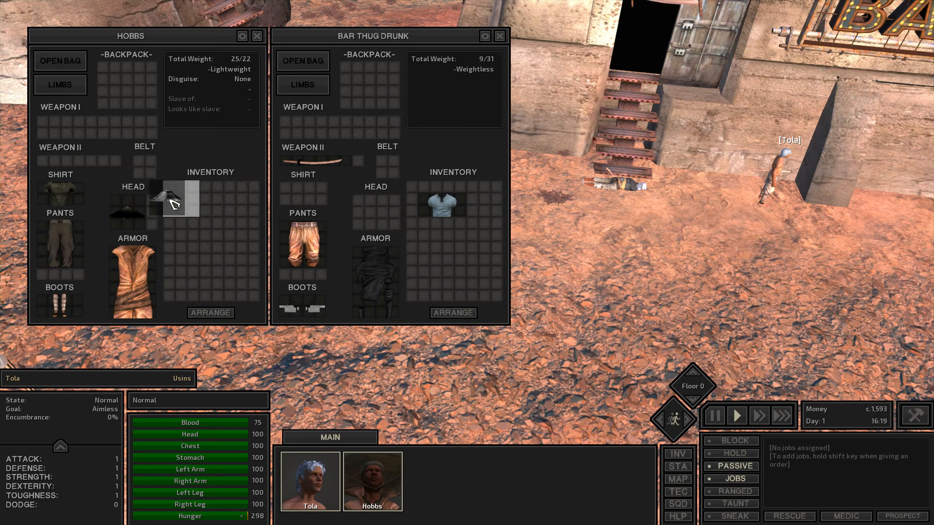
left_click_drag(179, 200, 424, 232)
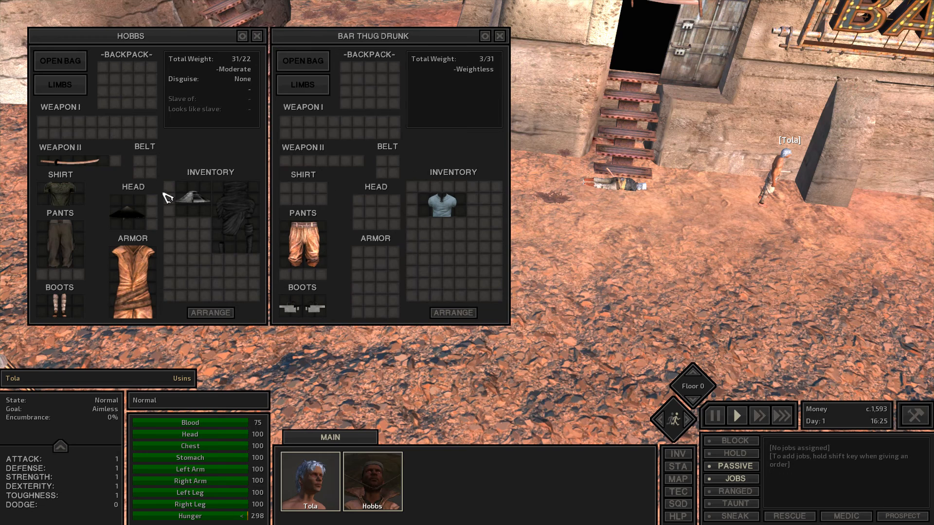
mouse_move(440, 214)
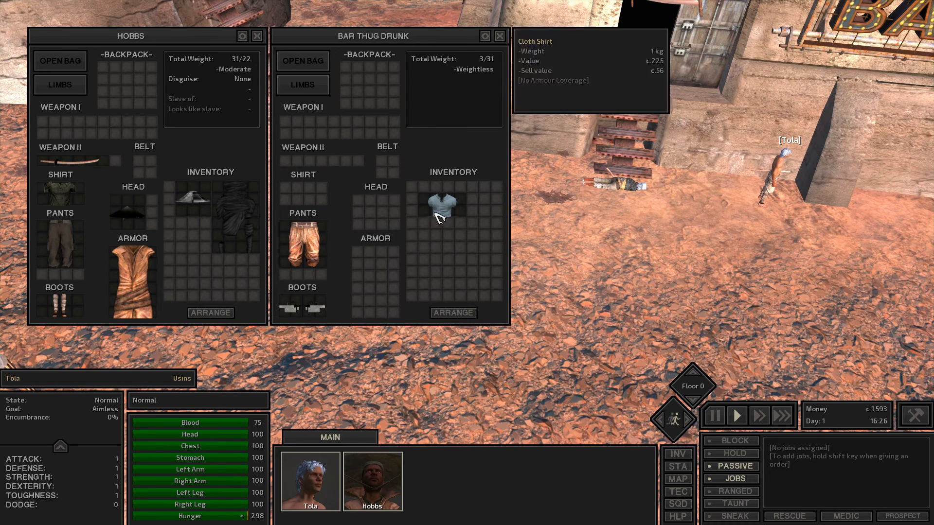
mouse_move(446, 208)
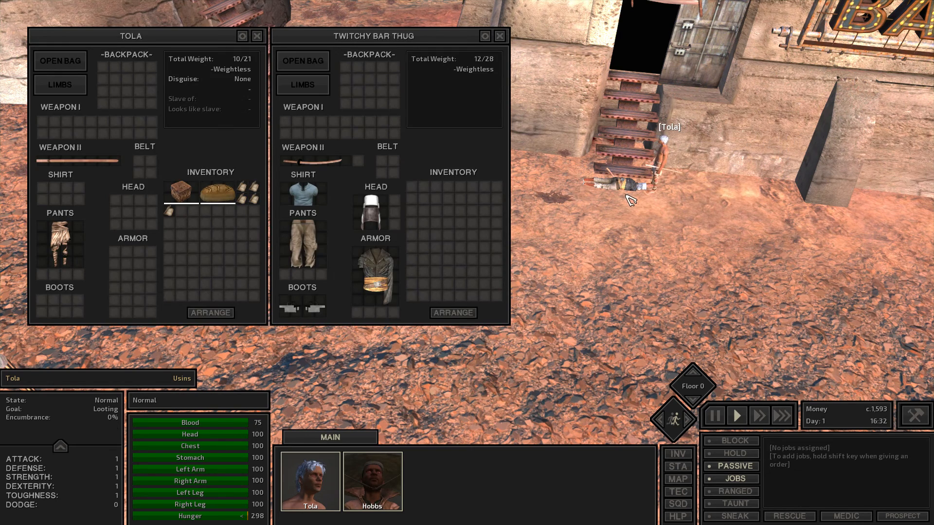
mouse_move(374, 211)
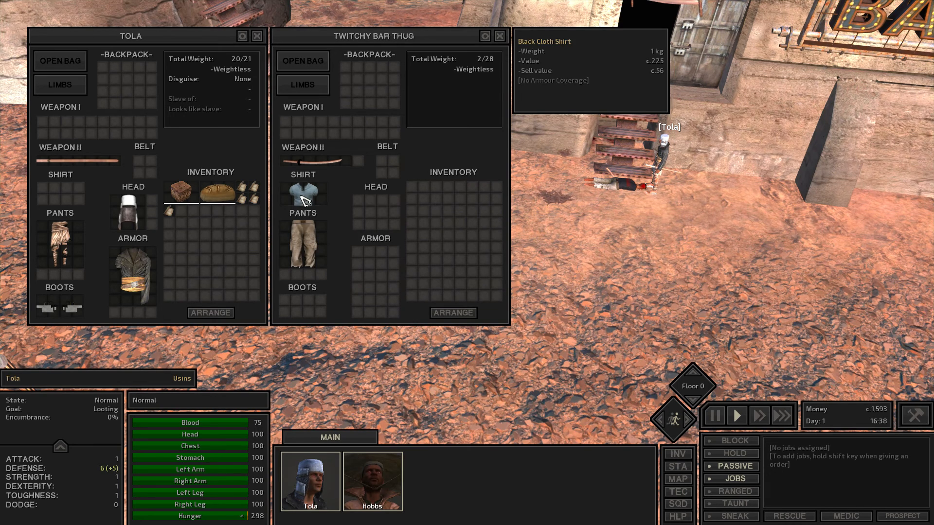
mouse_move(316, 163)
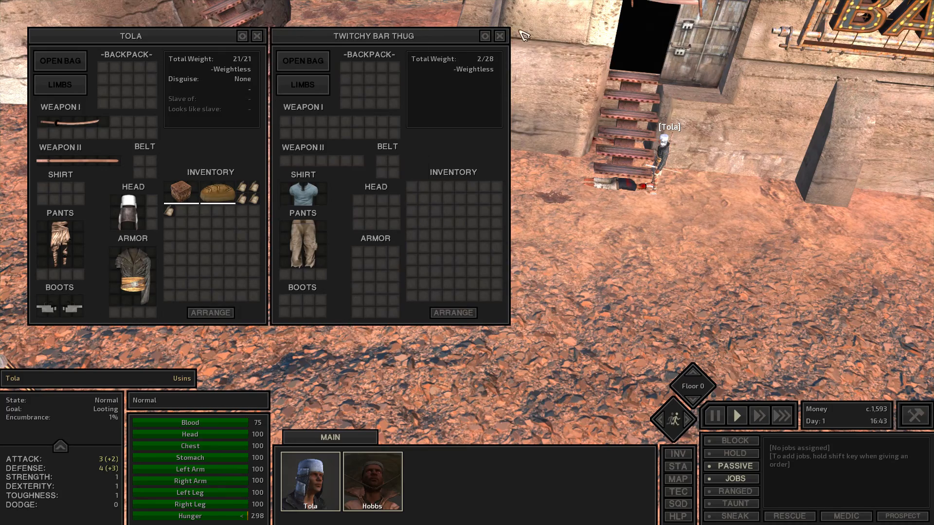
- Close the loot windows after Tola takes the Twitchy Bar Thug's gear
left_click(499, 36)
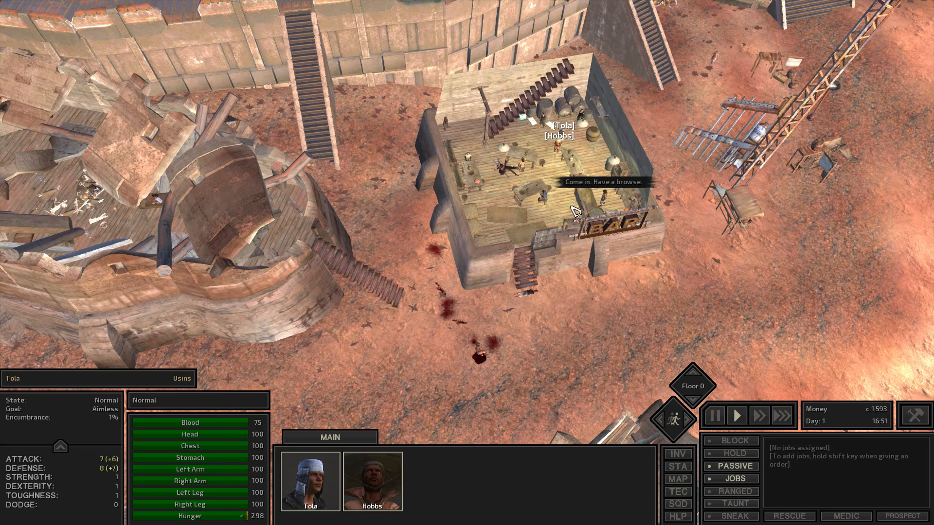
- Send Hobbs to loot the downed rooftop Bar Thug and close the loot windows afterwards
left_click(692, 370)
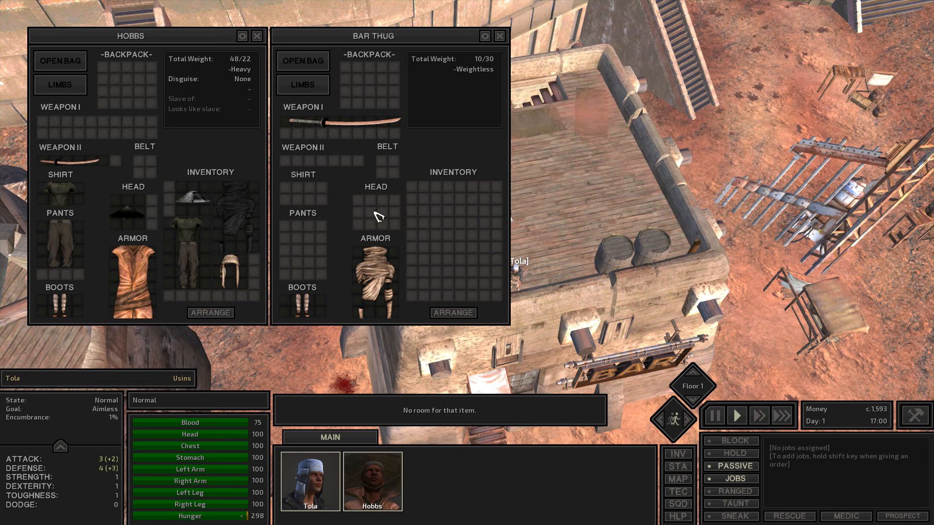
mouse_move(376, 272)
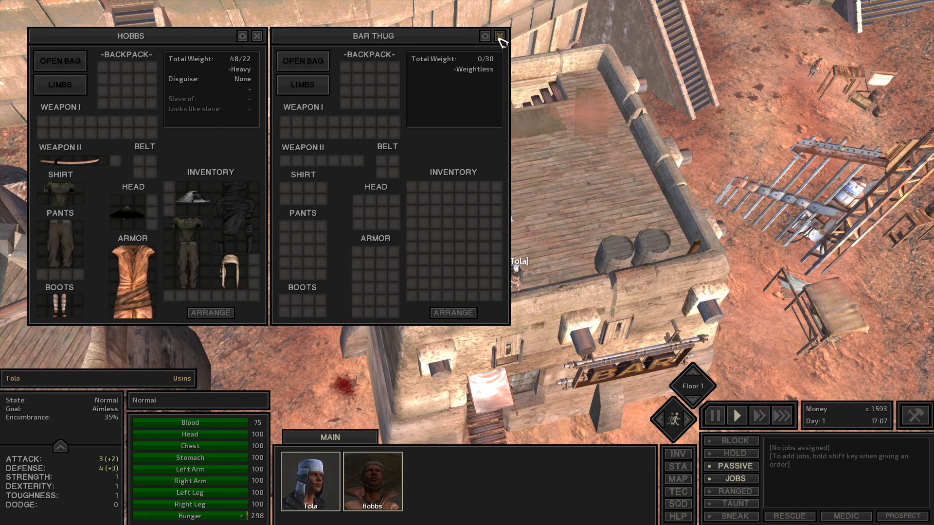
left_click(500, 36)
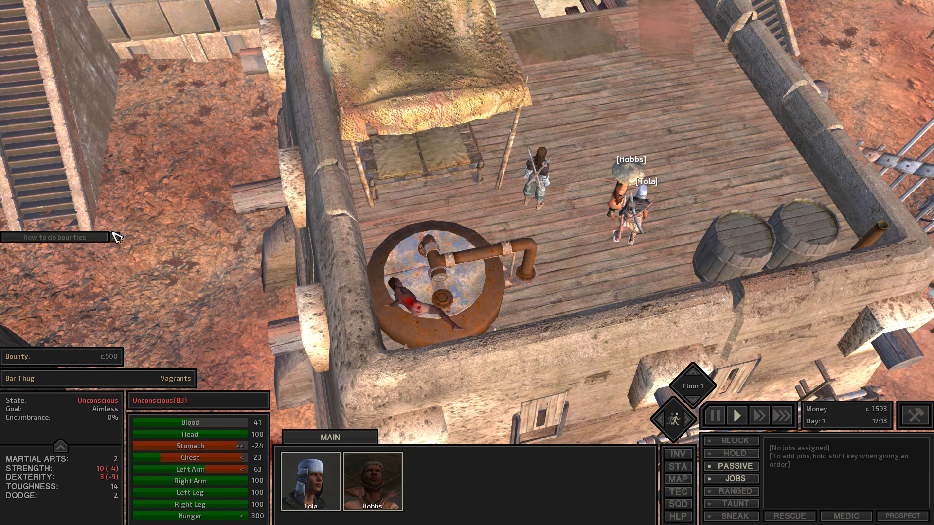
mouse_move(415, 301)
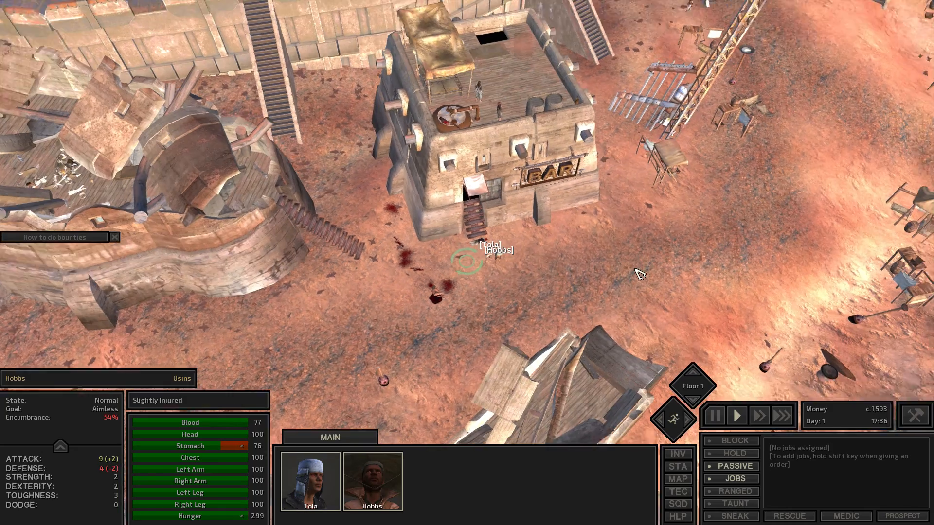
- Check the world map briefly, then pause the game
left_click(677, 480)
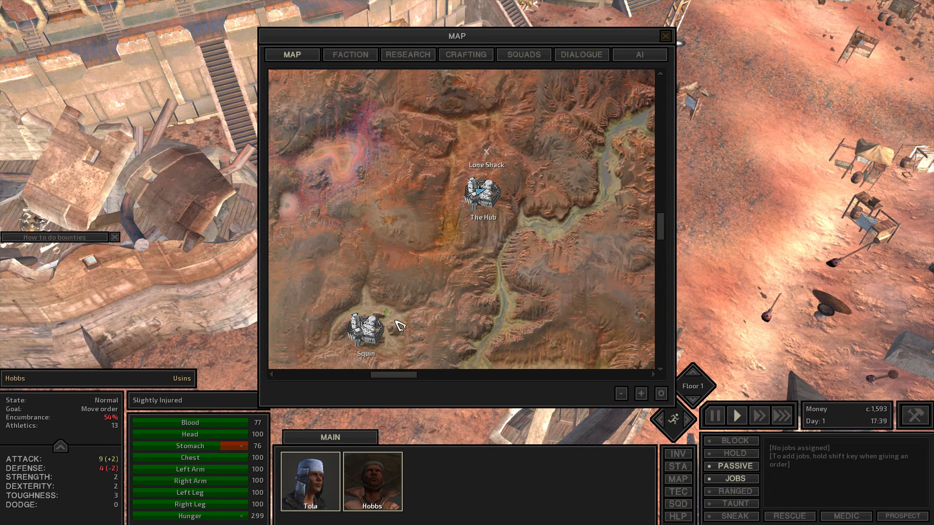
left_click(665, 36)
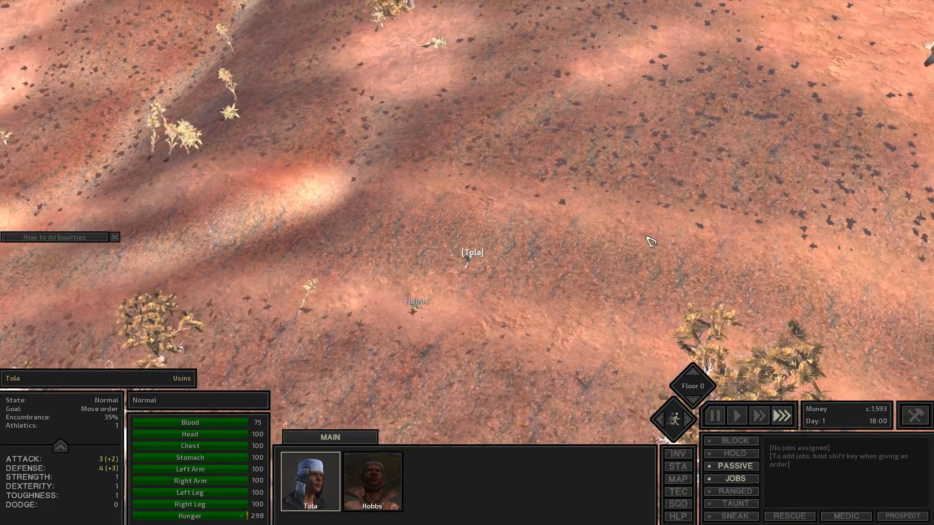
left_click(714, 416)
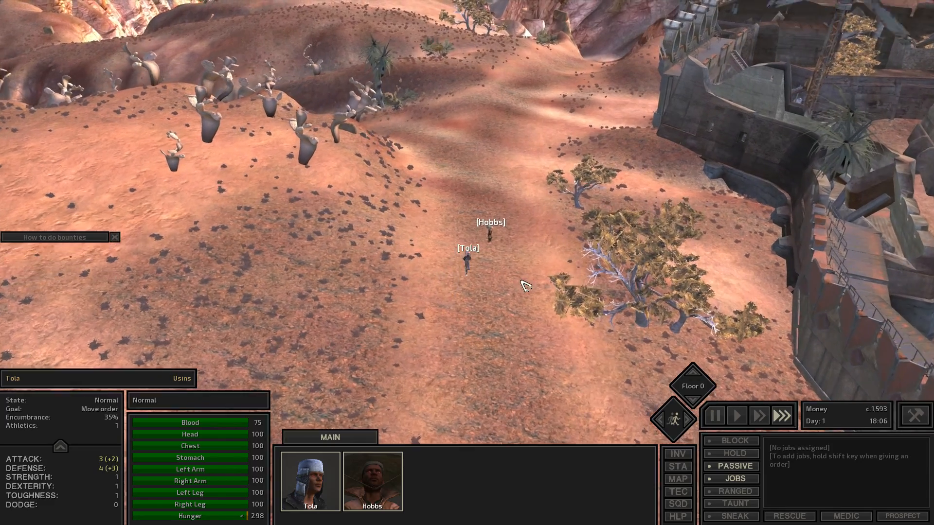
left_click(714, 416)
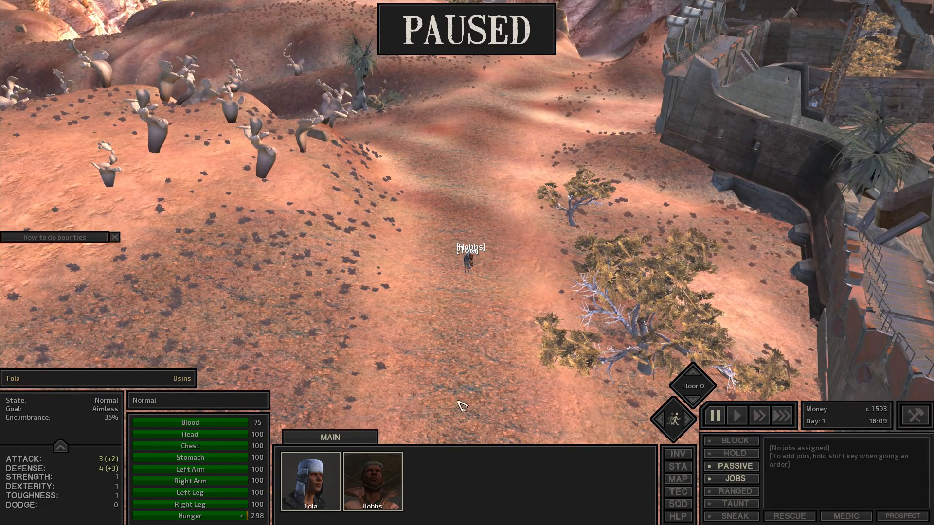
- Order the squad to walk to Squin from the world map and resume at fastest speed
left_click(677, 478)
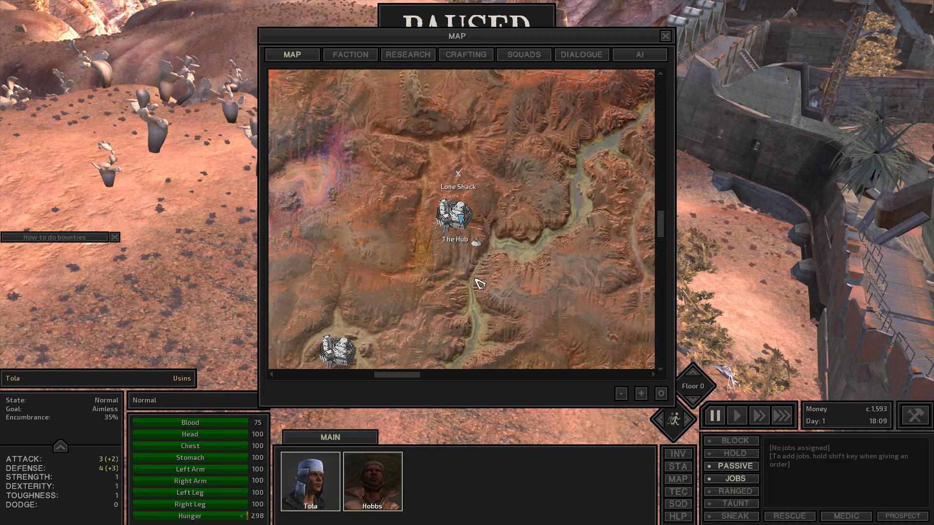
left_click(362, 348)
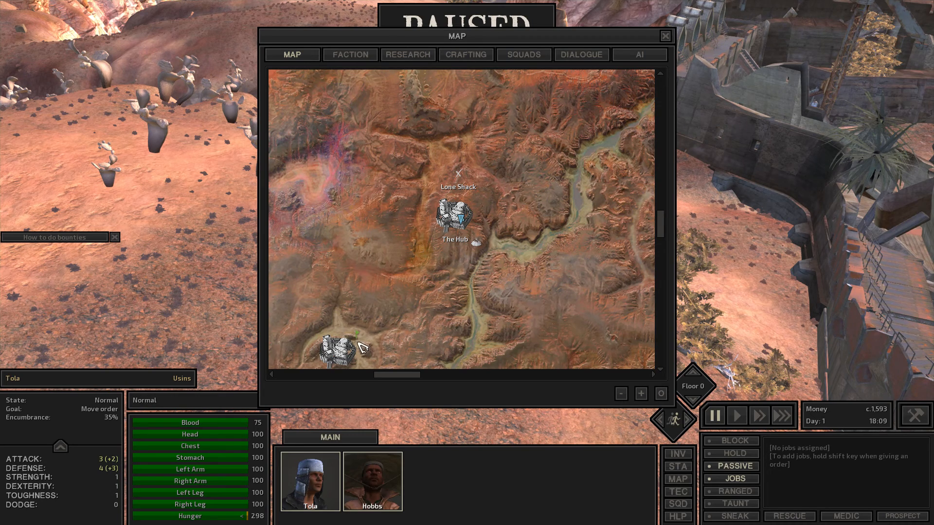
left_click(665, 36)
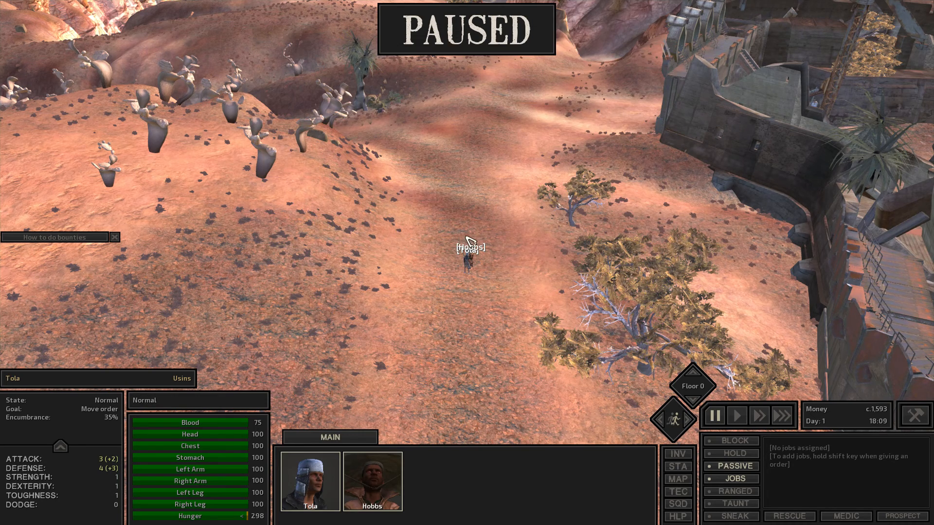
left_click(736, 416)
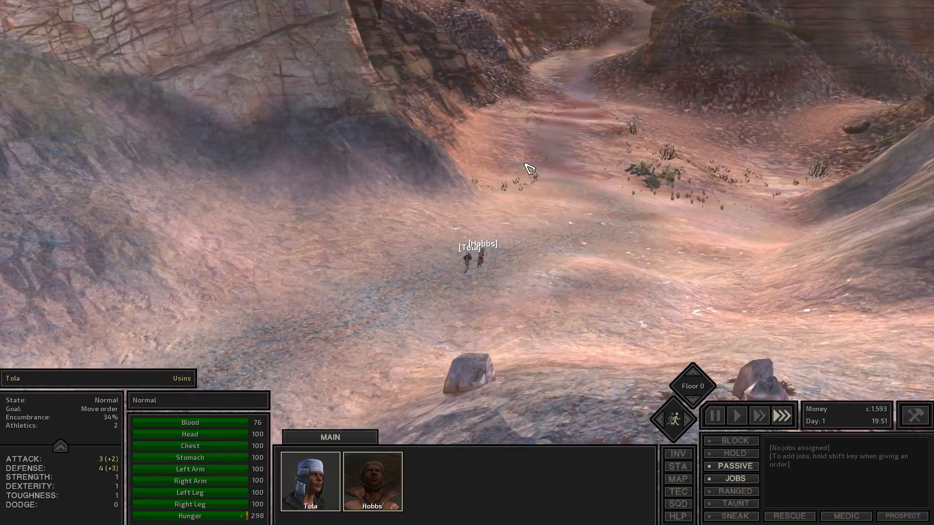
- Check travel progress on the world map and dismiss the Tutorials window on arrival
left_click(677, 479)
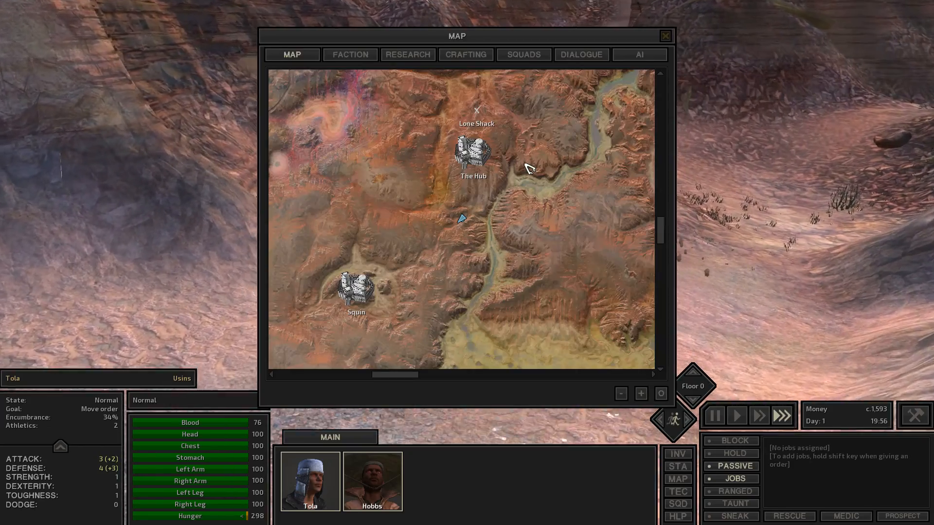
left_click(665, 36)
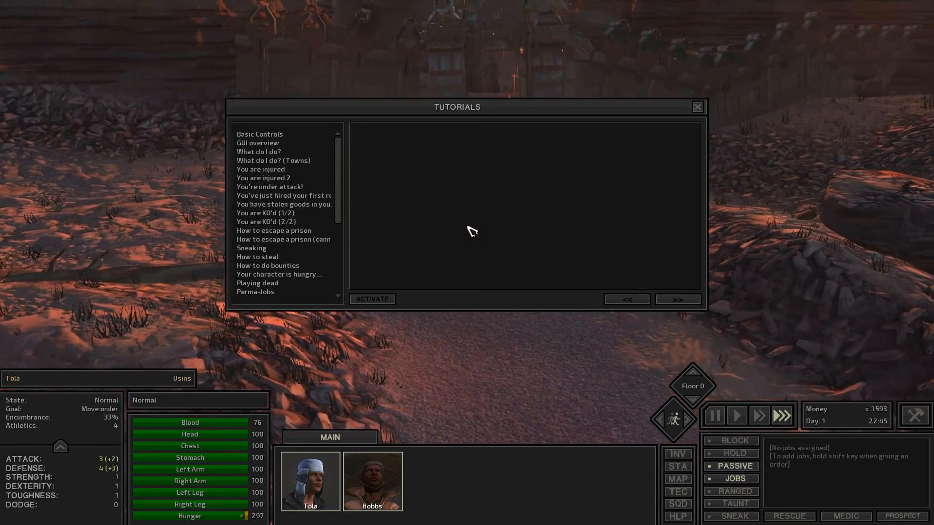
left_click(696, 107)
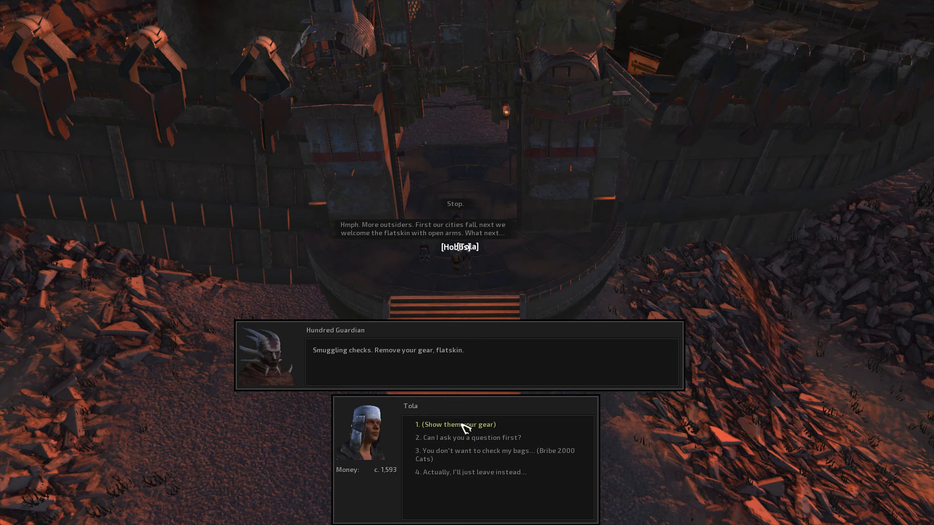
- Choose '(Show them your gear)' to accept the Hundred Guardian's smuggling check
left_click(459, 424)
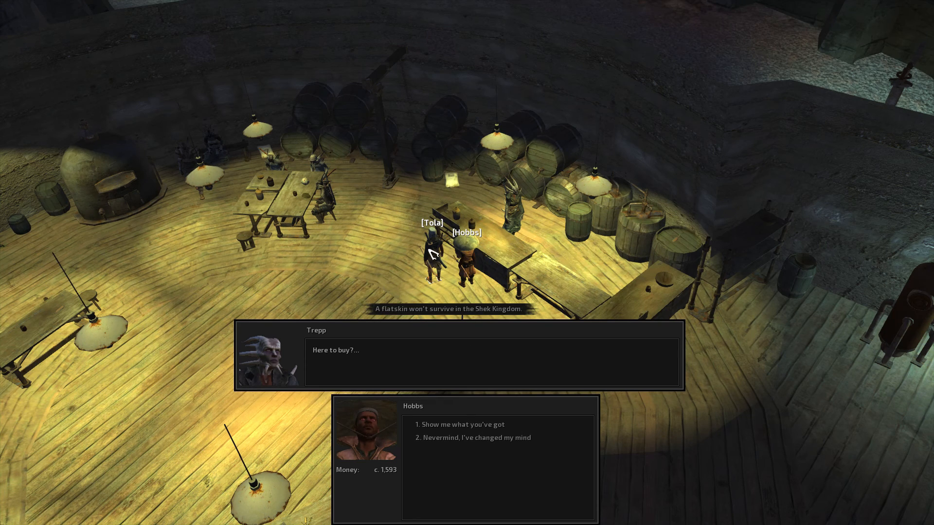
- Ask Trepp to show his goods, bringing up his trade window
left_click(460, 424)
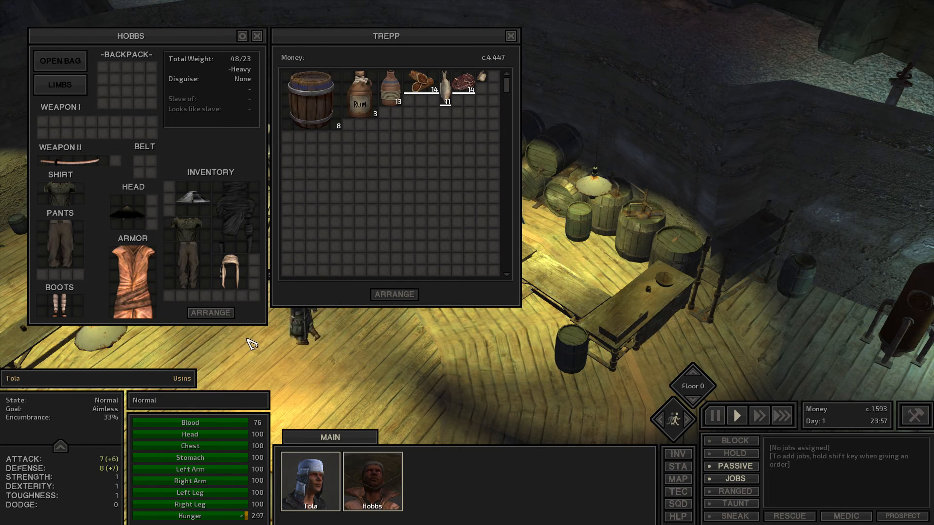
mouse_move(384, 251)
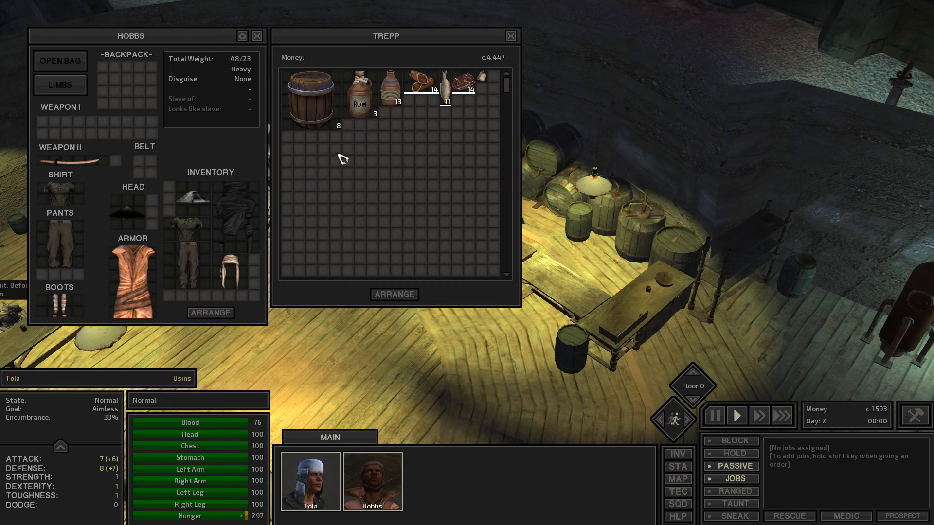
mouse_move(360, 98)
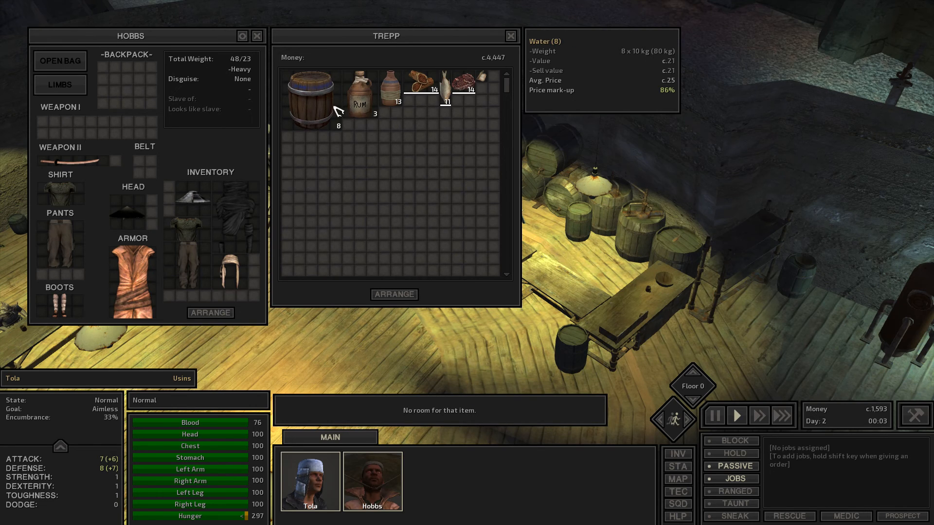
mouse_move(203, 256)
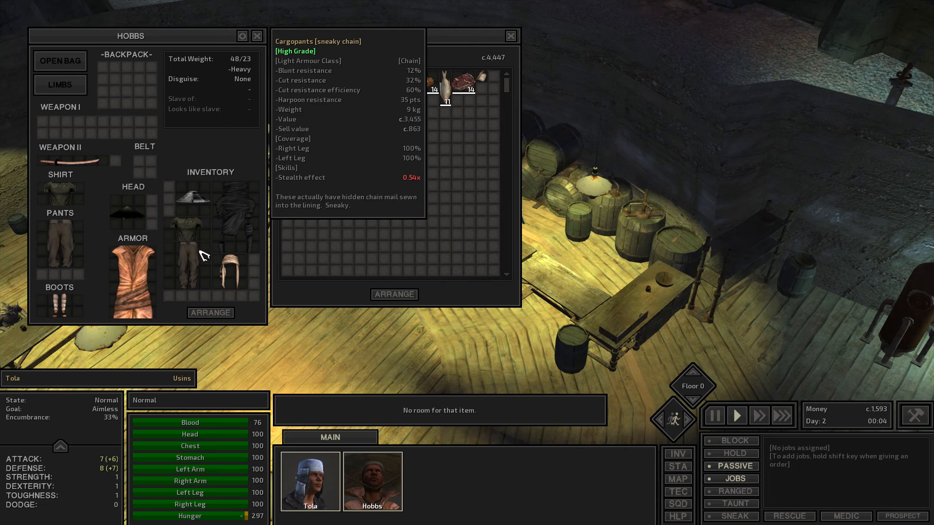
mouse_move(233, 285)
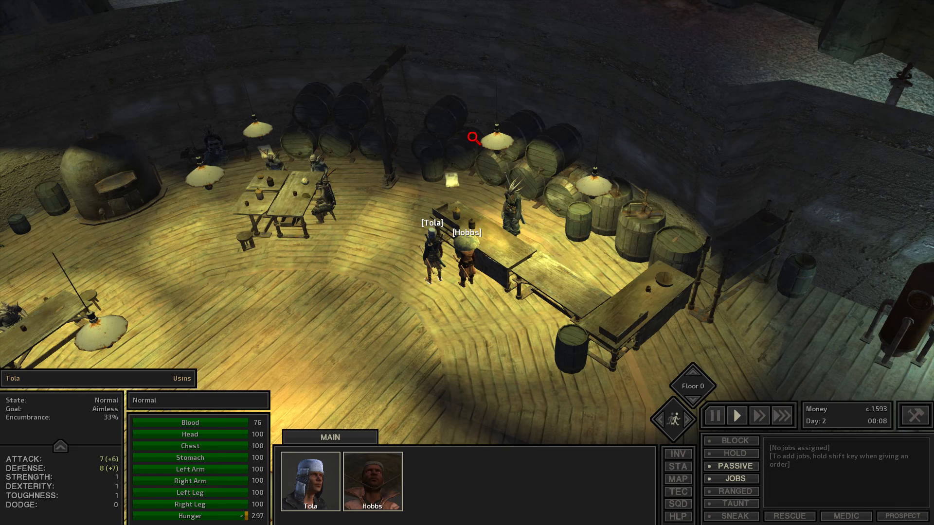
- Bring up the squad inventories and switch to Tola's to receive Hobbs's gear
left_click(678, 455)
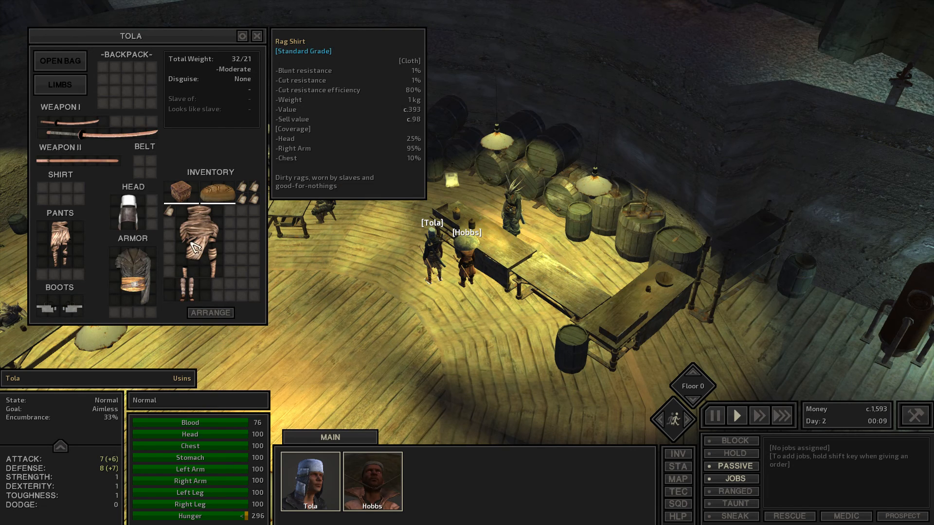
mouse_move(60, 247)
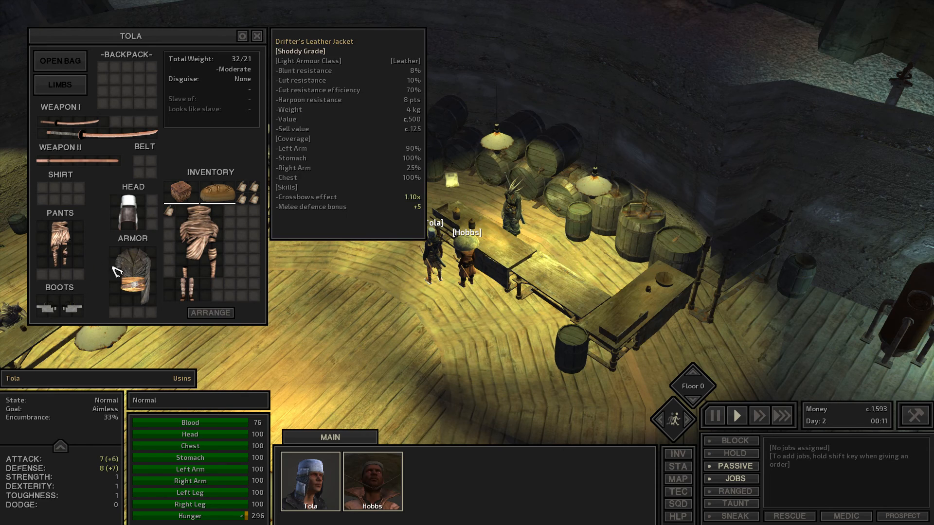
mouse_move(149, 280)
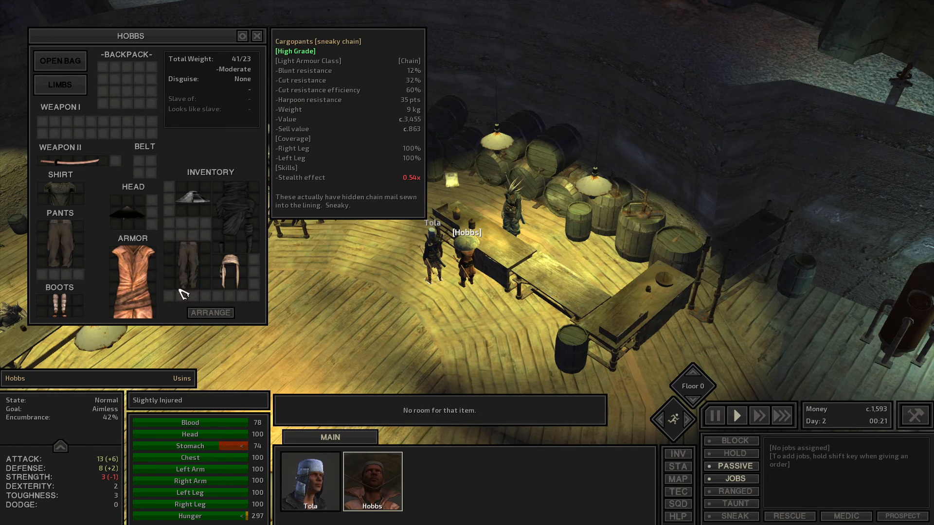
left_click(309, 482)
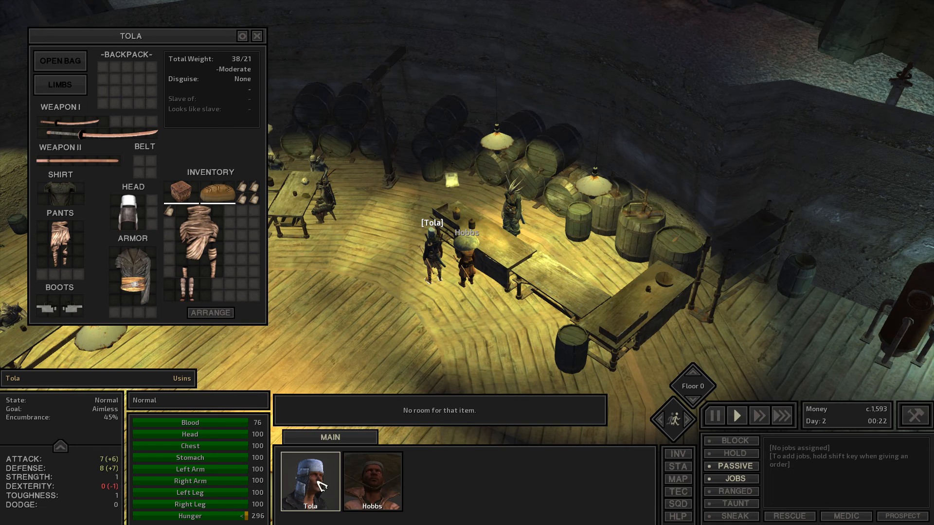
mouse_move(198, 250)
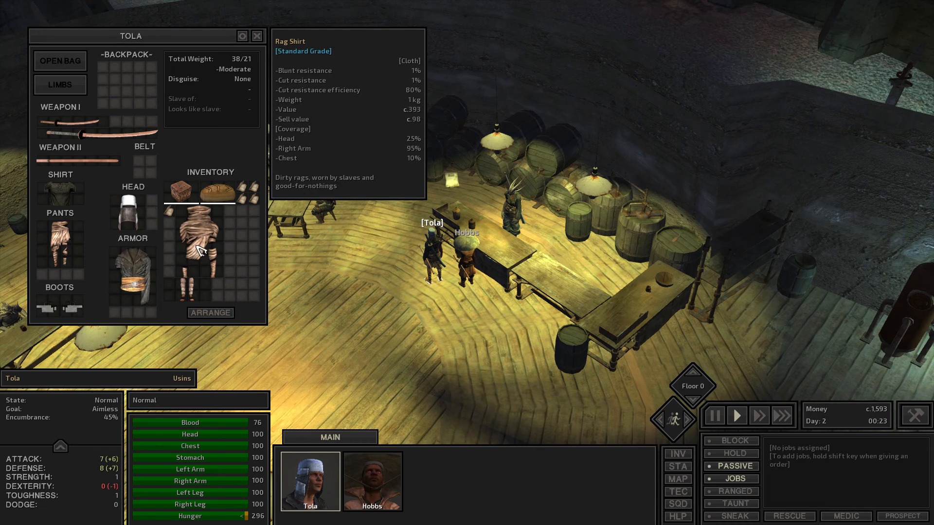
mouse_move(62, 305)
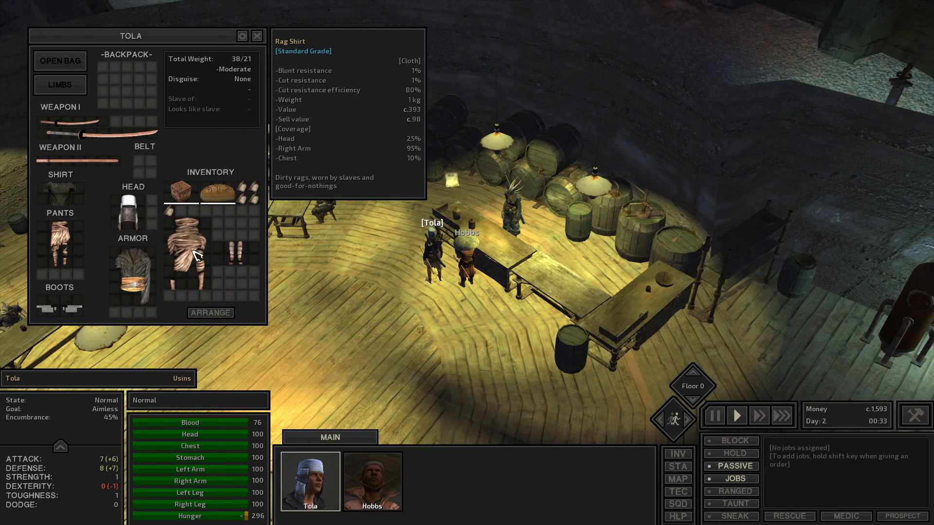
mouse_move(234, 250)
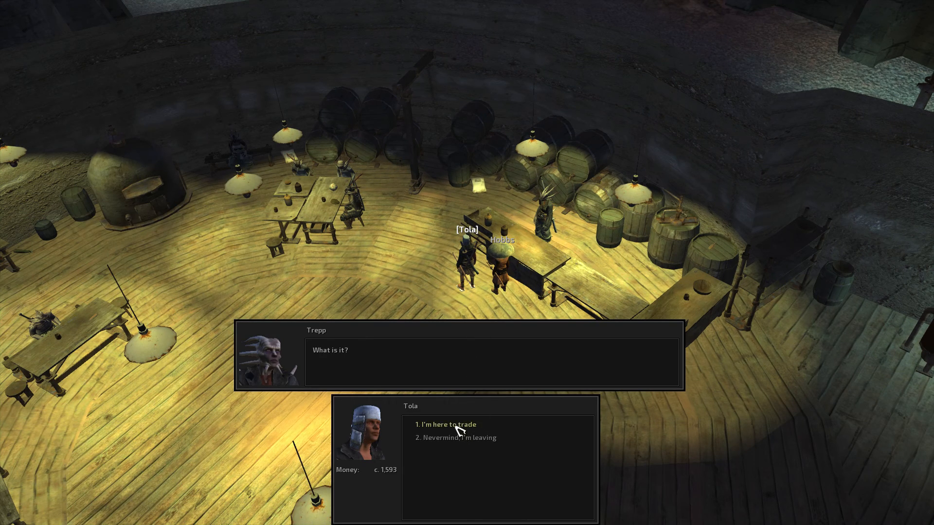
- Trade as Tola, selling her rag shirt and pants to Trepp for c.1,973 total, then finish
left_click(449, 425)
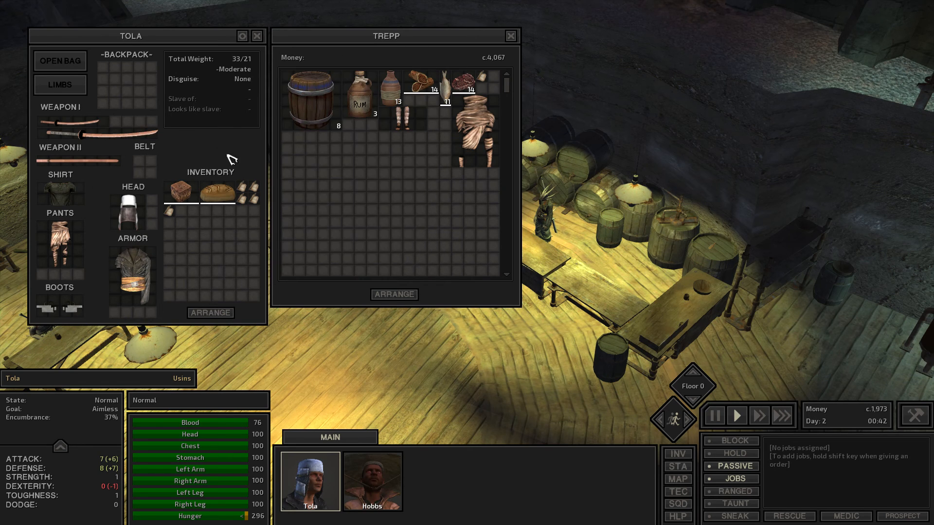
left_click(511, 36)
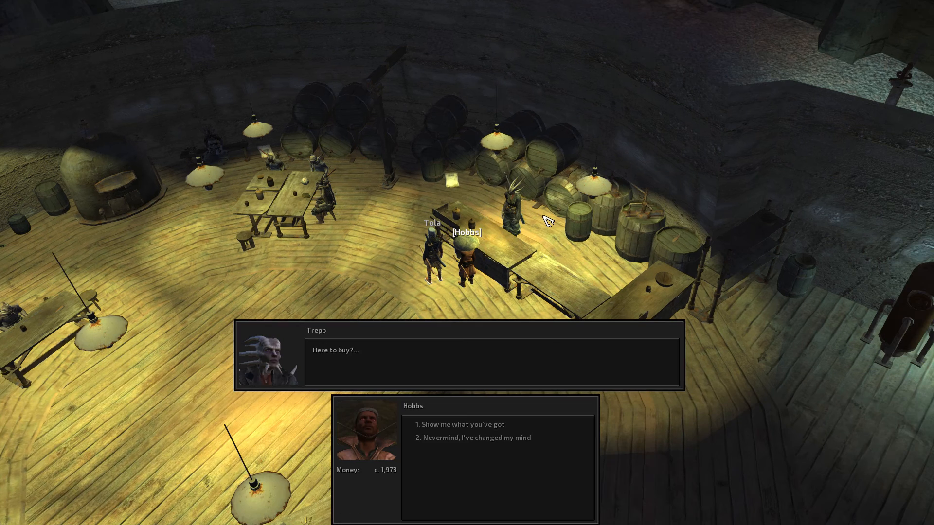
- Have Trepp show his goods to Hobbs so his inventory sits beside the trade stock
left_click(460, 424)
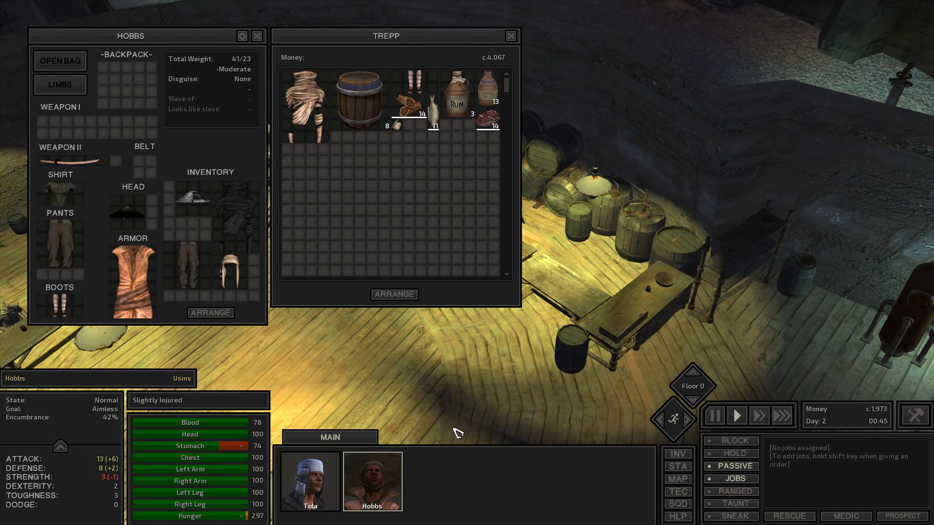
mouse_move(233, 214)
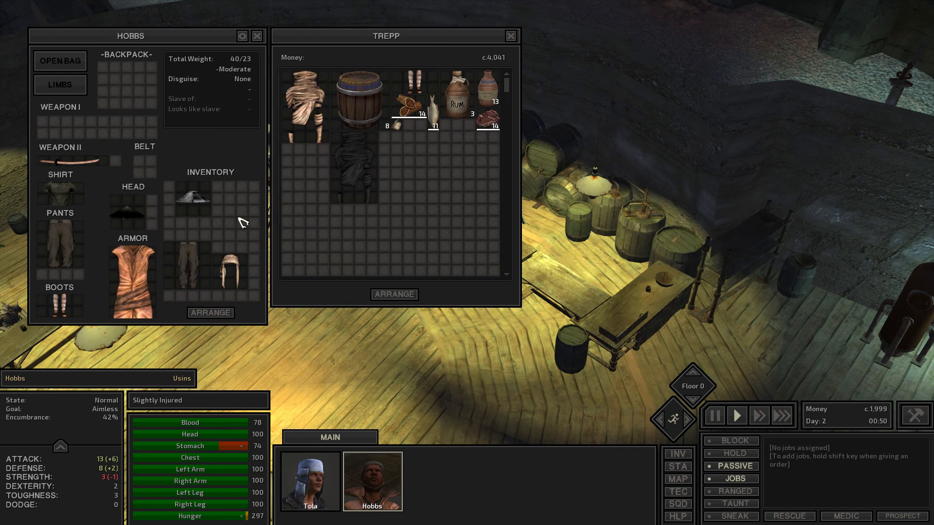
mouse_move(61, 193)
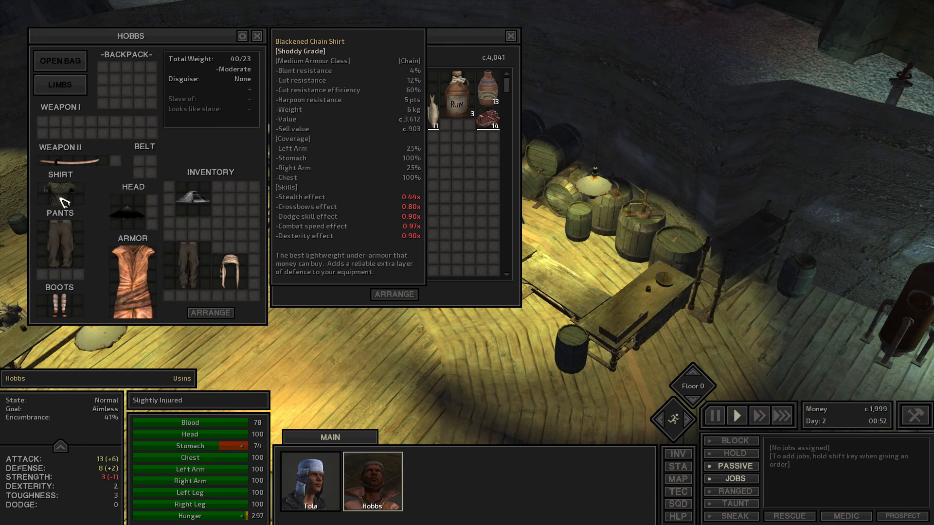
mouse_move(60, 244)
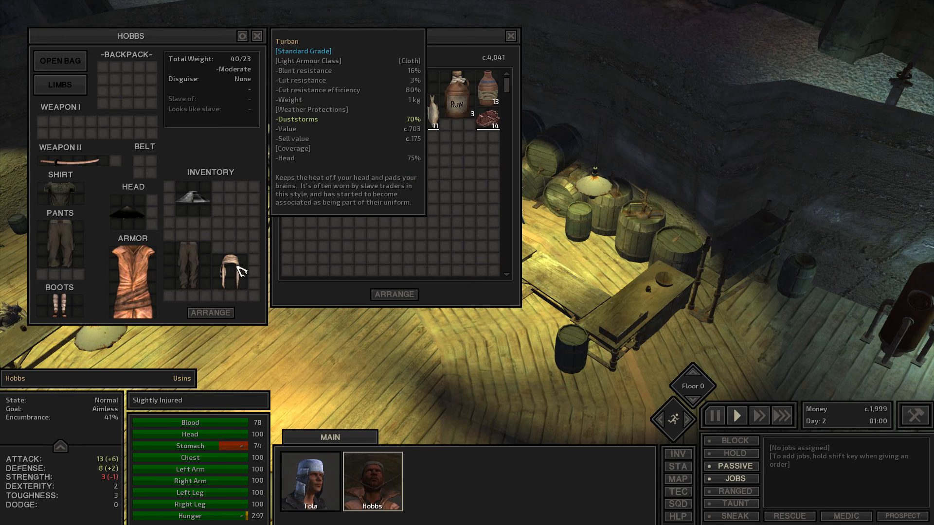
mouse_move(188, 271)
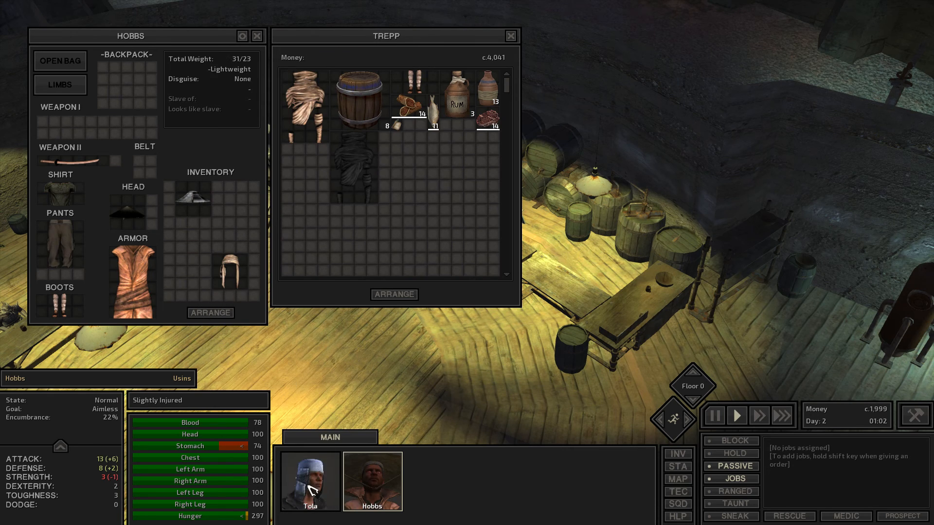
mouse_move(127, 216)
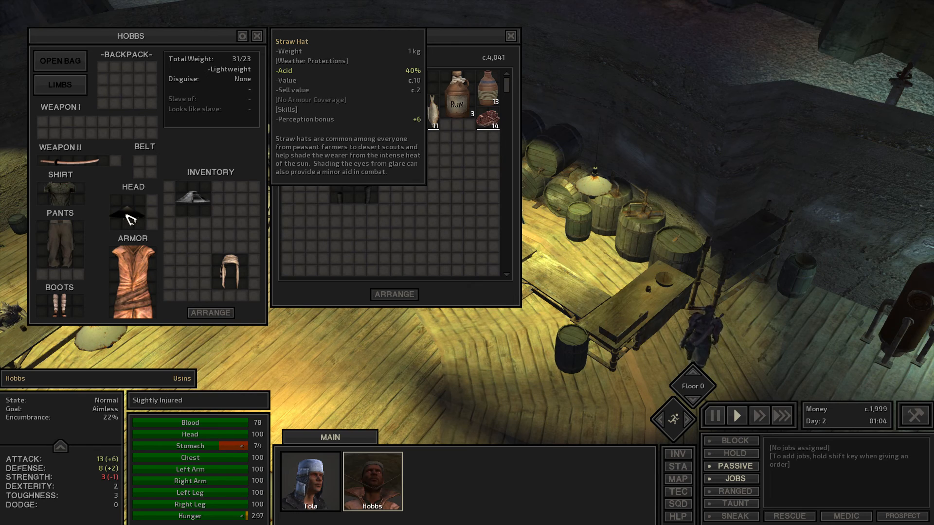
mouse_move(197, 205)
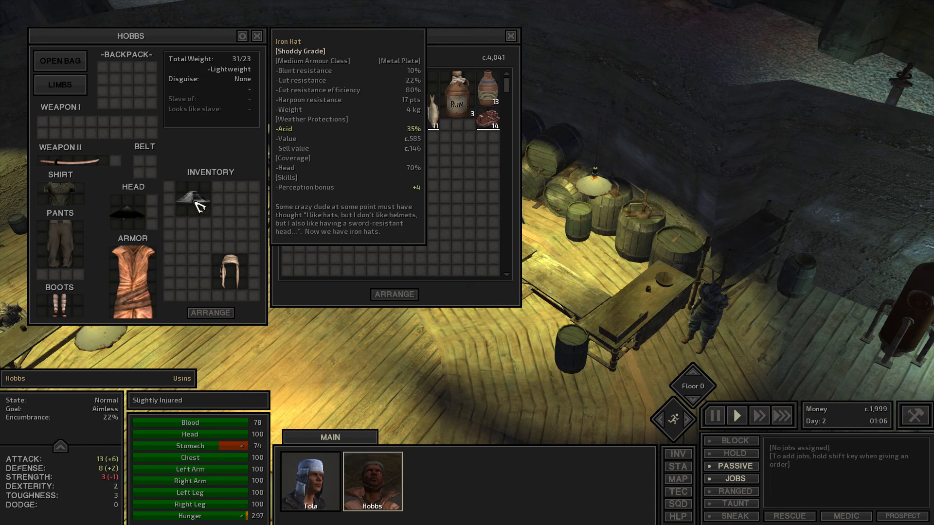
mouse_move(129, 216)
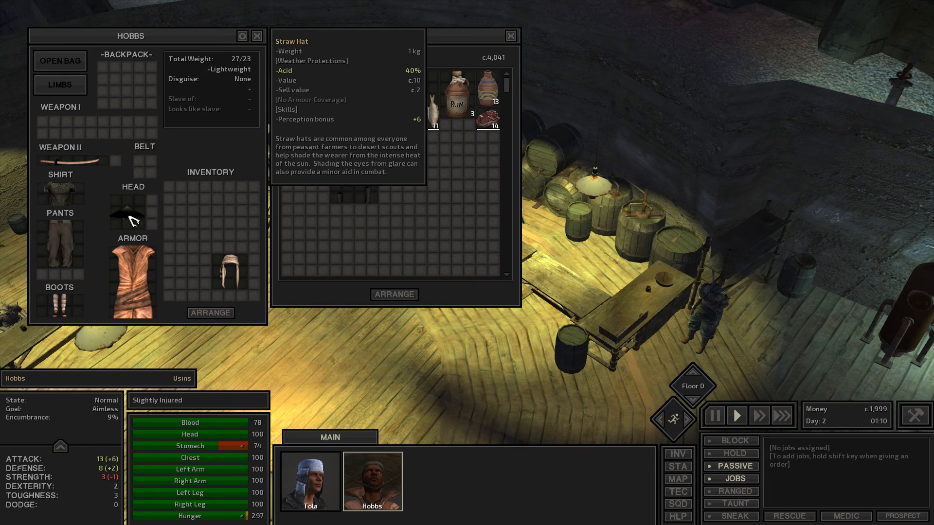
mouse_move(231, 273)
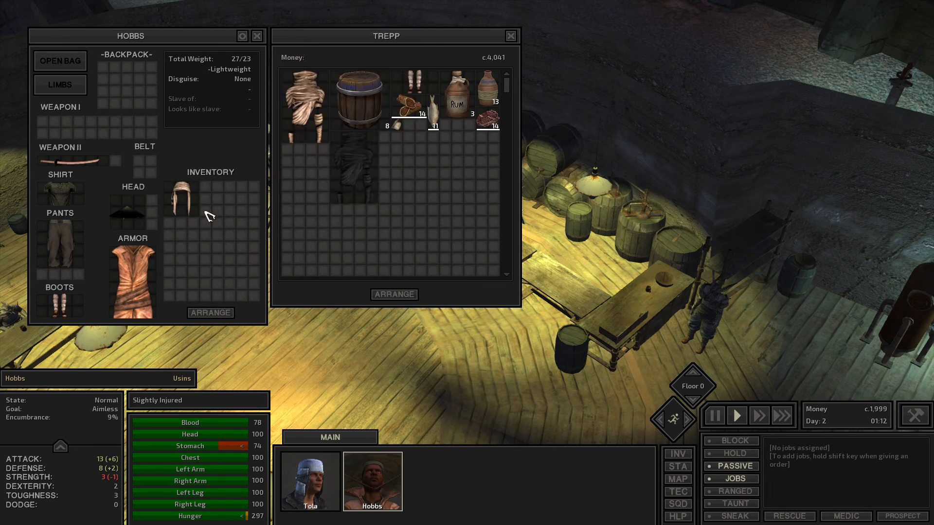
- Switch the inventory view to Tola so her items sit beside Trepp's stock
left_click(309, 481)
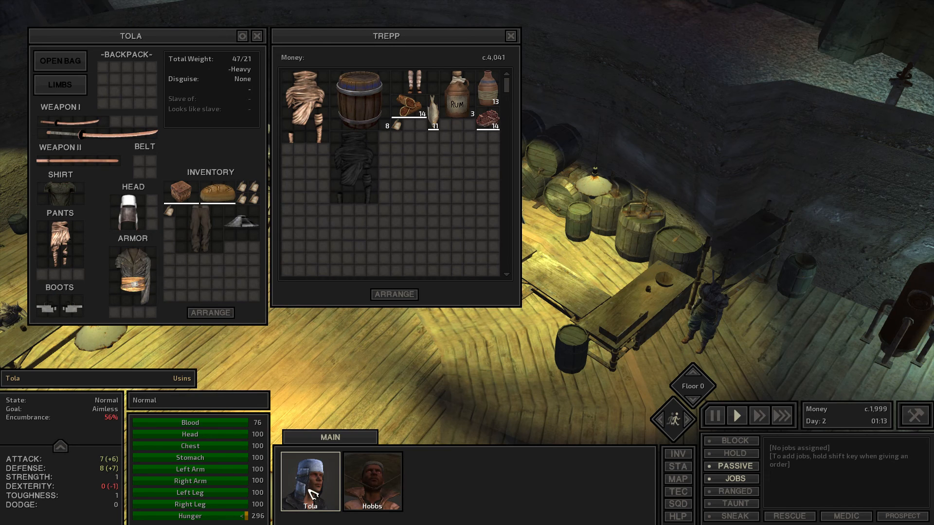
mouse_move(300, 271)
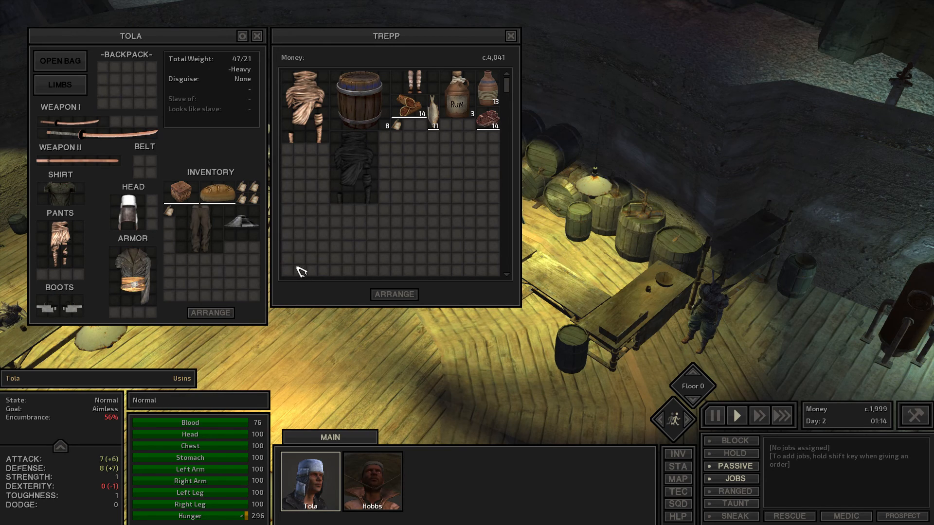
mouse_move(352, 174)
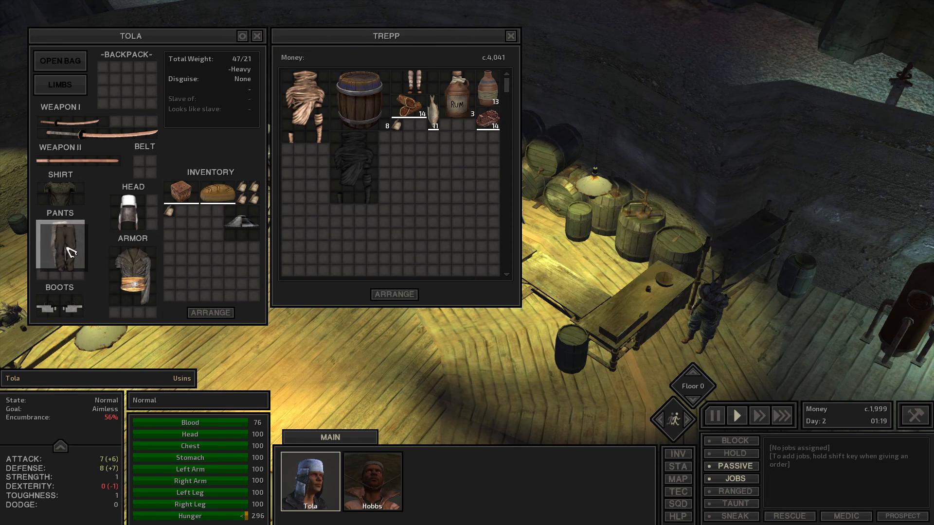
mouse_move(59, 247)
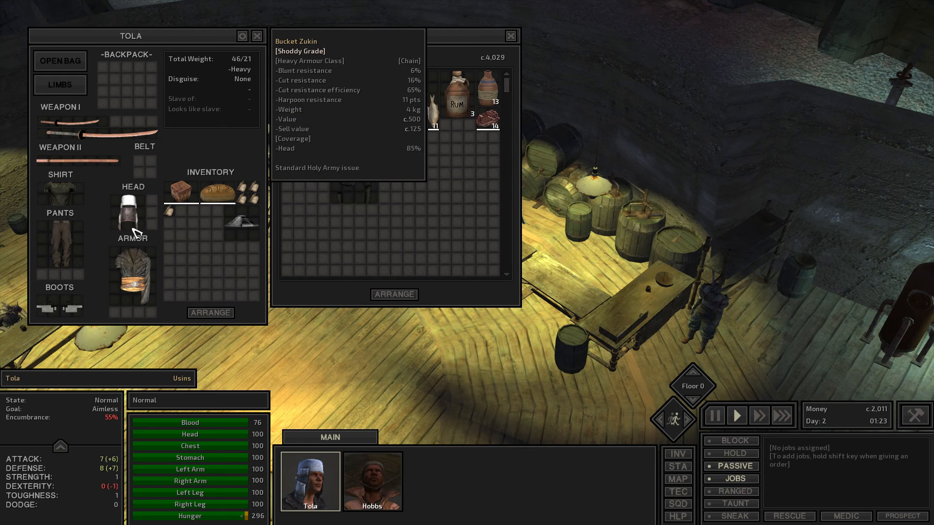
mouse_move(137, 214)
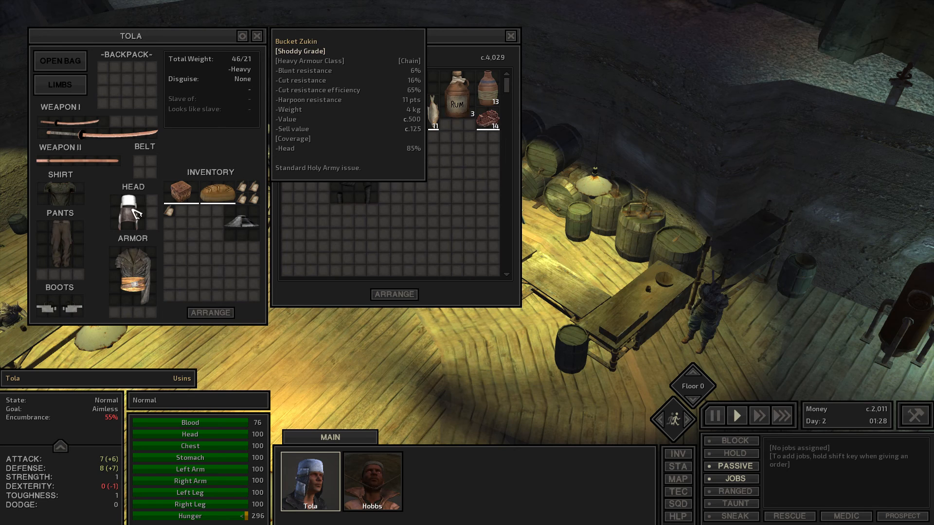
mouse_move(242, 227)
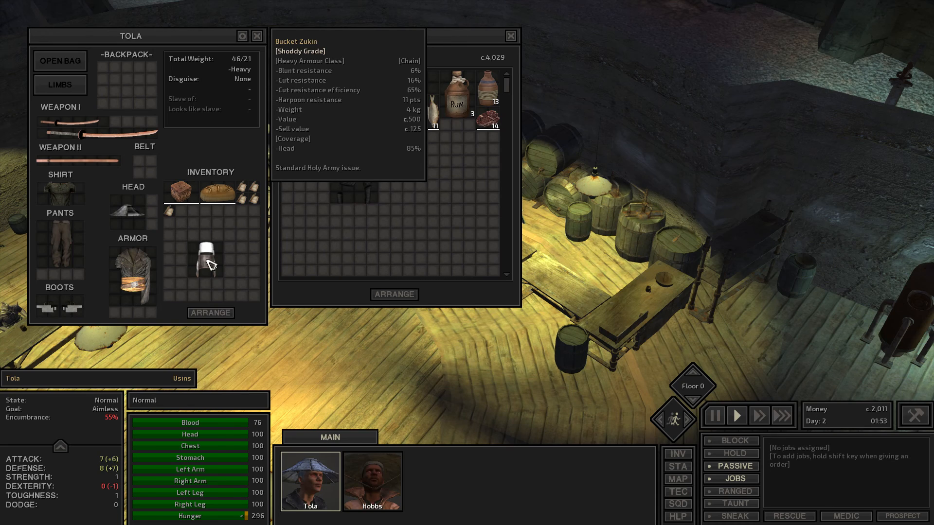
mouse_move(127, 219)
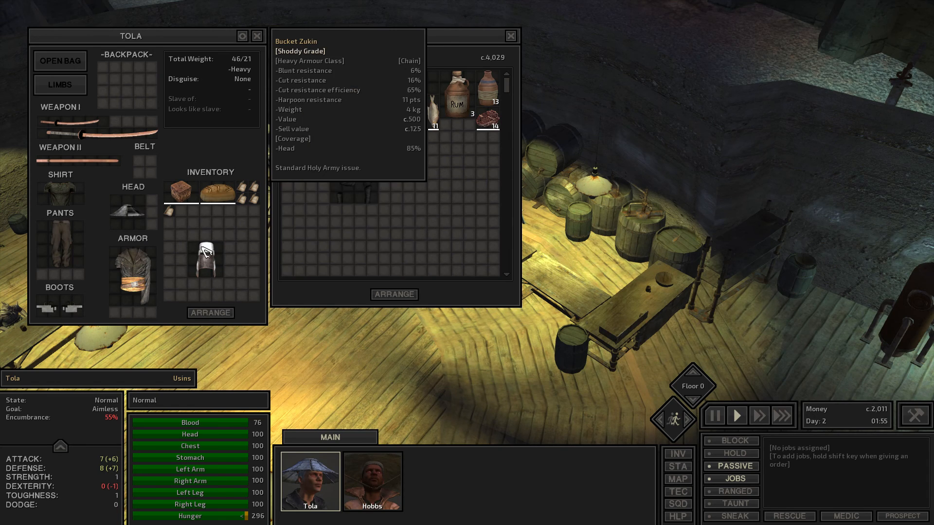
mouse_move(213, 263)
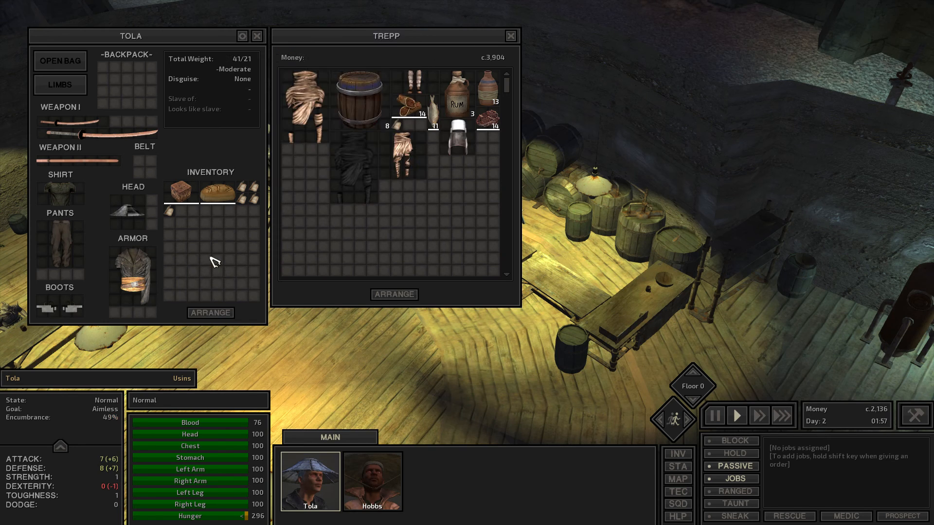
mouse_move(366, 441)
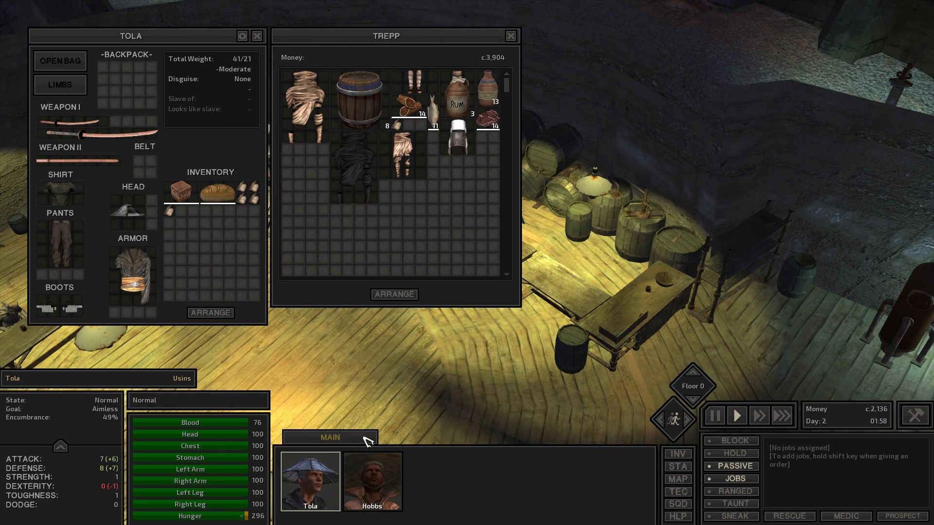
- Return to Hobbs's inventory and finish trading with Trepp at c.2,136 money
left_click(370, 481)
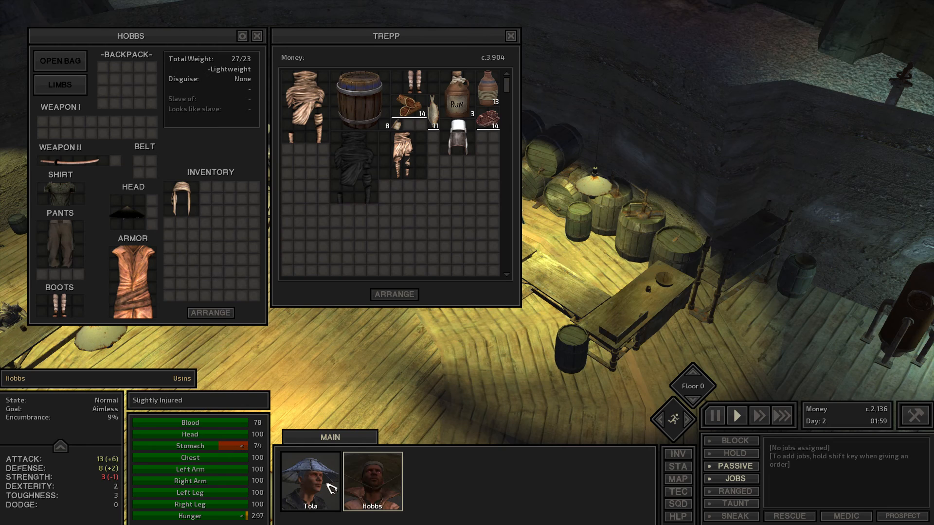
mouse_move(181, 198)
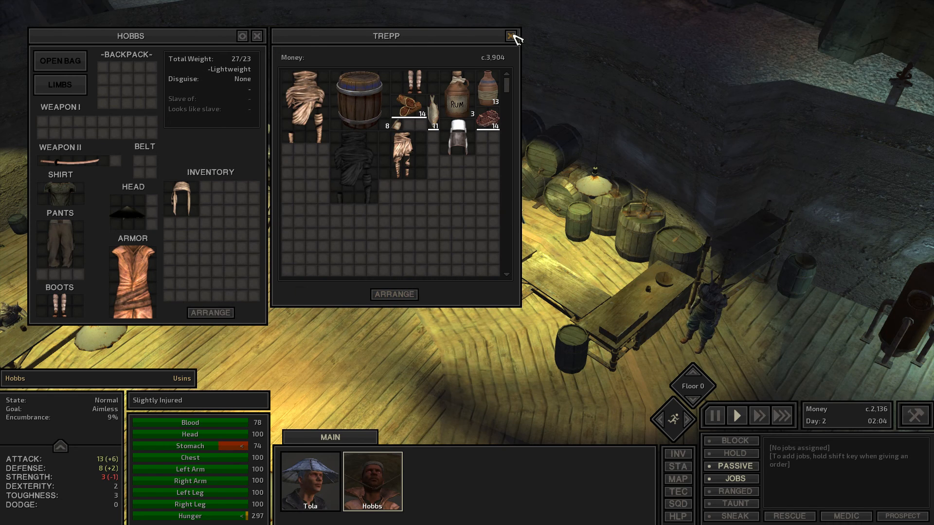
left_click(510, 36)
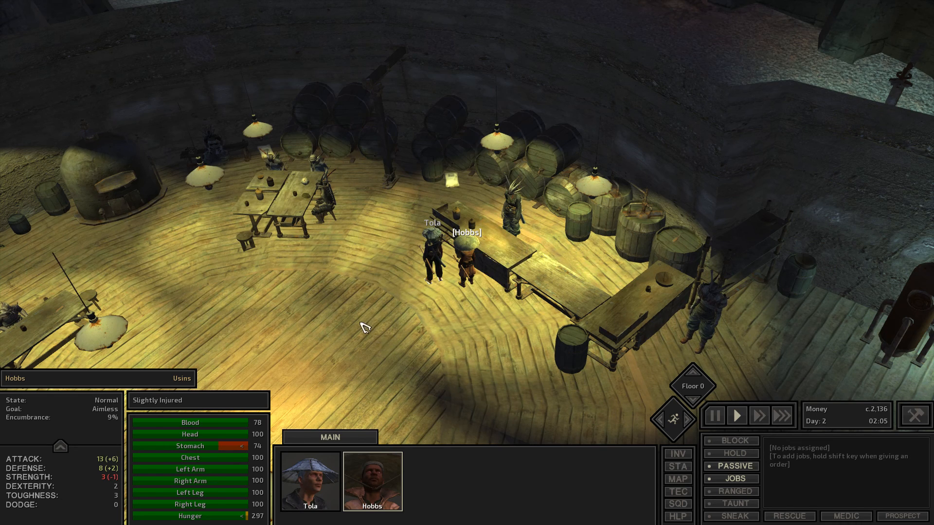
mouse_move(235, 461)
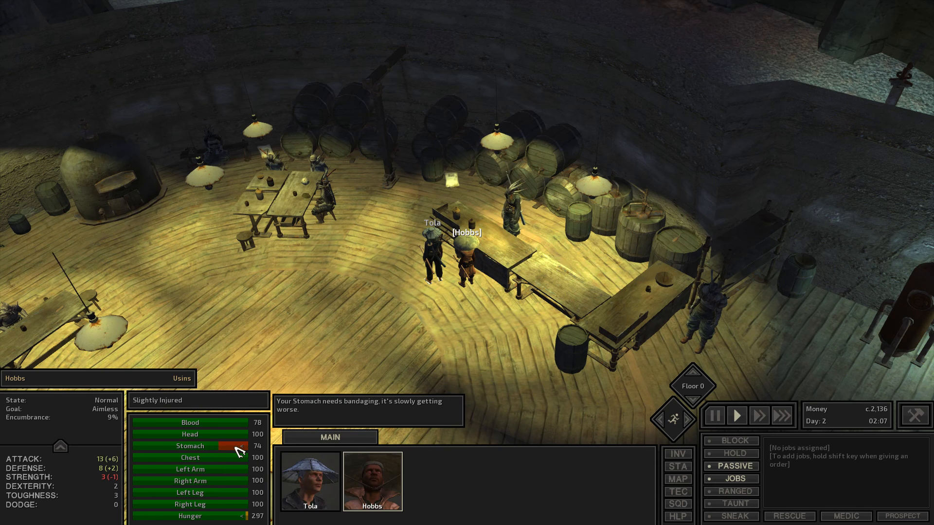
- Check Hobbs's bleeding stomach, then send Tola up toward the inn's bed floor
left_click(309, 481)
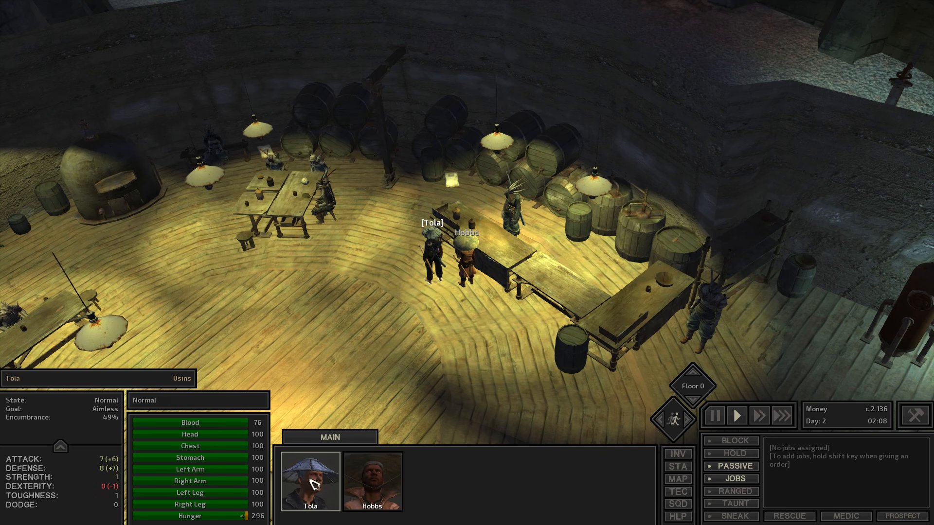
left_click(371, 482)
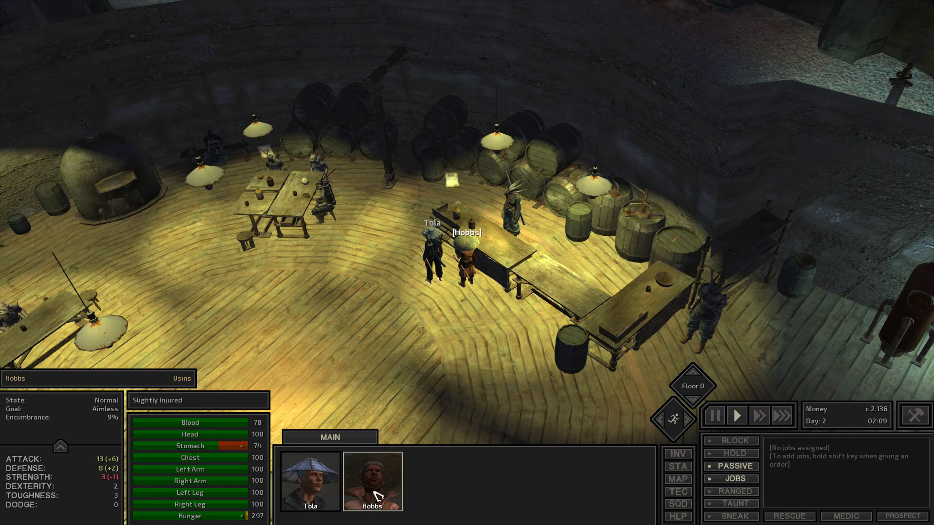
mouse_move(220, 447)
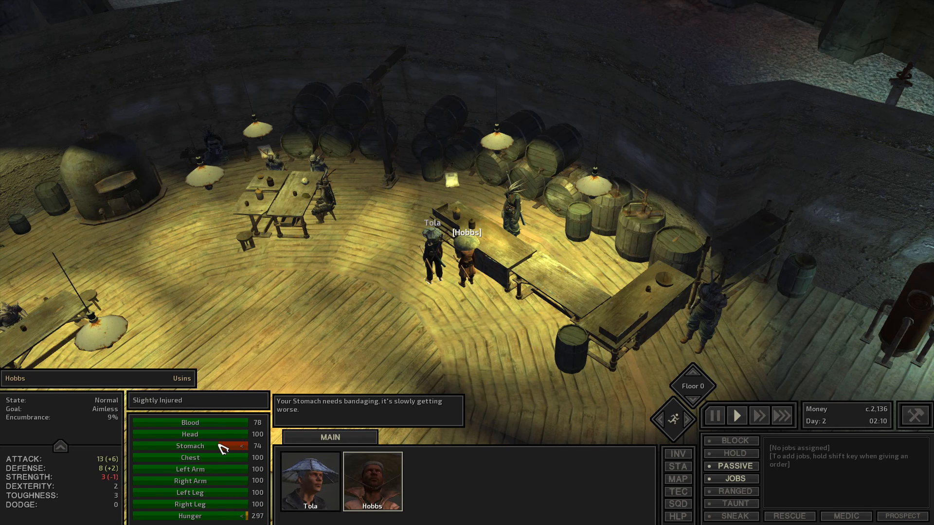
left_click(310, 482)
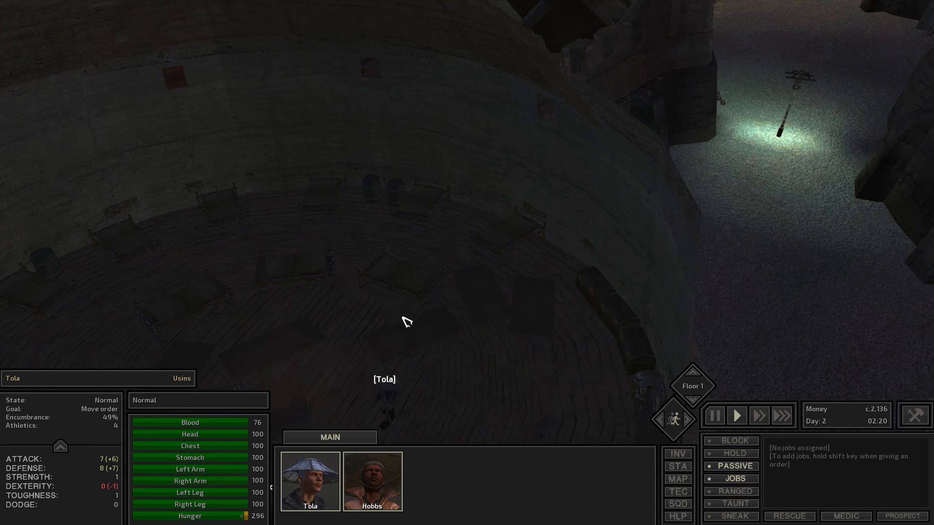
- Have Tola give Hobbs first aid before they settle into the inn's beds
left_click(373, 481)
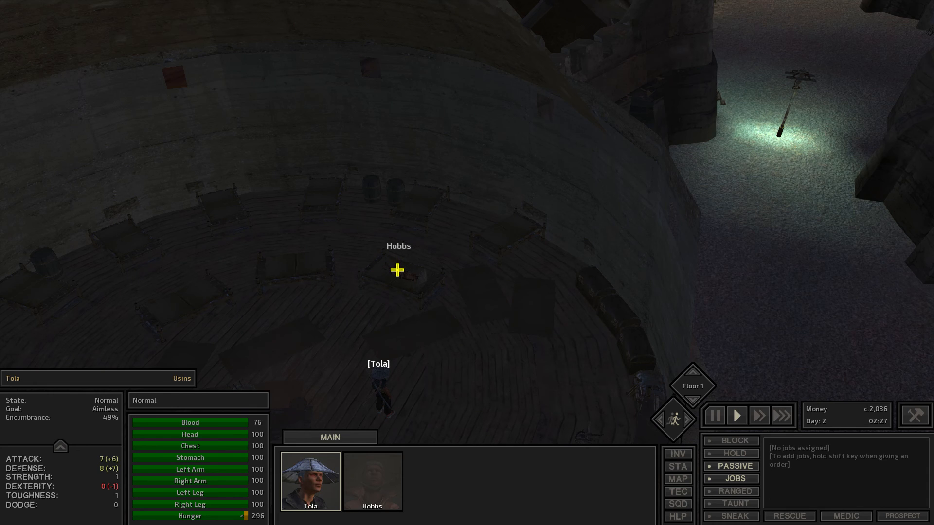
right_click(396, 270)
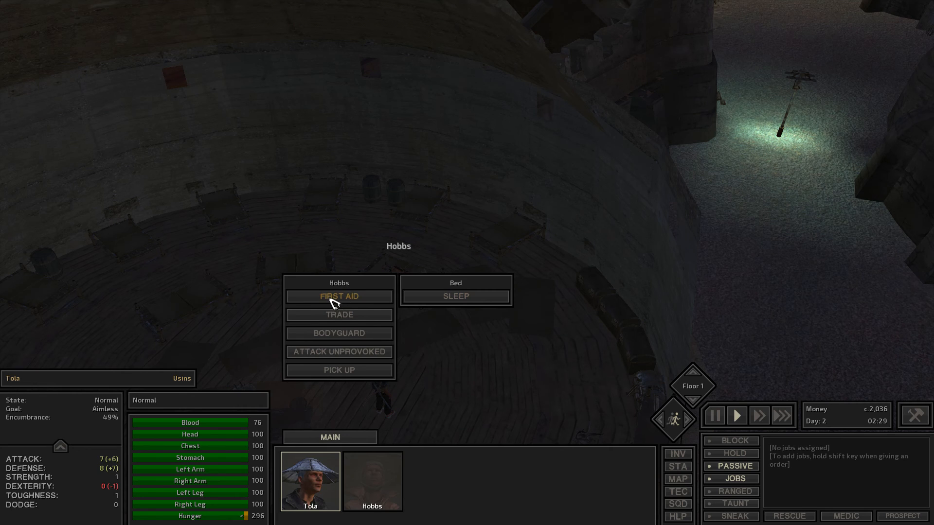
left_click(339, 296)
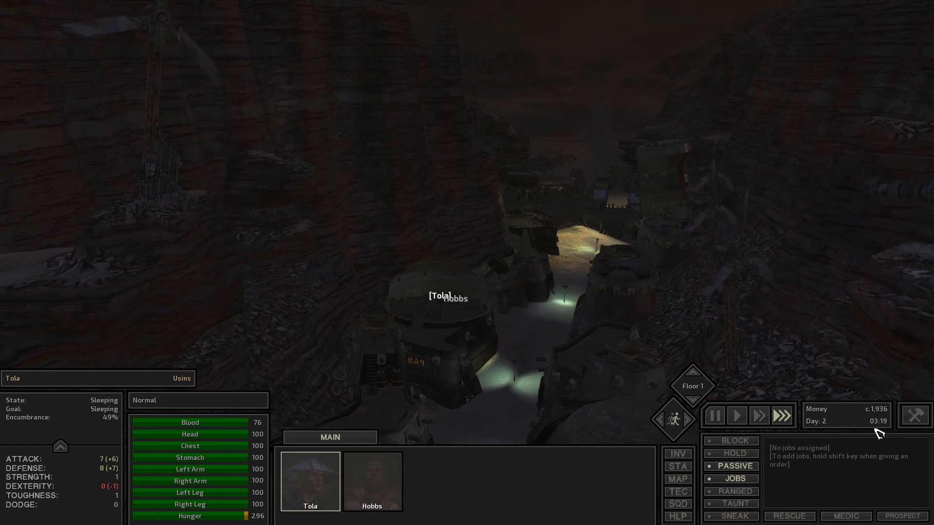
- Check Hobbs's injuries while both sleep through the night toward dawn
left_click(372, 482)
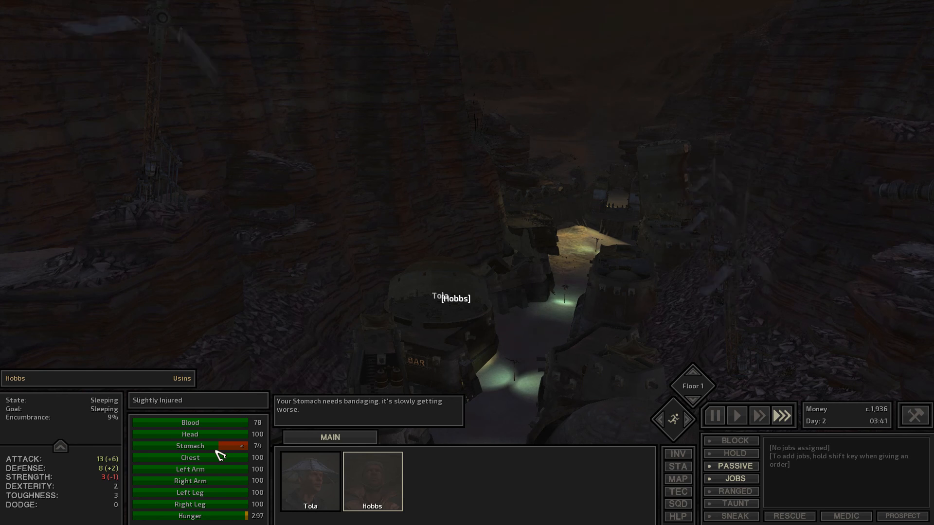
mouse_move(113, 418)
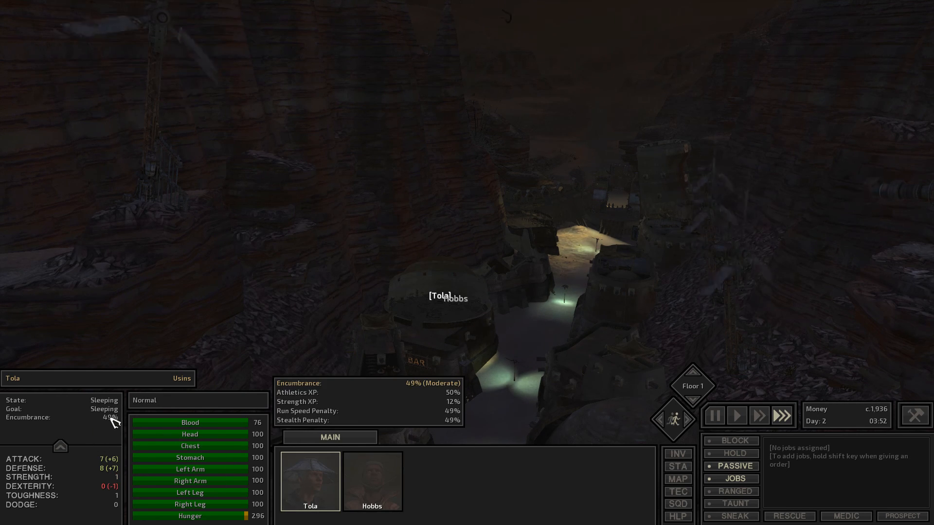
left_click(372, 480)
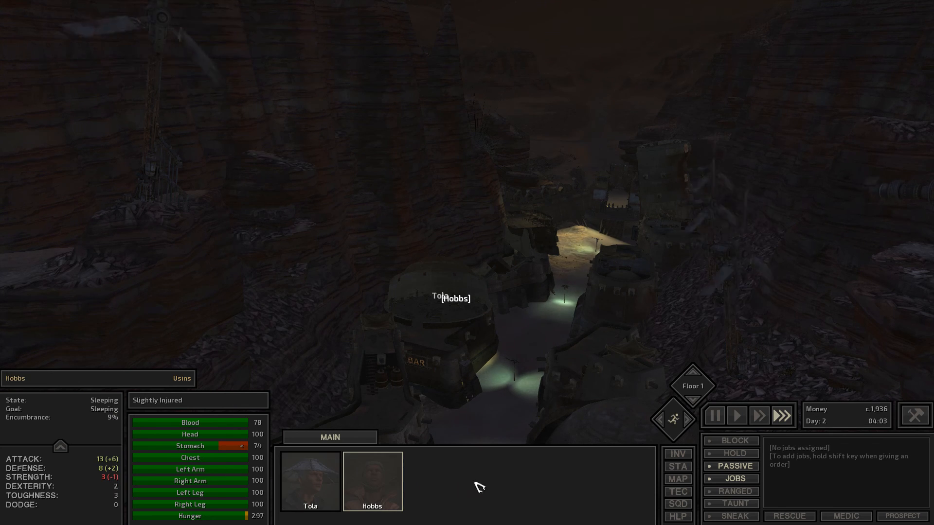
mouse_move(734, 466)
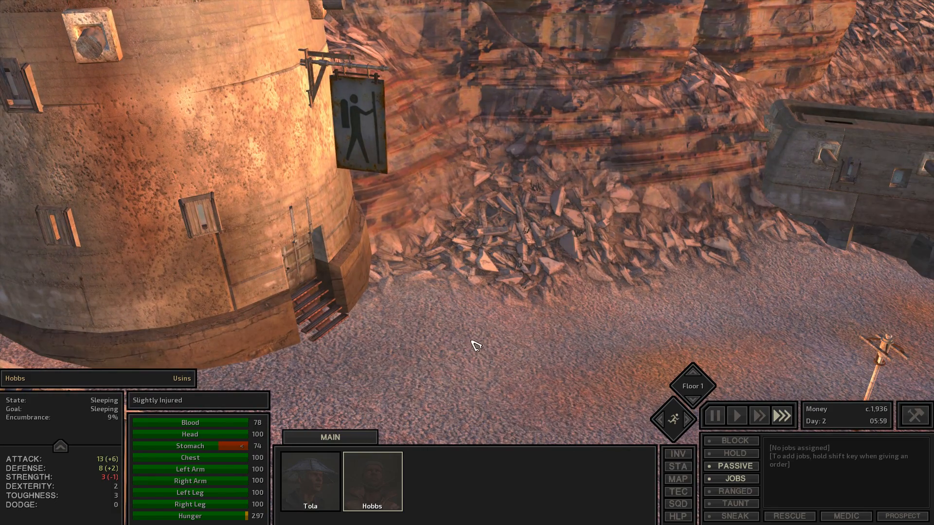
mouse_move(490, 354)
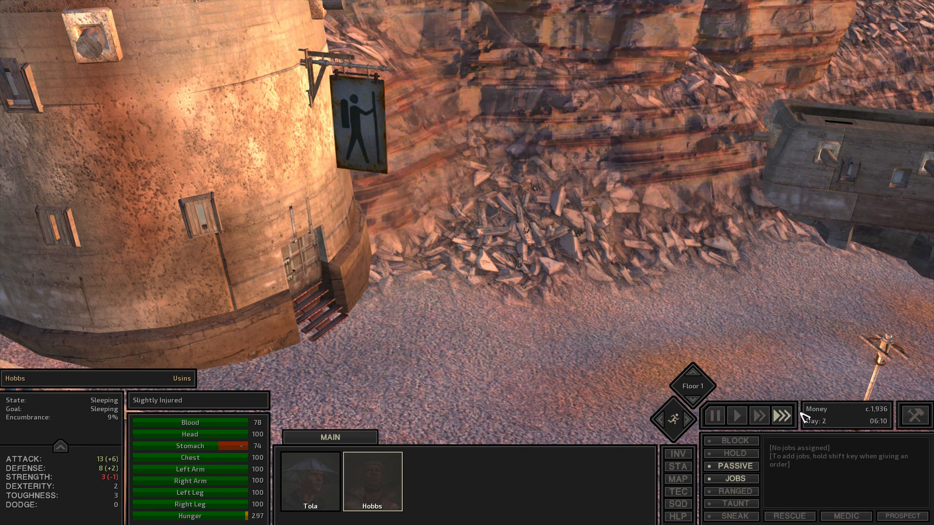
- Send the squad into Squin's Travel Gear tower and select Hobbs to talk to trader Rei
left_click(736, 415)
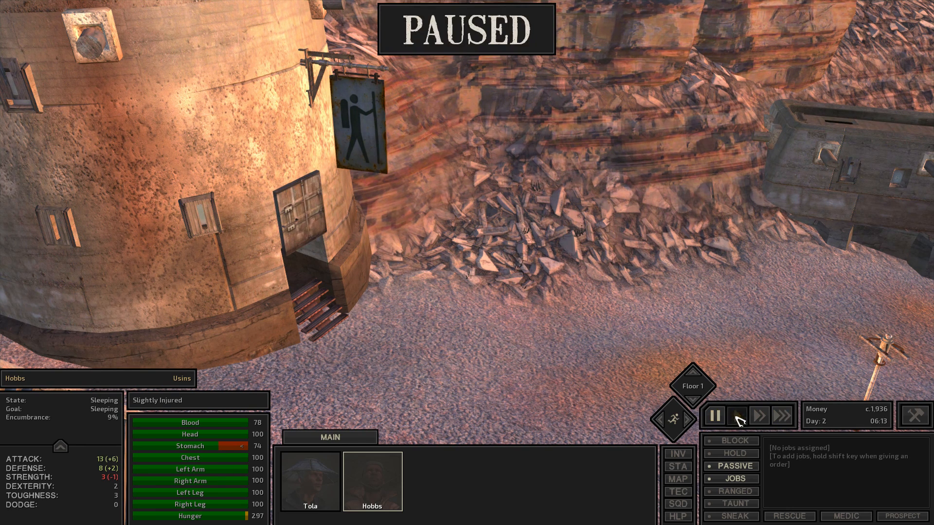
left_click(736, 415)
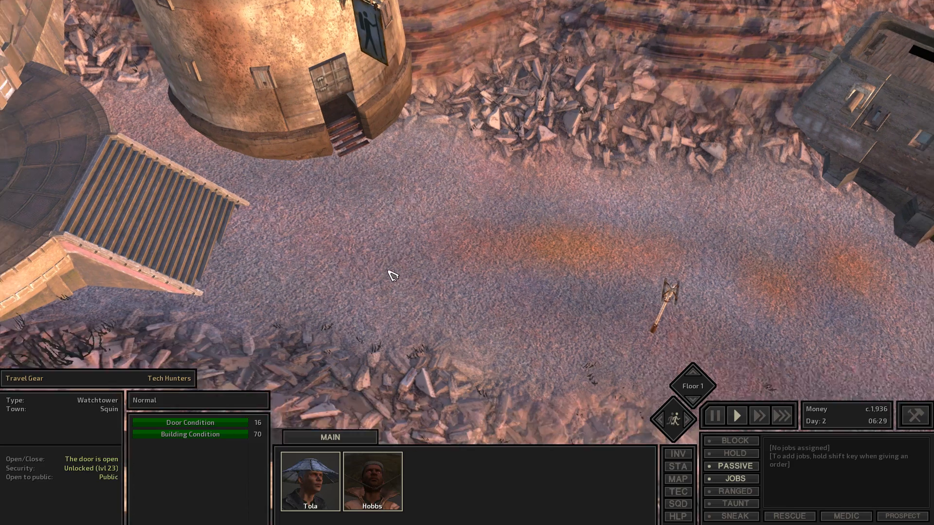
left_click(391, 275)
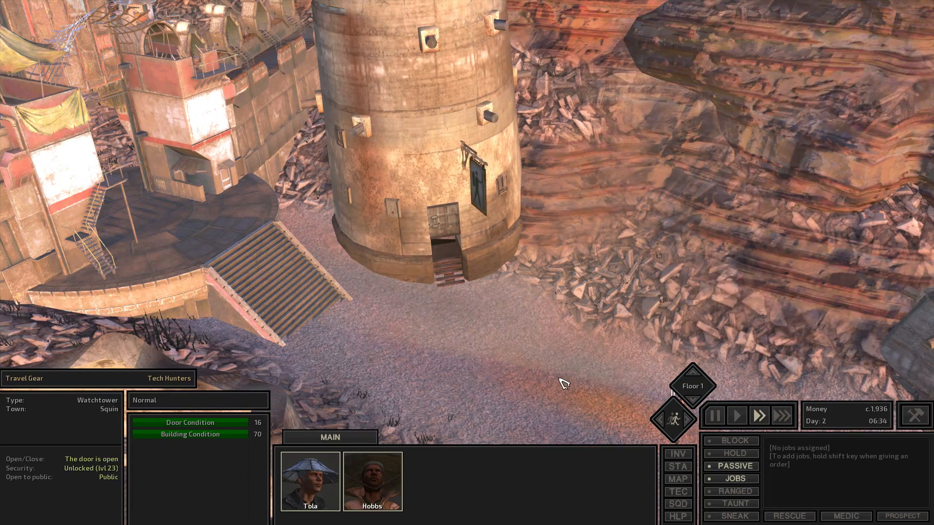
left_click(735, 416)
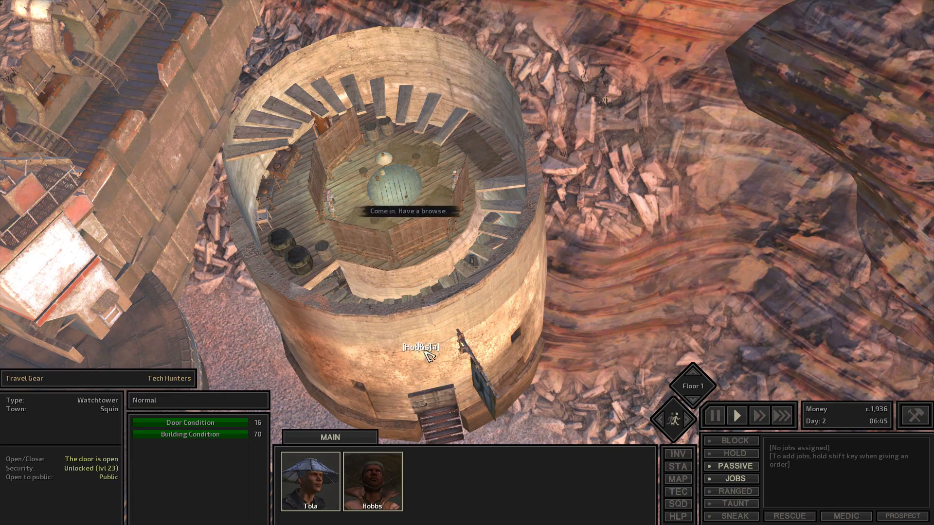
left_click(714, 415)
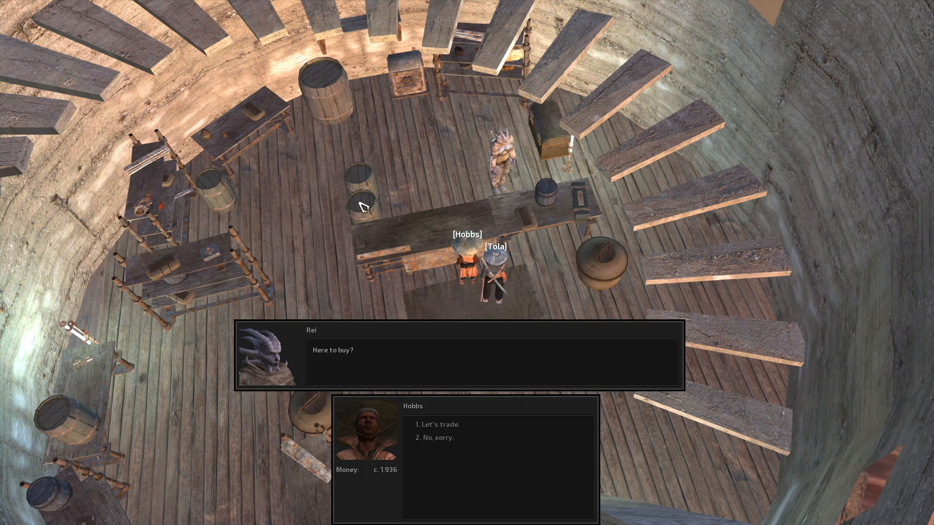
- Trade with Rei and buy Advanced First Aid Kits into Hobbs's inventory, dropping money to c.1,358
left_click(440, 424)
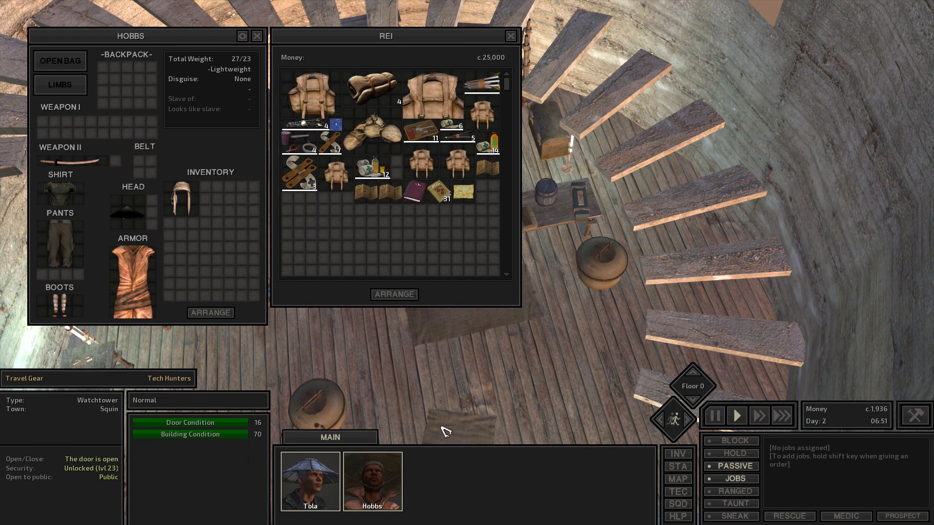
mouse_move(379, 173)
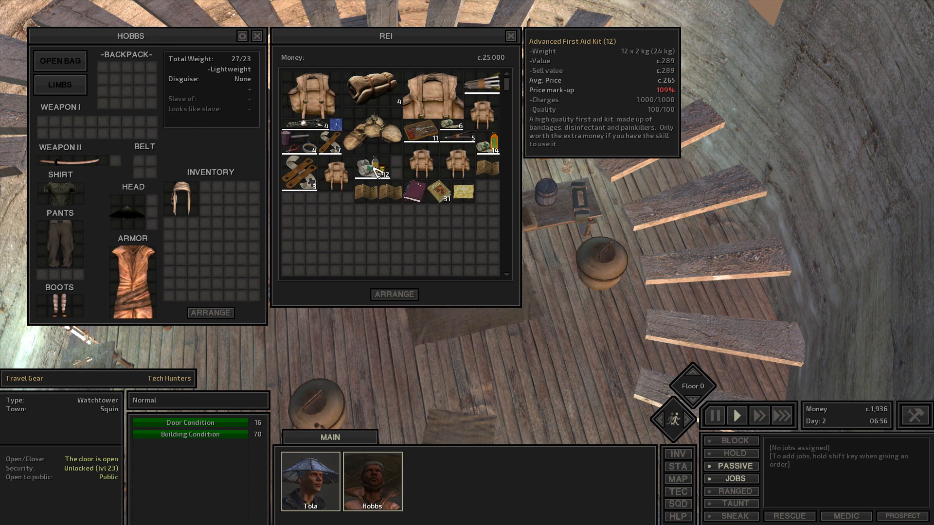
left_click_drag(375, 171, 217, 216)
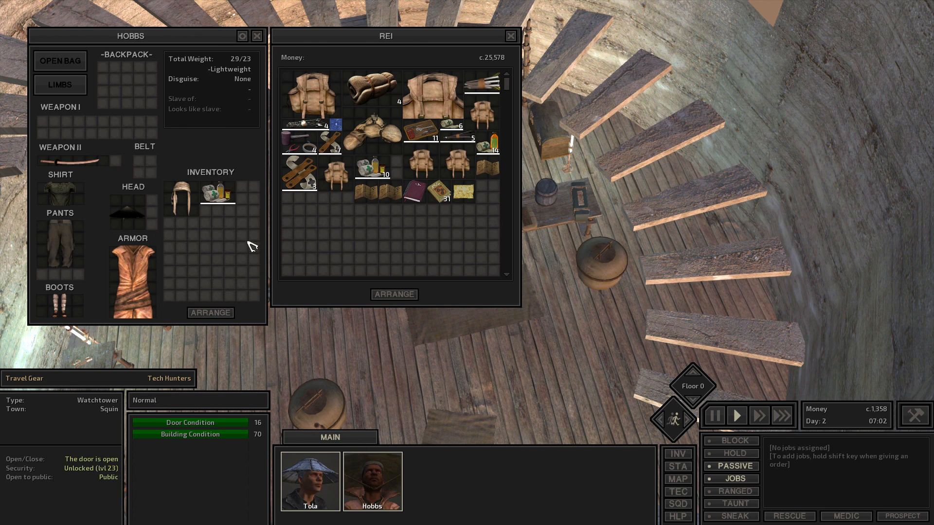
mouse_move(372, 92)
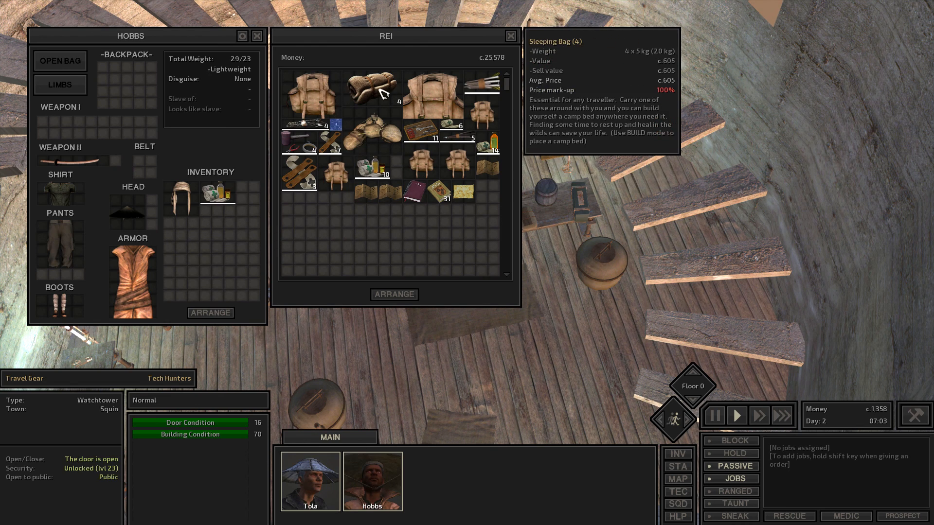
mouse_move(376, 93)
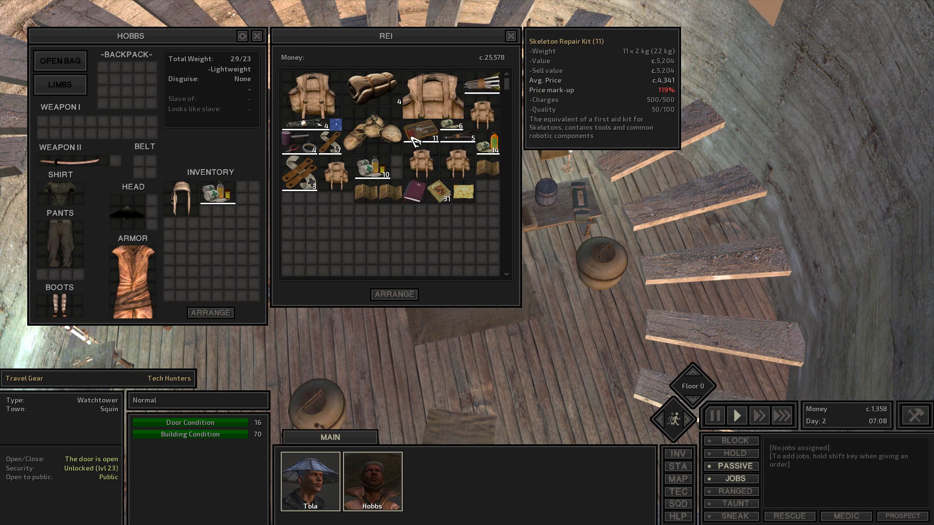
mouse_move(308, 195)
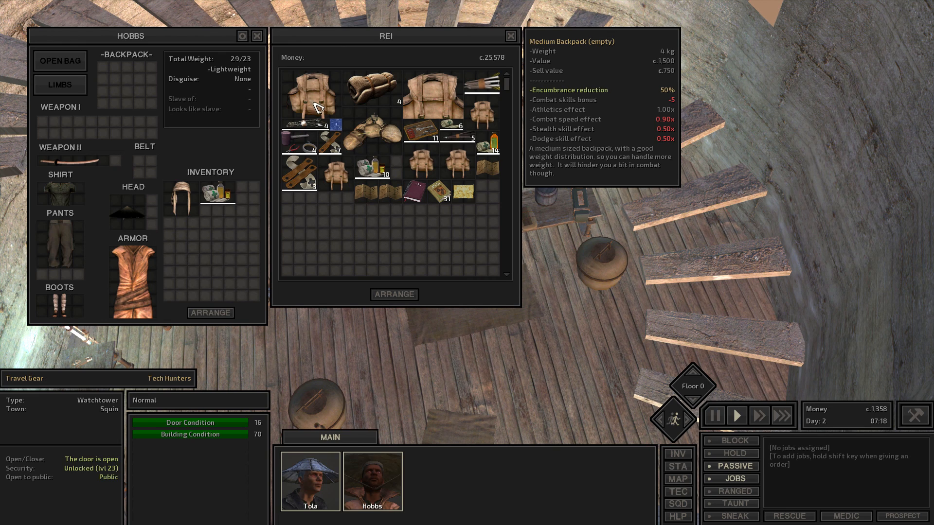
mouse_move(339, 185)
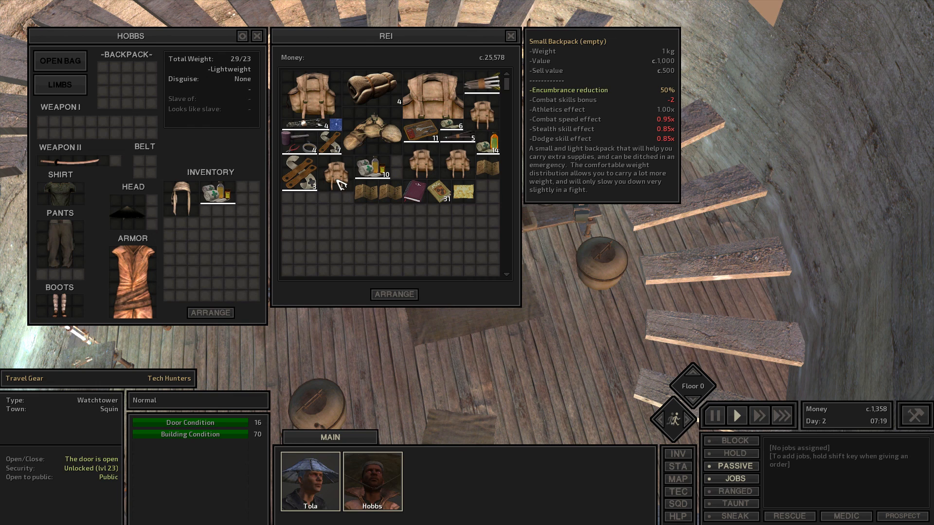
mouse_move(415, 93)
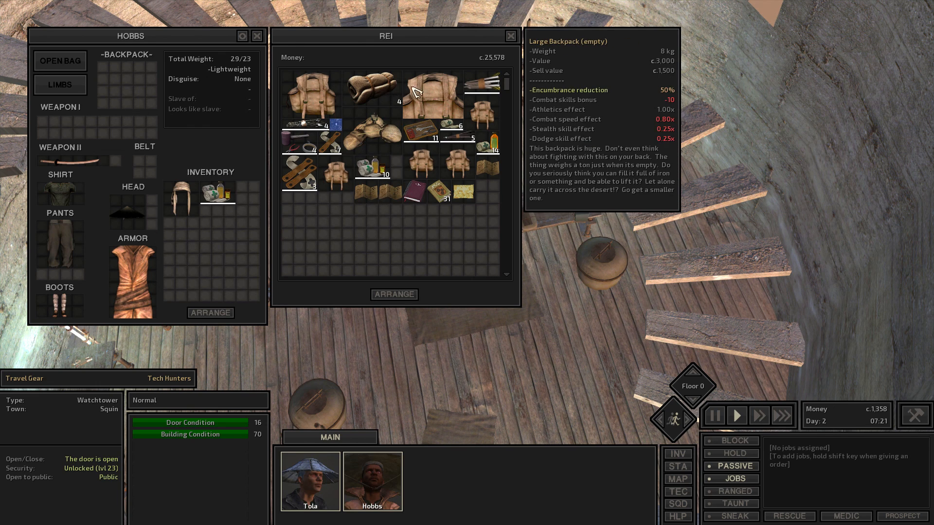
mouse_move(913, 415)
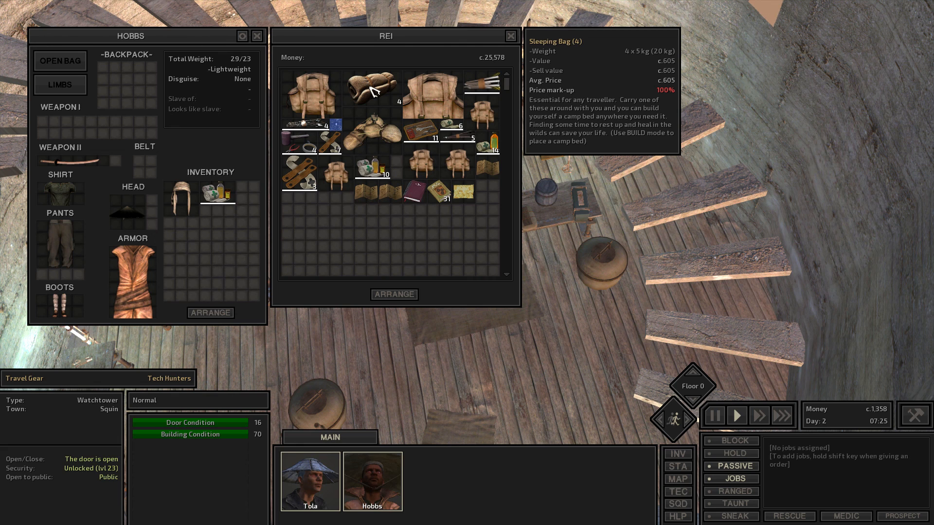
mouse_move(385, 286)
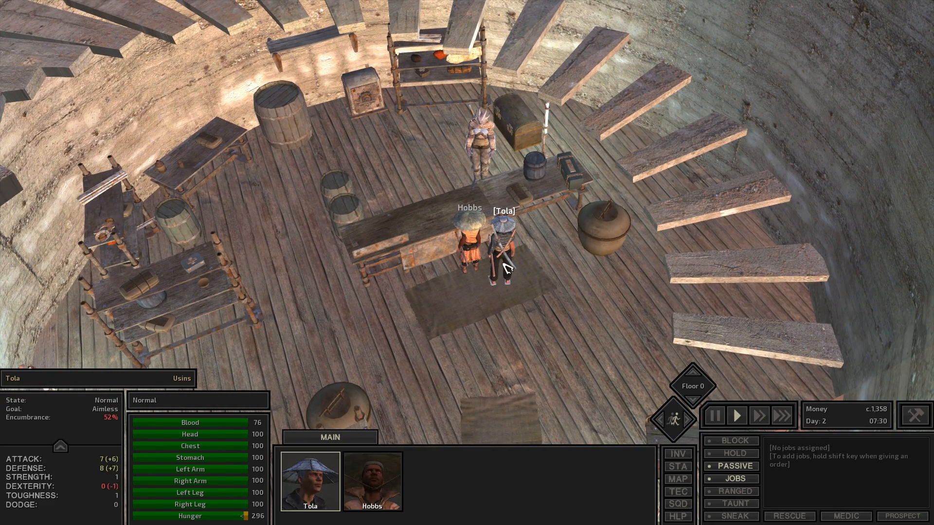
- Have Tola bandage Hobbs's stomach wound and assign the Medic job for automatic healing
left_click(468, 274)
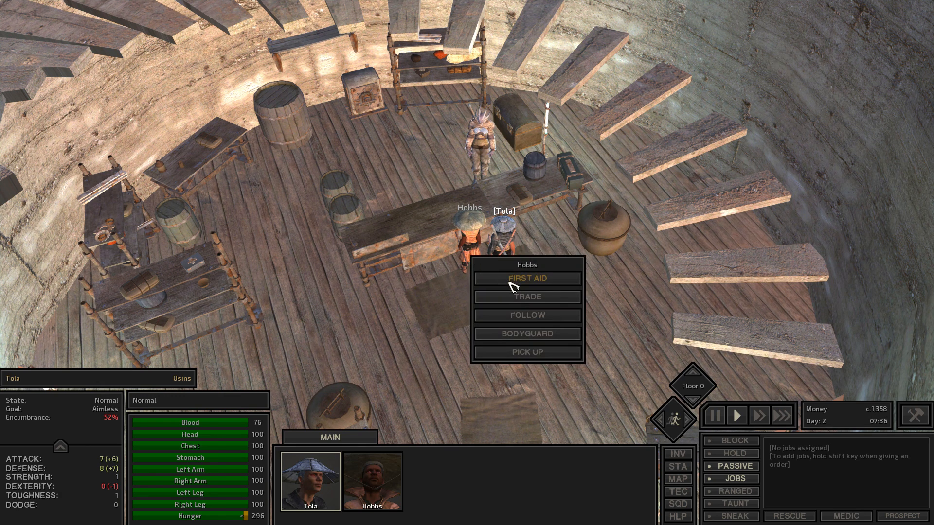
left_click(526, 278)
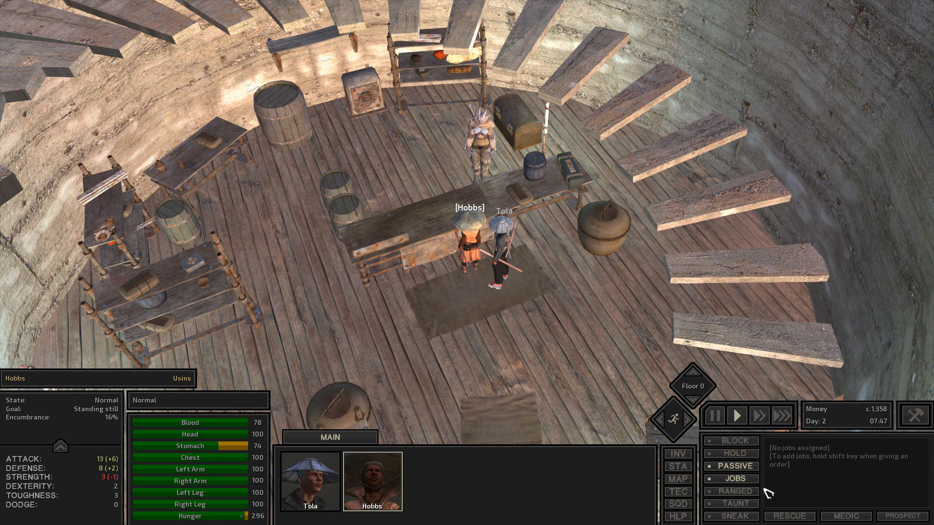
mouse_move(844, 515)
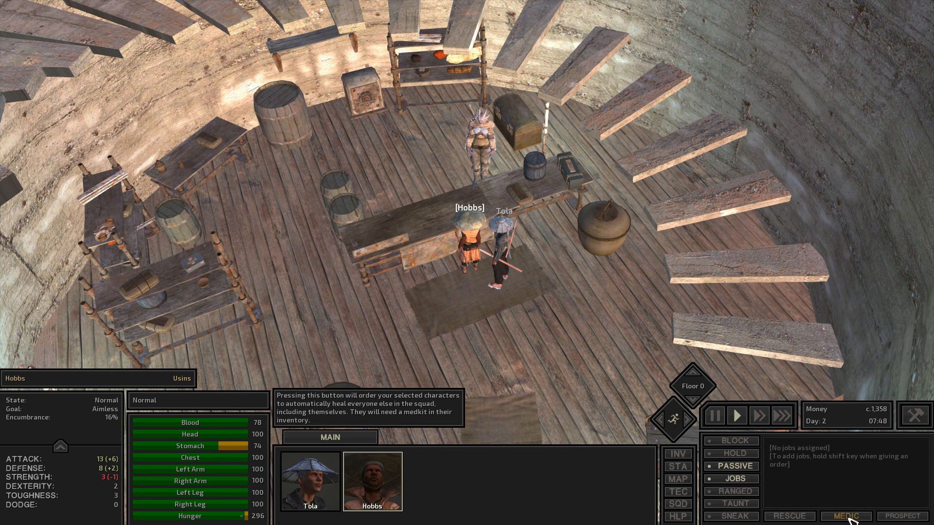
left_click(846, 516)
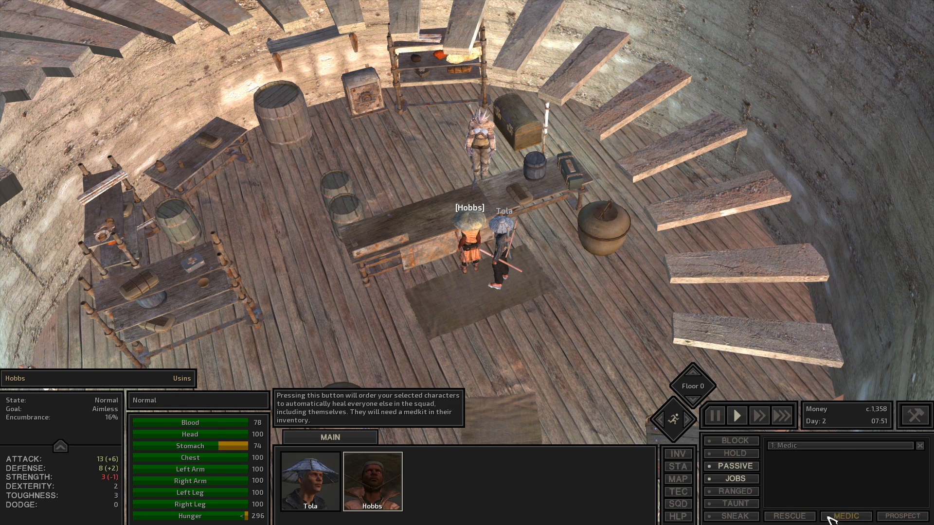
mouse_move(903, 515)
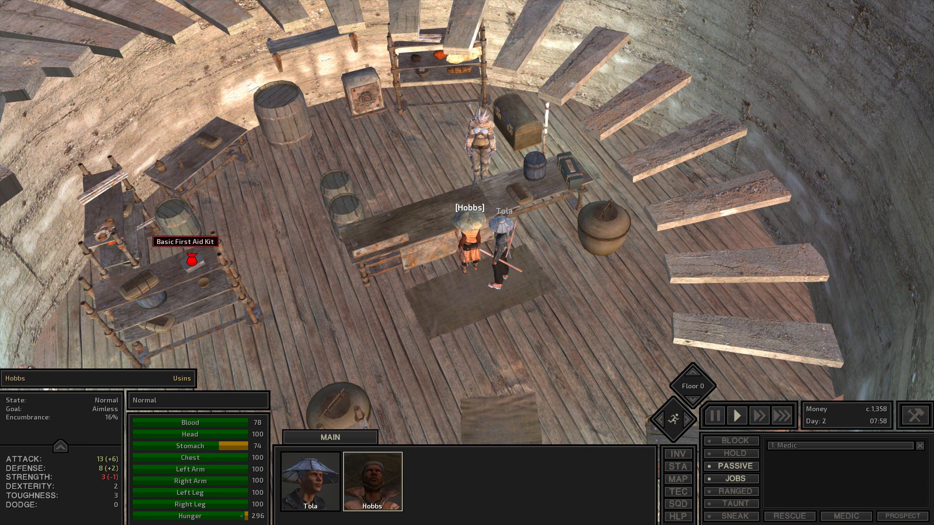
mouse_move(509, 357)
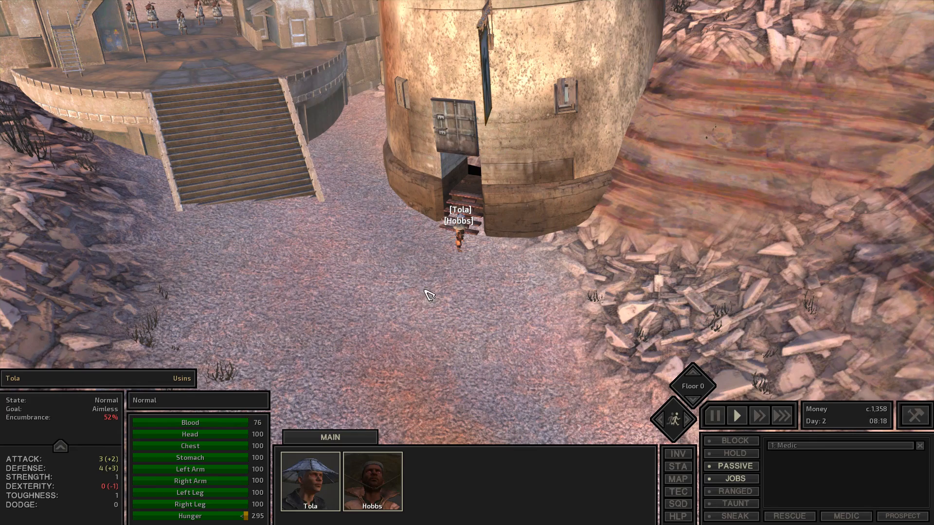
- Walk Tola and Hobbs out of the Travel Gear tower onto the ground by its entrance
left_click(468, 261)
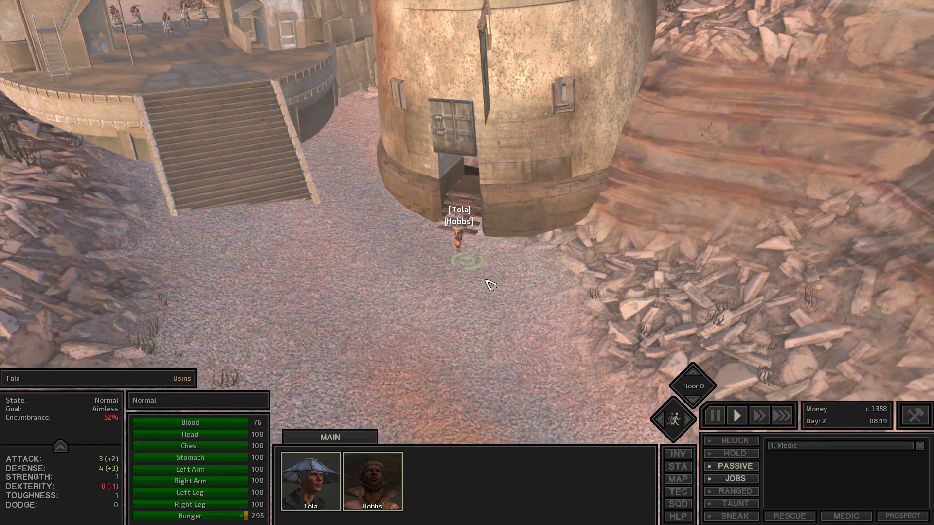